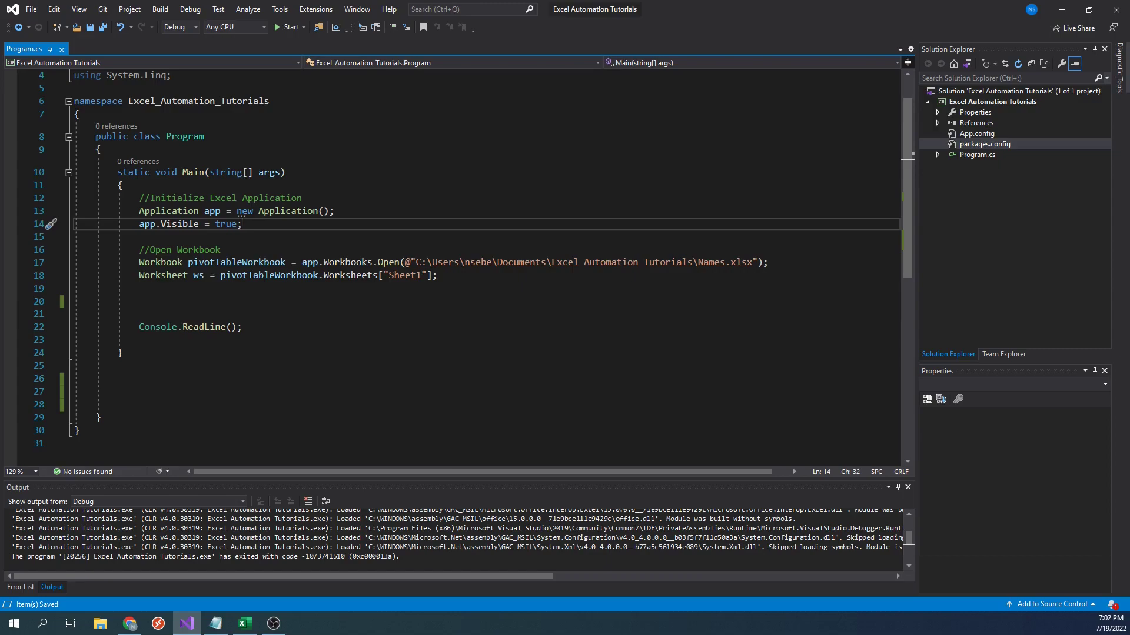
- Declare public static string[] GetCellsAsArray(Worksheet ws, string startCell, string endCell) below Main
click(245, 624)
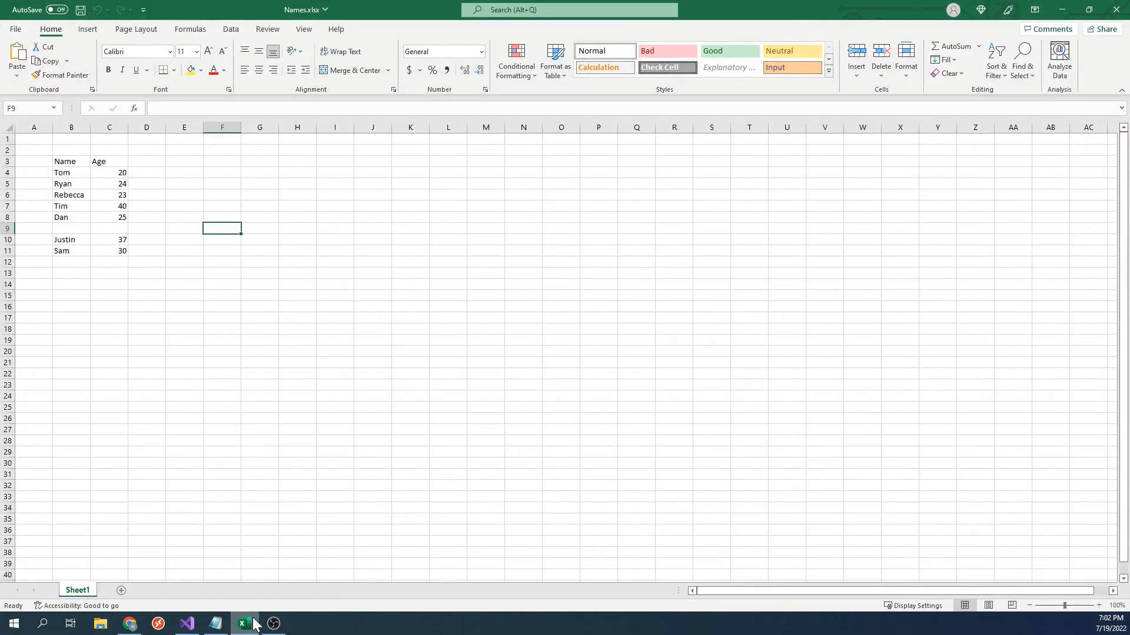
mouse_move(282, 568)
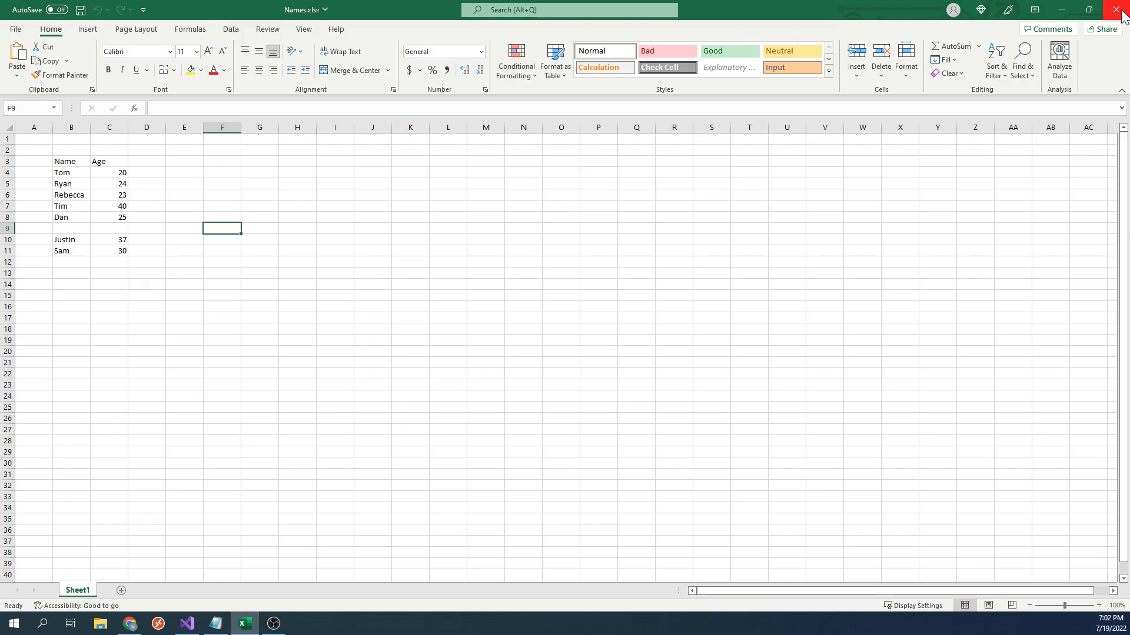
mouse_move(1119, 10)
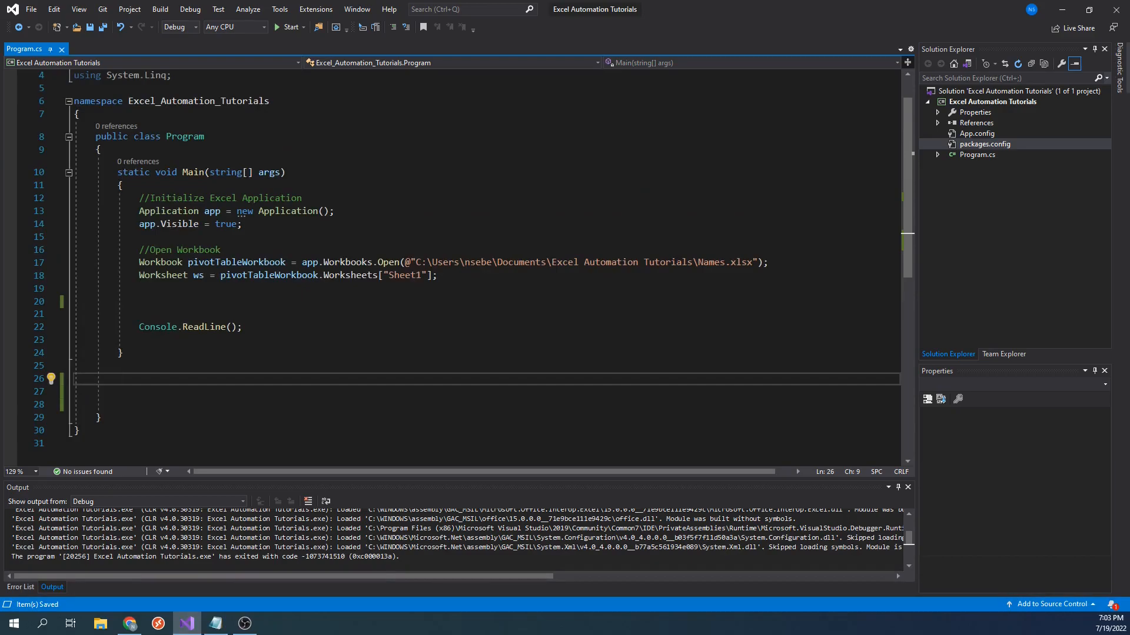
text(public static string[])
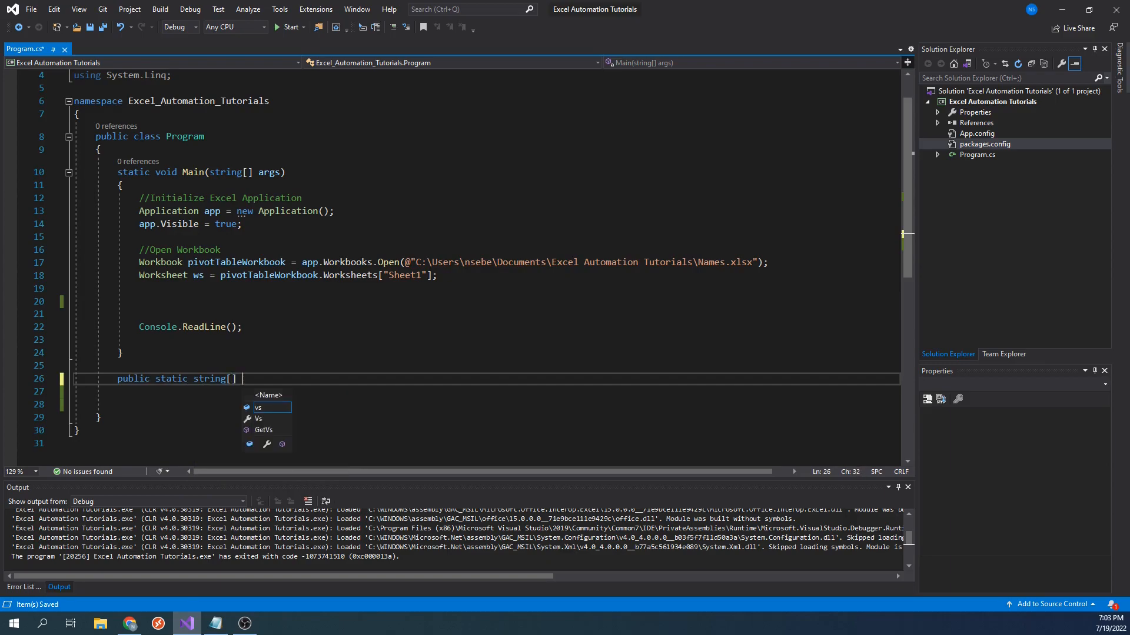
text(GetCellsAsArray)
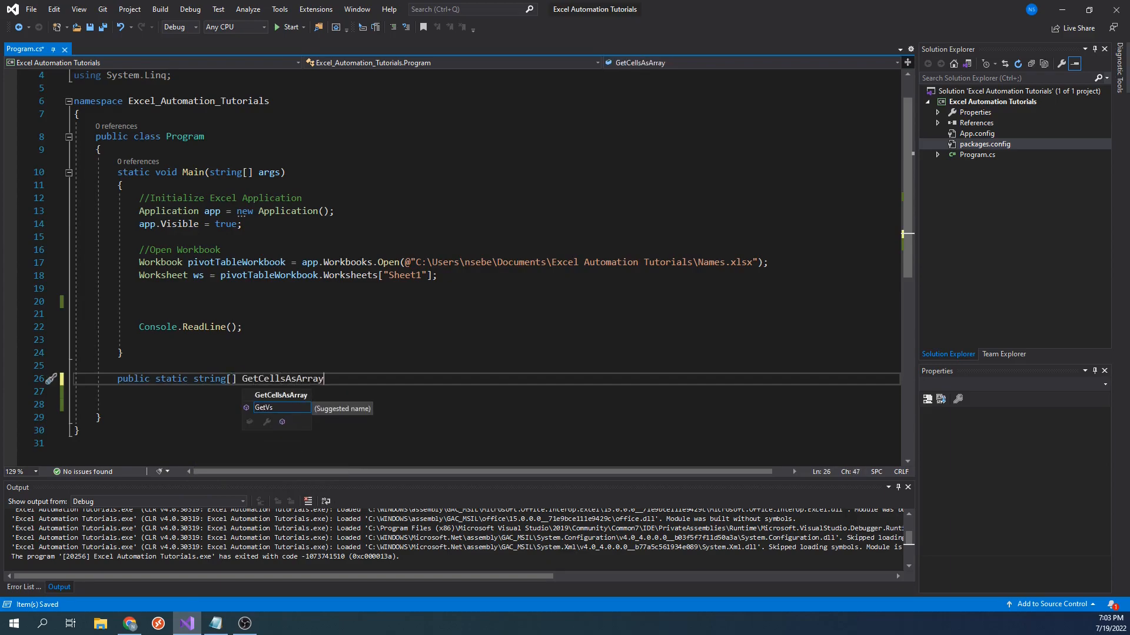
text((Worksheet ws, string startCell, string end)
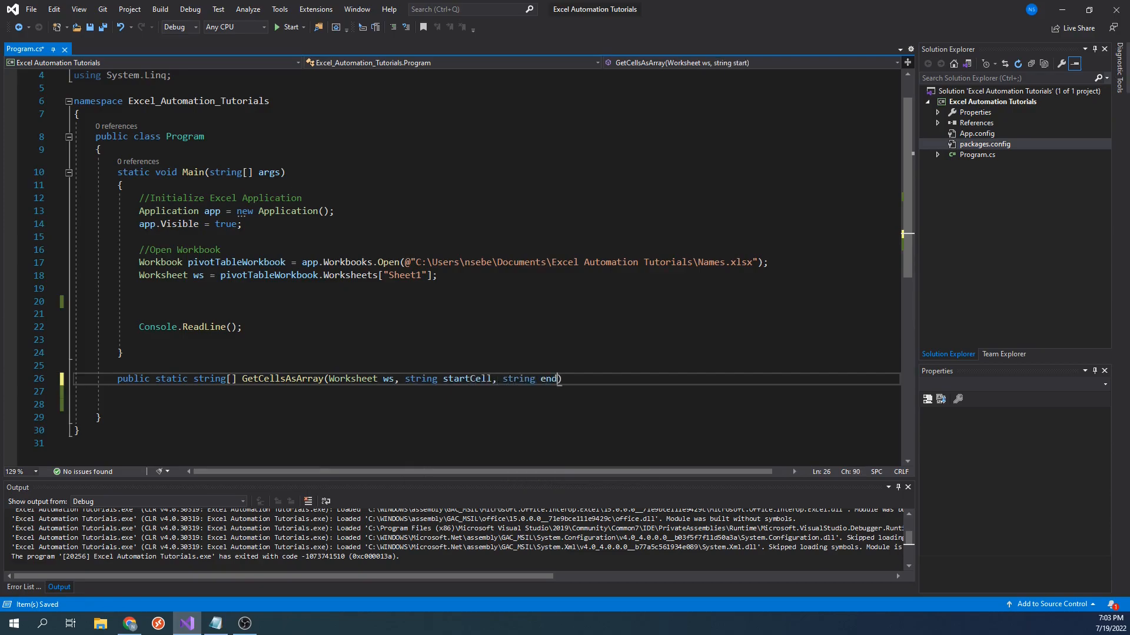
text(Cell))
click(485, 391)
text({)
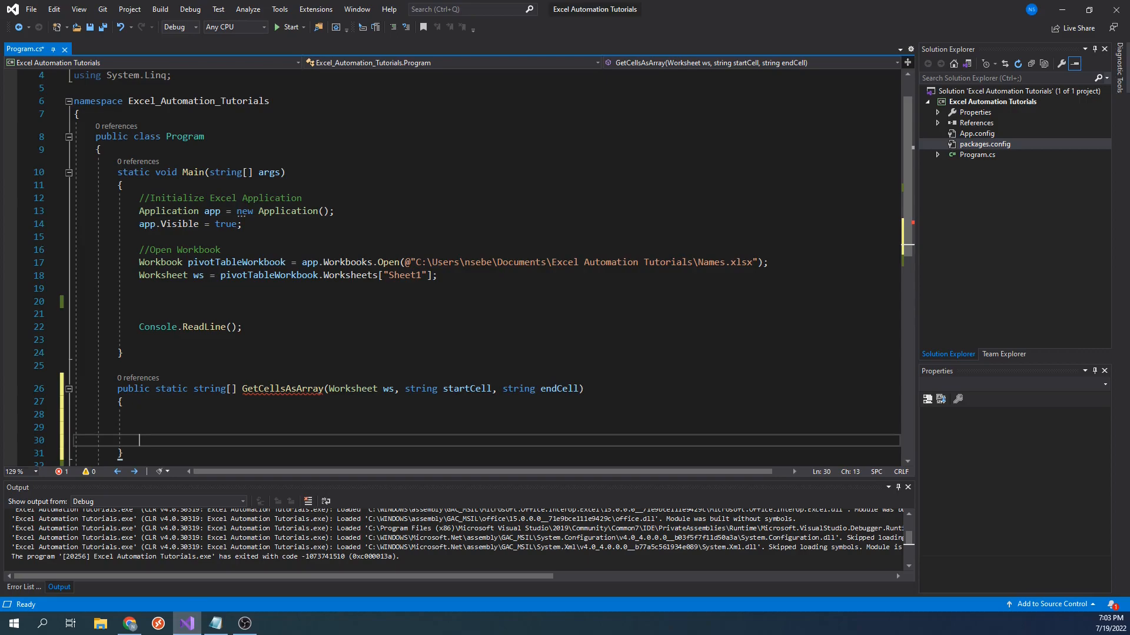
- Return ws.Range[startCell + ":" + endCell].Cells.Value as strings via OfType<object>().Select(ToString).ToArray()
text(return ((Array))
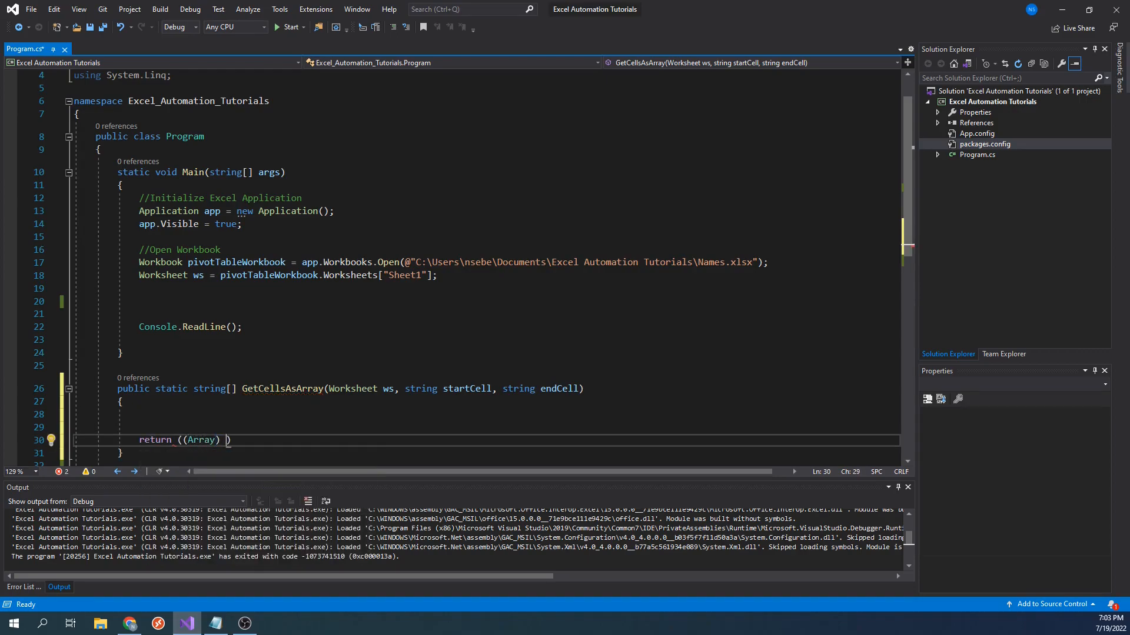
text(ws.Range[s)
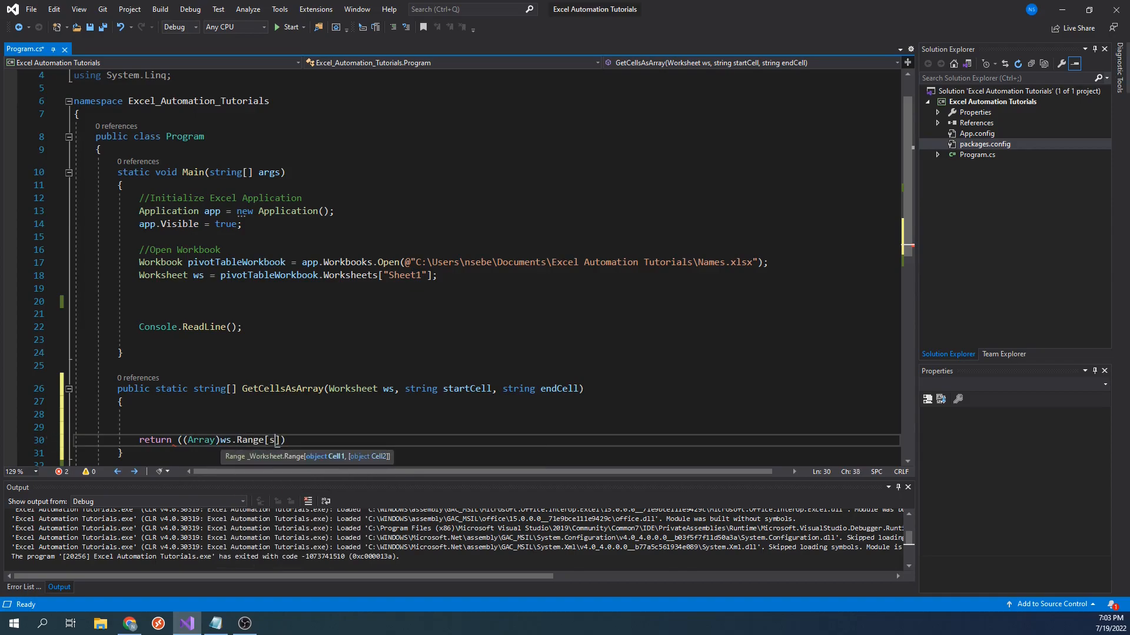
text(tartCell + ":" + endCell)
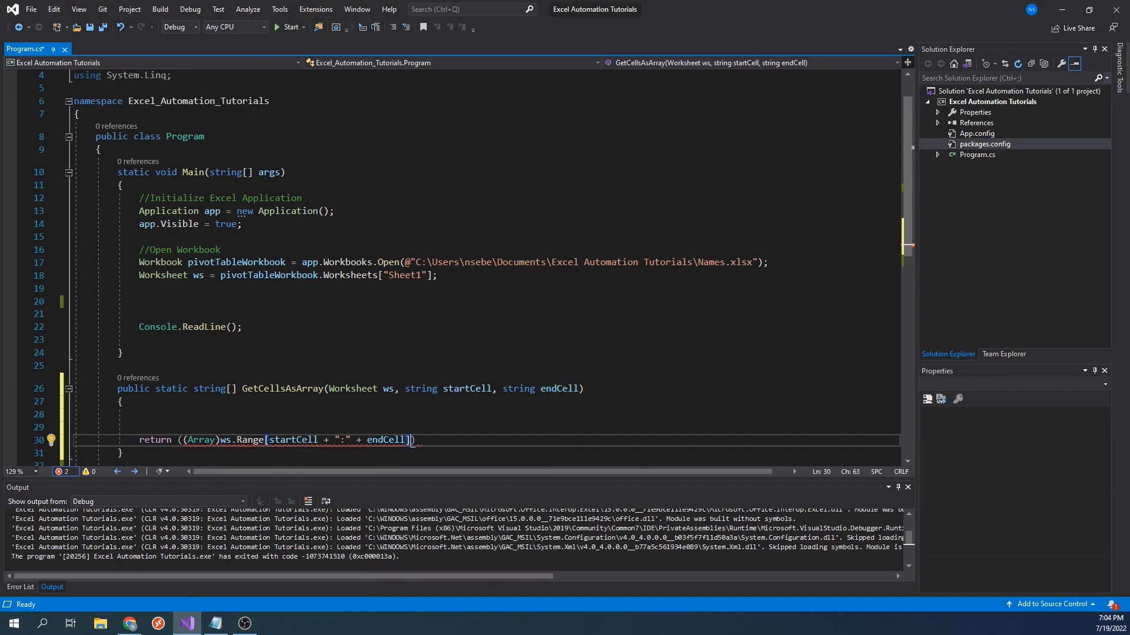
text(.Cells.Value).OfType<object>().Select(o => o.ToString()).ToArray();)
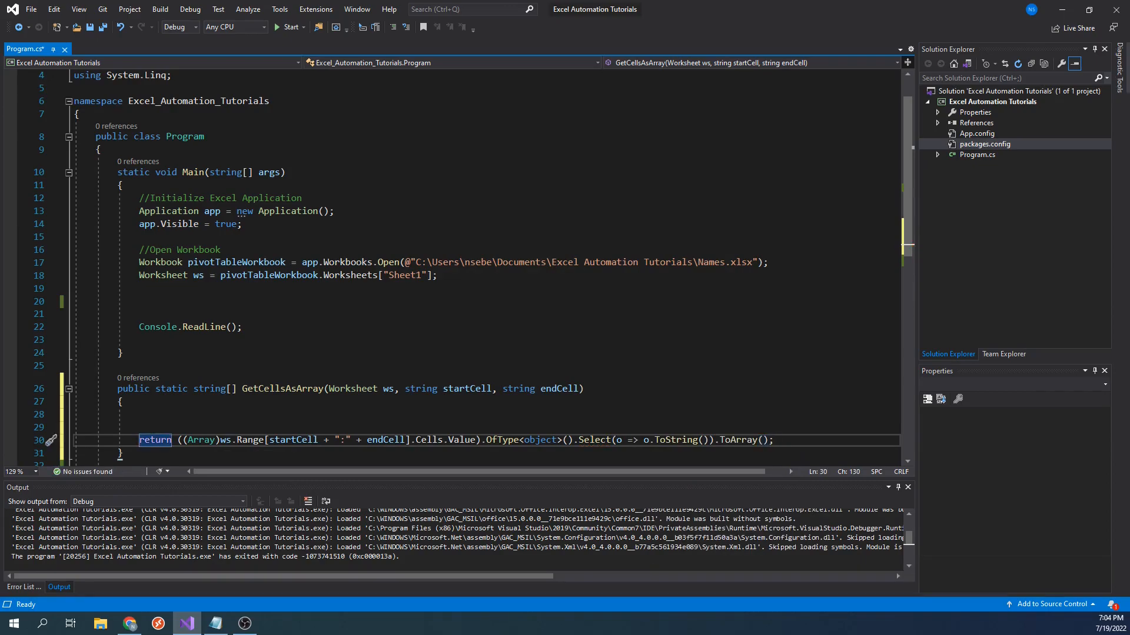
scroll(down, 3)
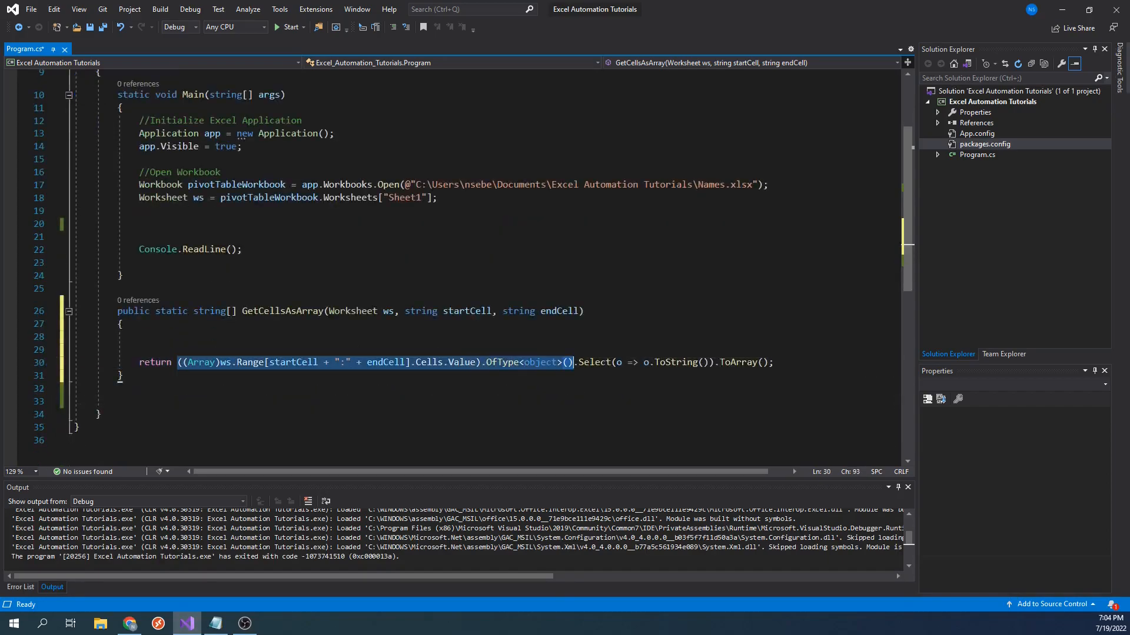
mouse_move(593, 363)
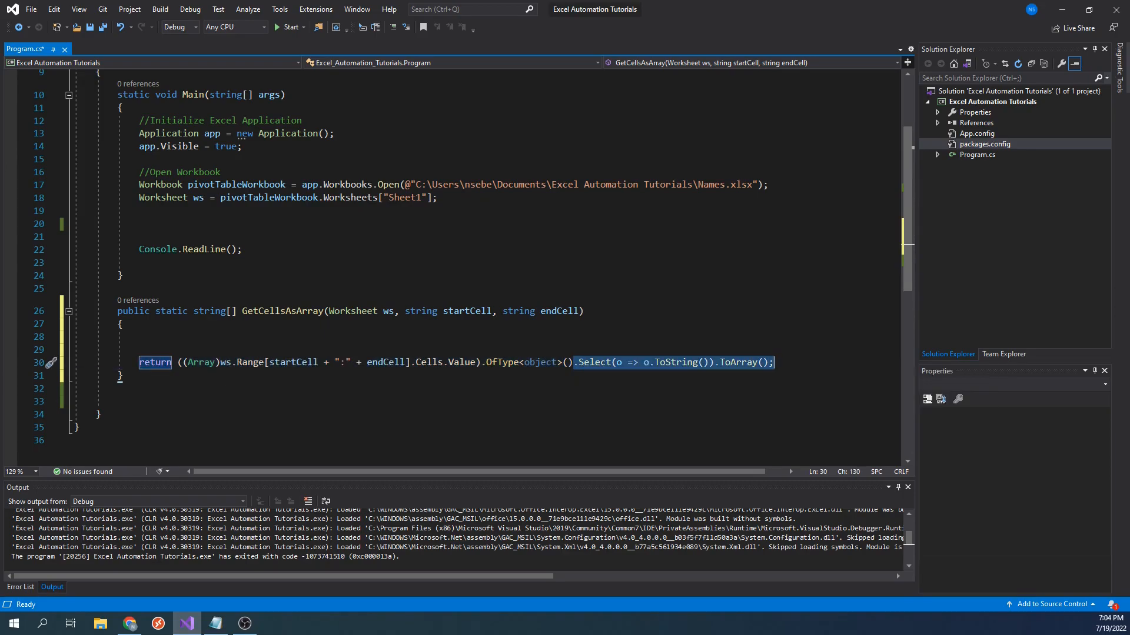
mouse_move(807, 506)
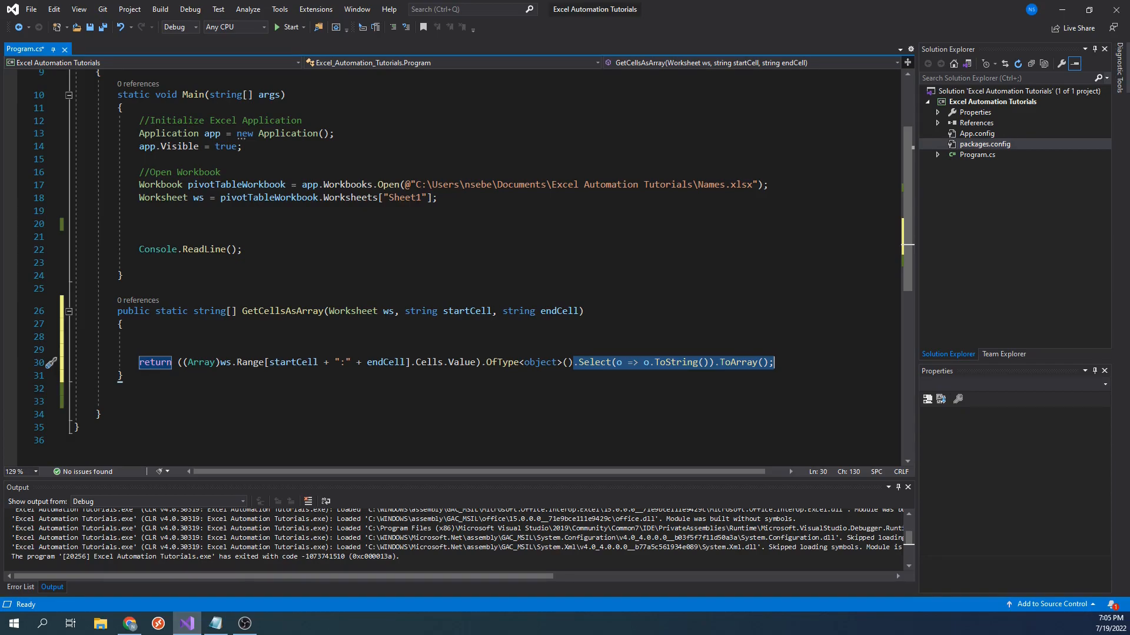
scroll(up, 3)
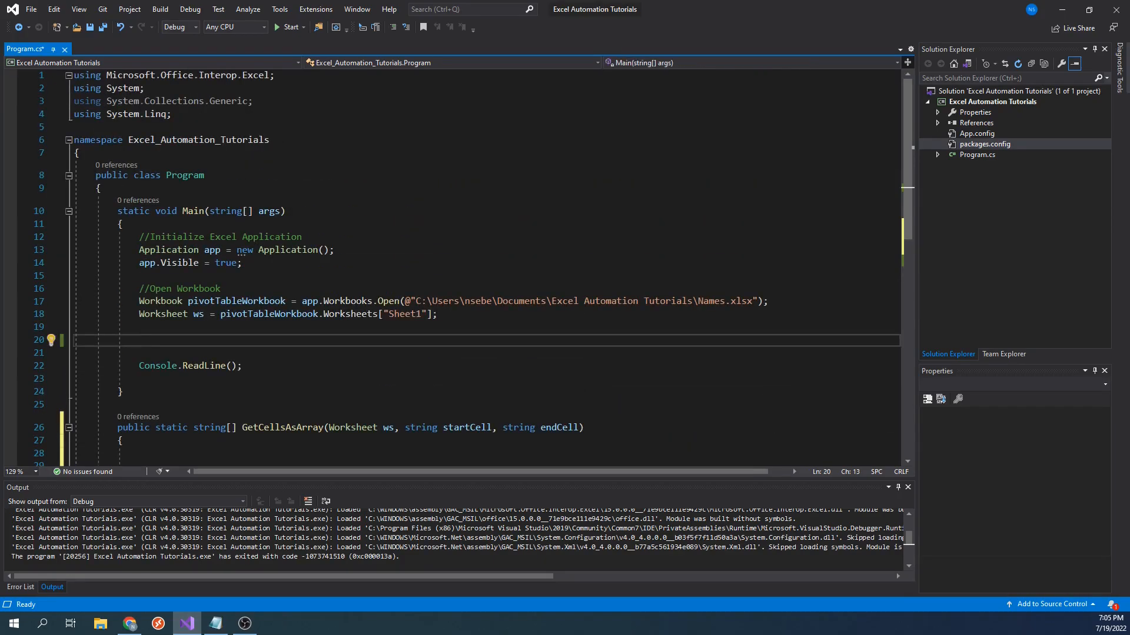
- Store GetCellsAsArray(ws, "B4", "C11") in string[] excelData and start a for loop over its length
text(string[] excelData = GetCellsAsArray(ws, "B4", "C11");)
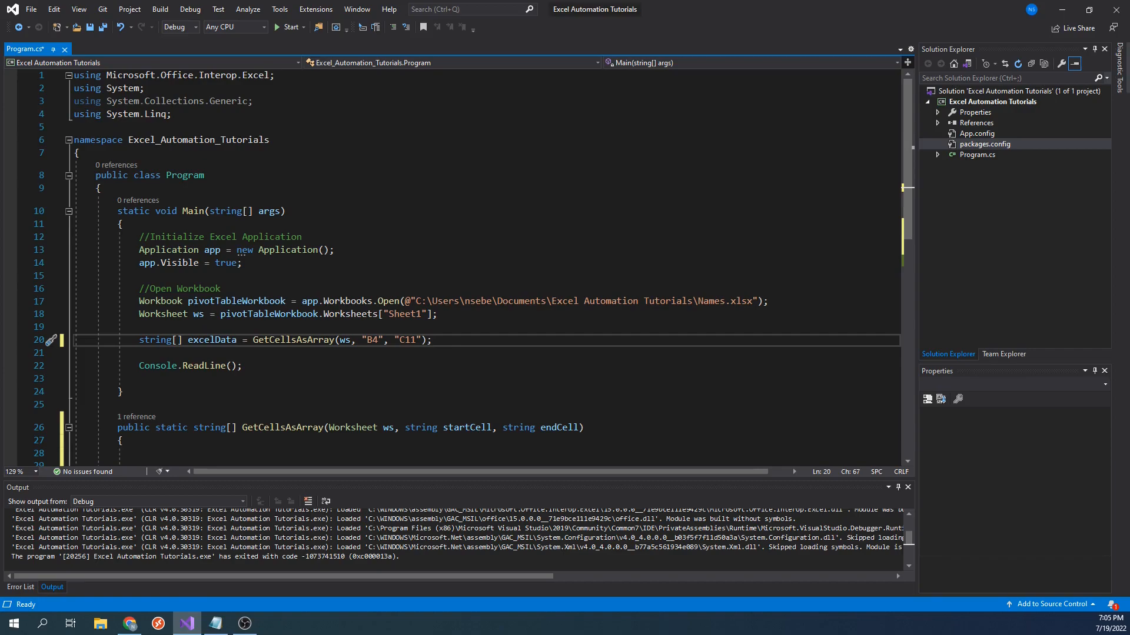
key(enter)
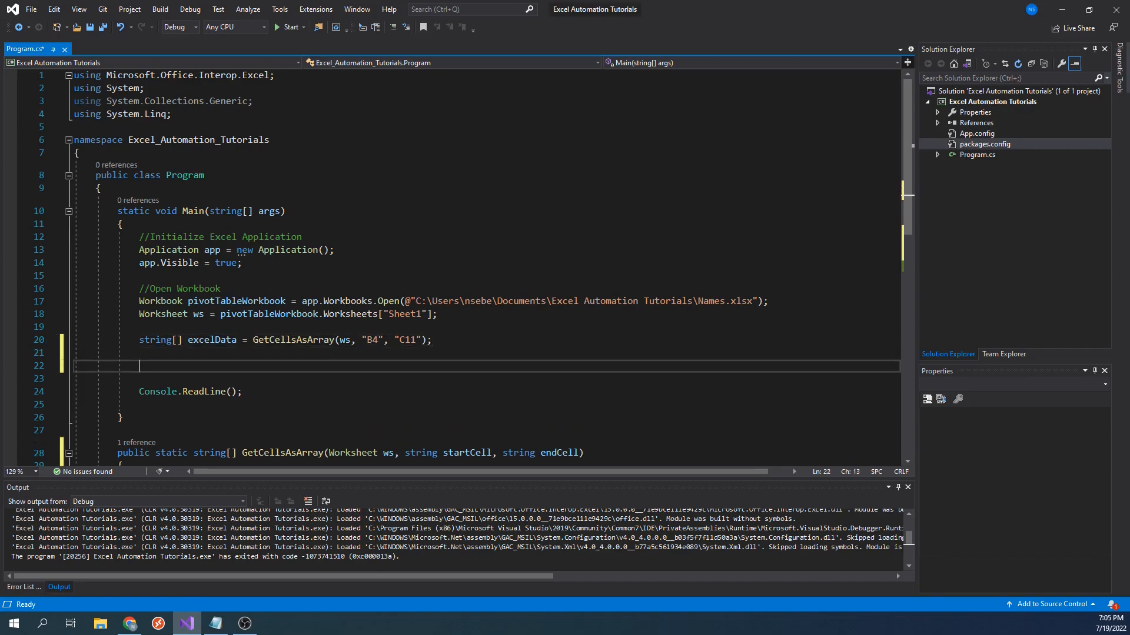
text(for (int x =)
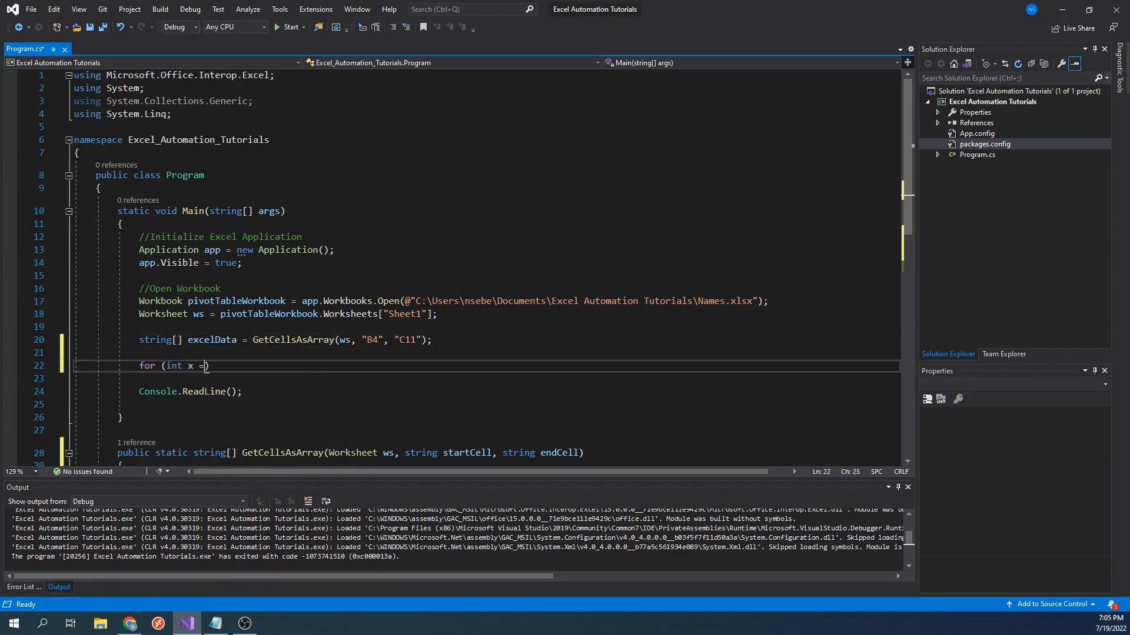
text(0; x < excelData.Length; x)
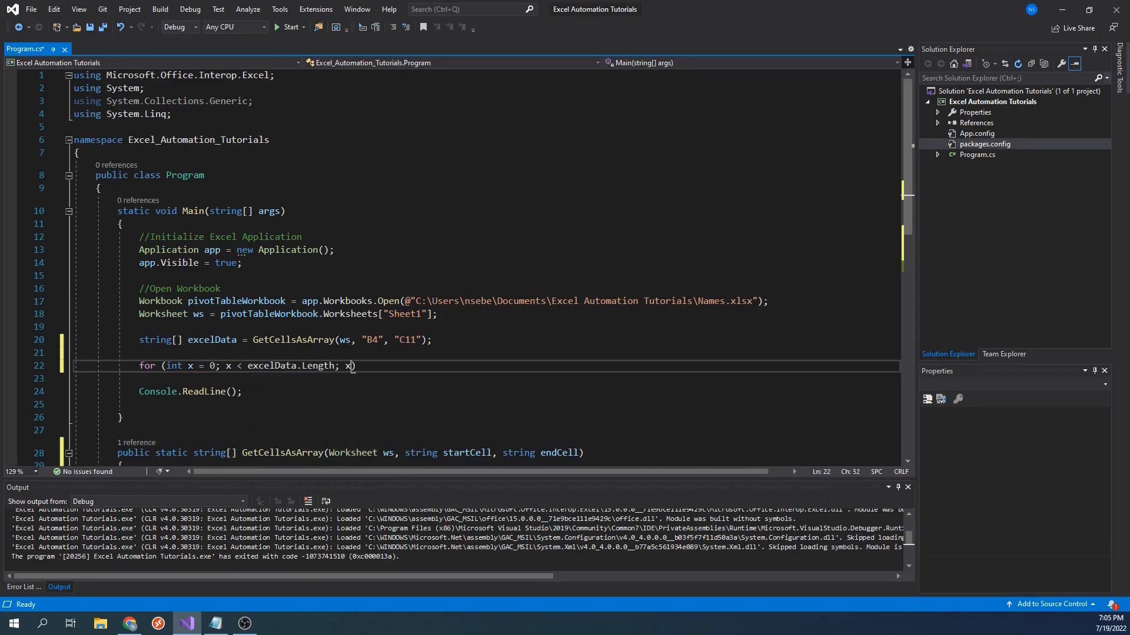
text(++)
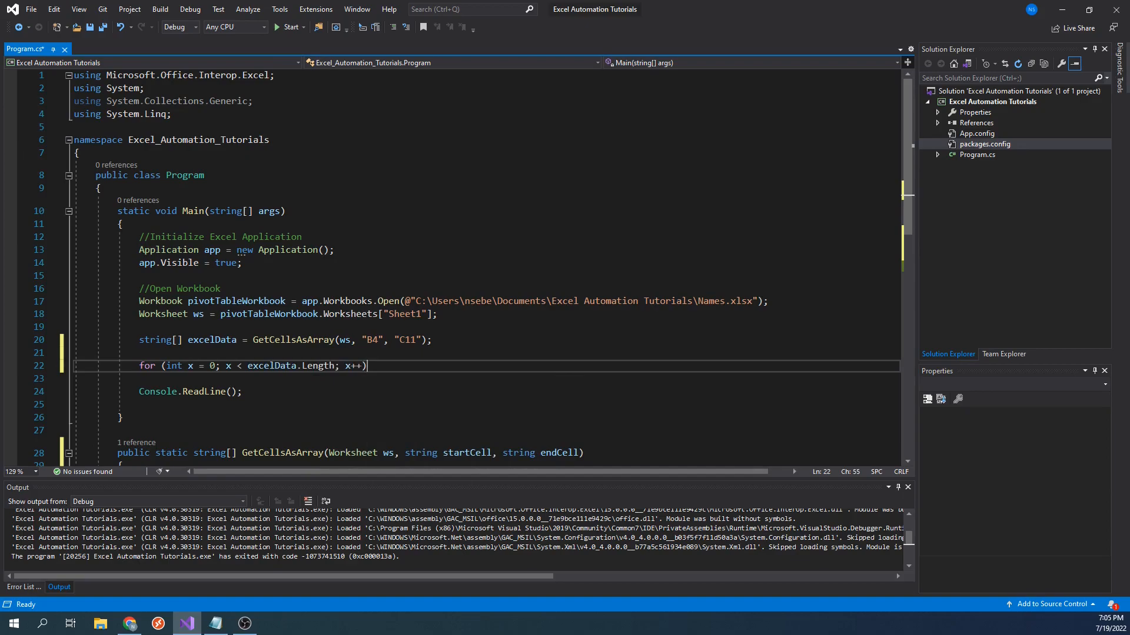
- Write each excelData[x] to the console inside the loop and save the file
text(C)
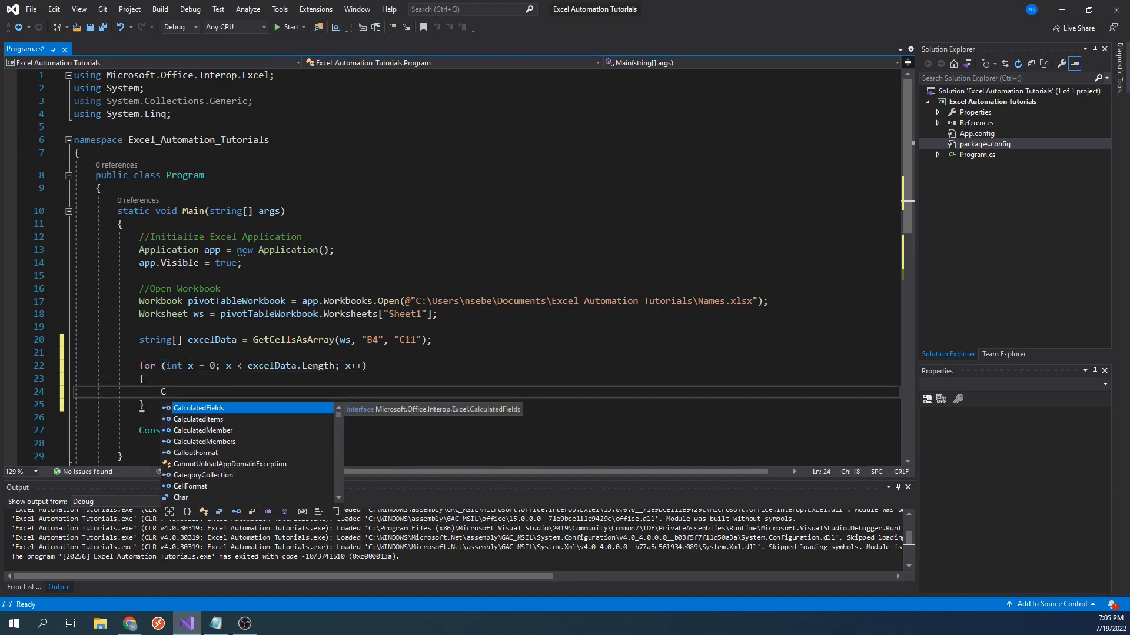
text(Console.WriteLine();)
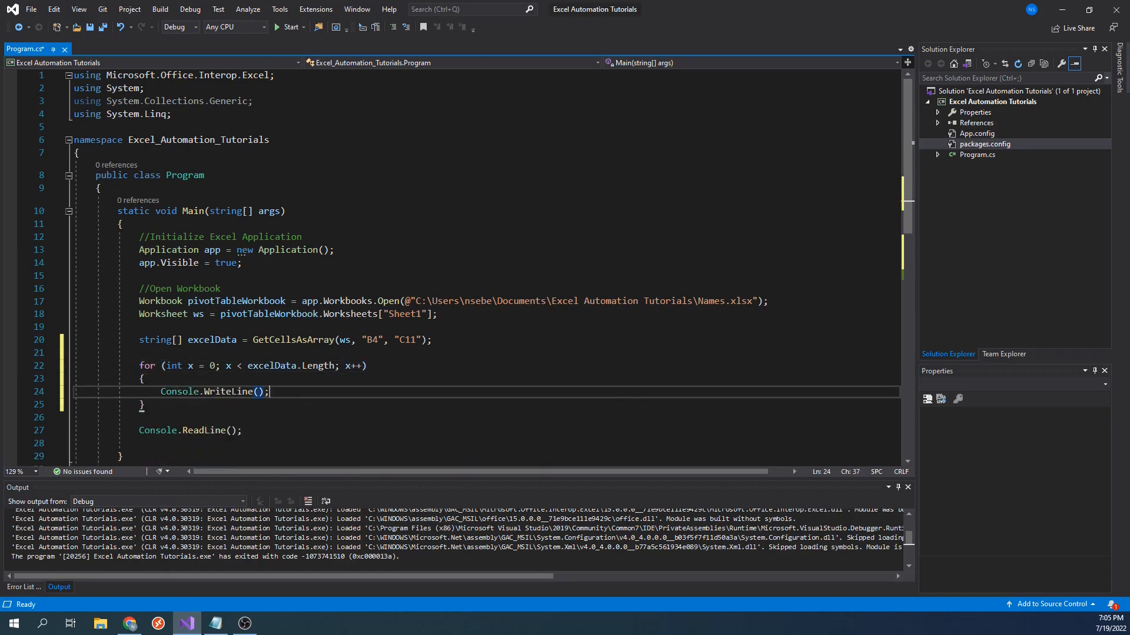
text(excelData[x])
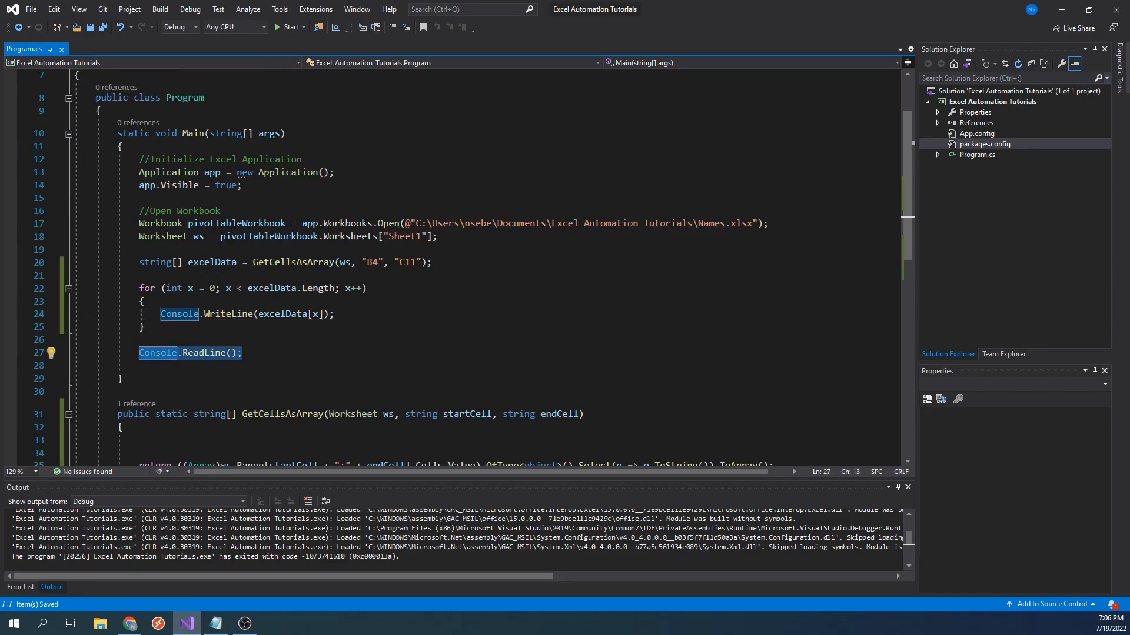
click(243, 352)
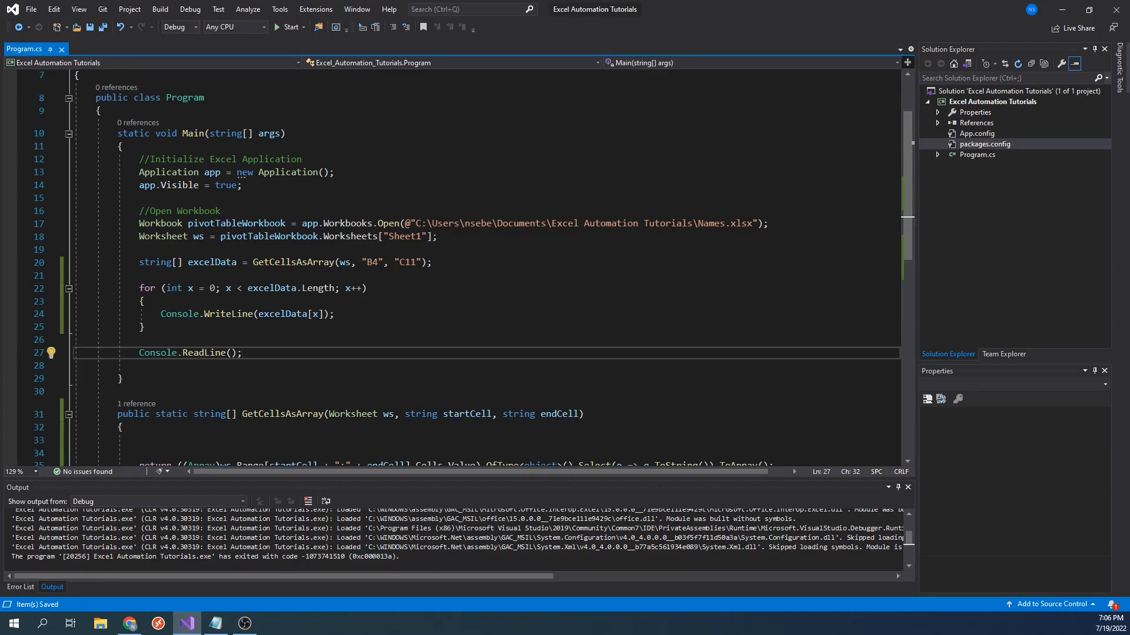
- Run the program, close the Names workbook it opened, and blank the end-cell argument in Main
click(291, 27)
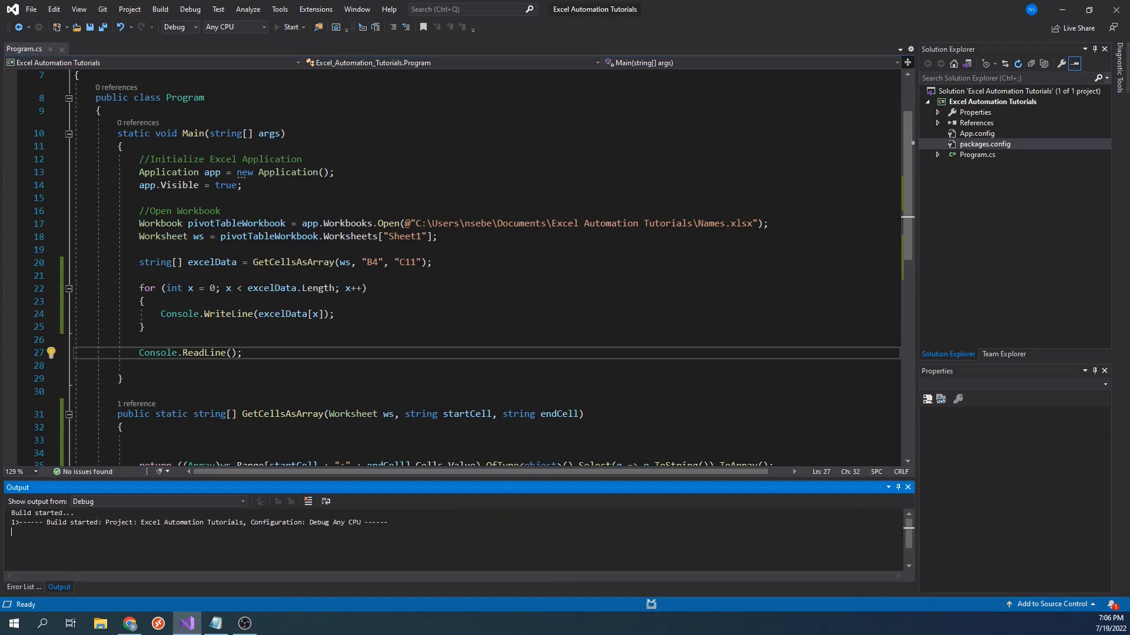
click(291, 27)
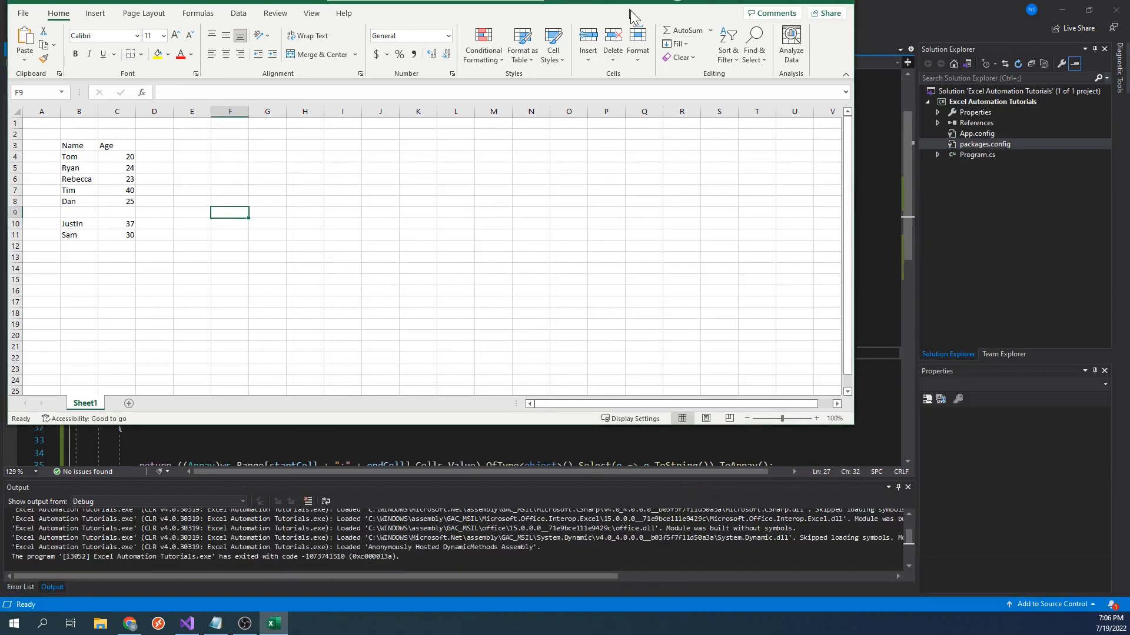
click(186, 623)
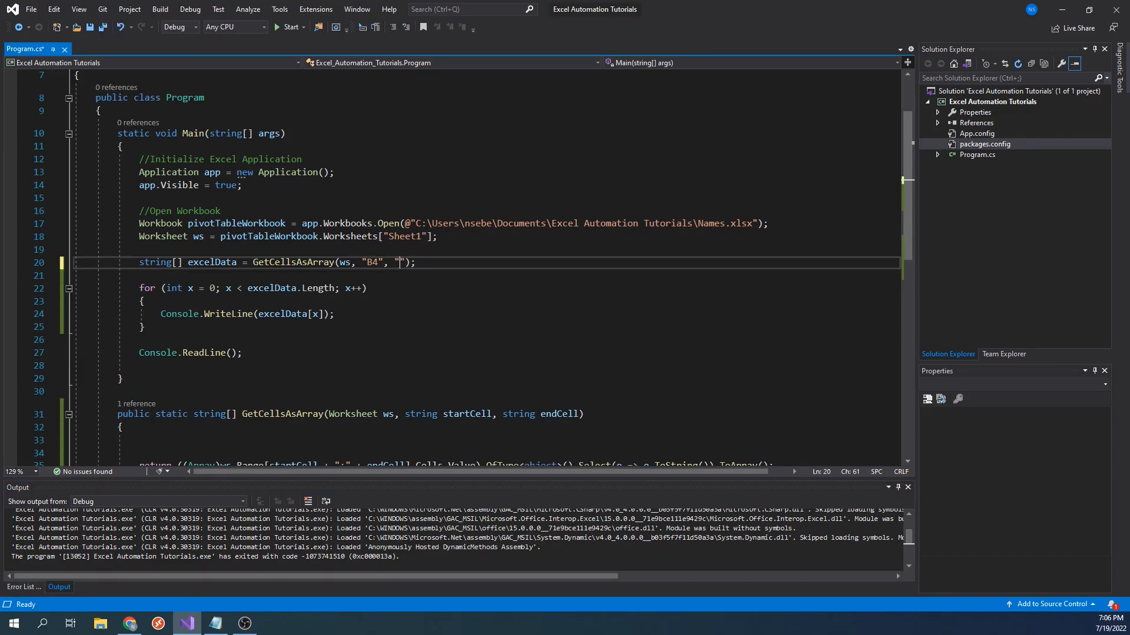
- Set the end cell to B4 and run, hitting the cannot-convert-string-to-System.Array error
text(B4)
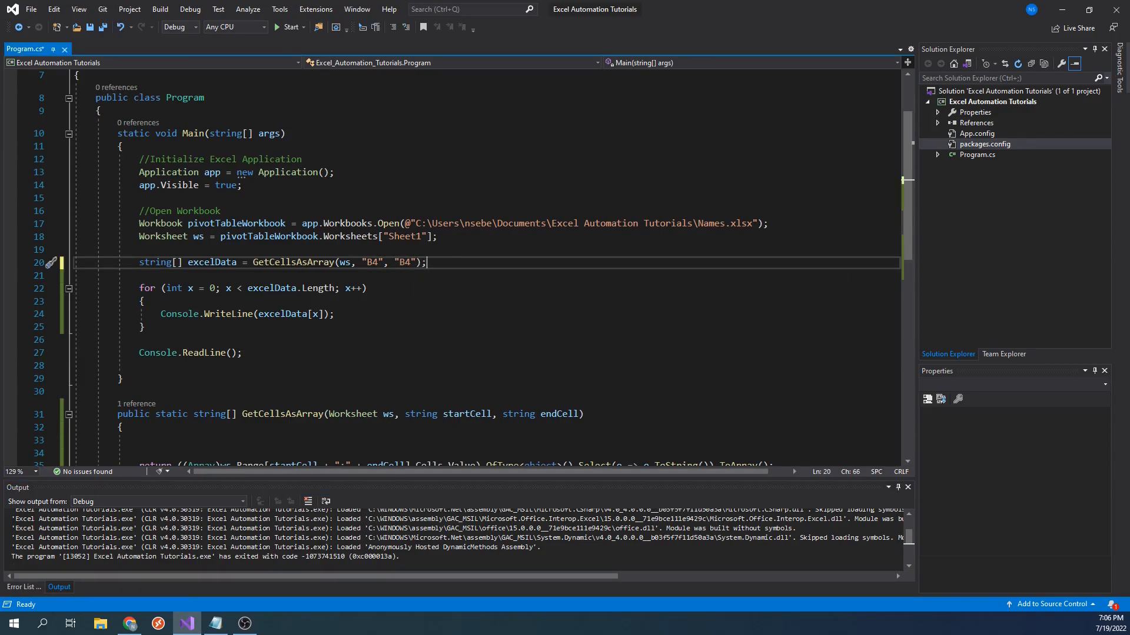
click(287, 27)
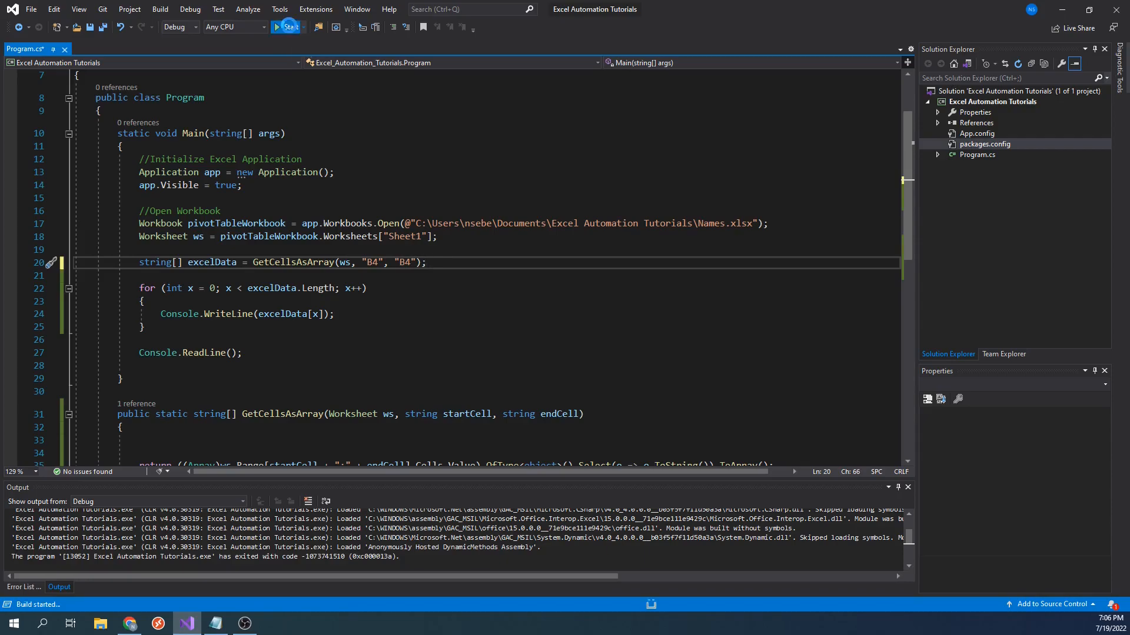
click(286, 27)
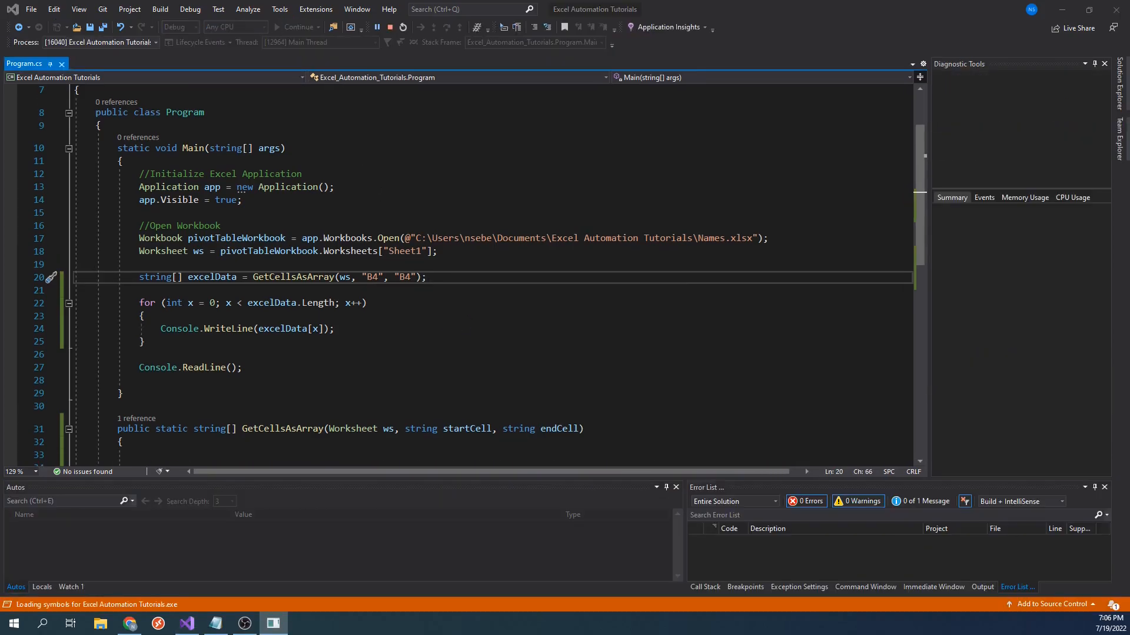
click(296, 27)
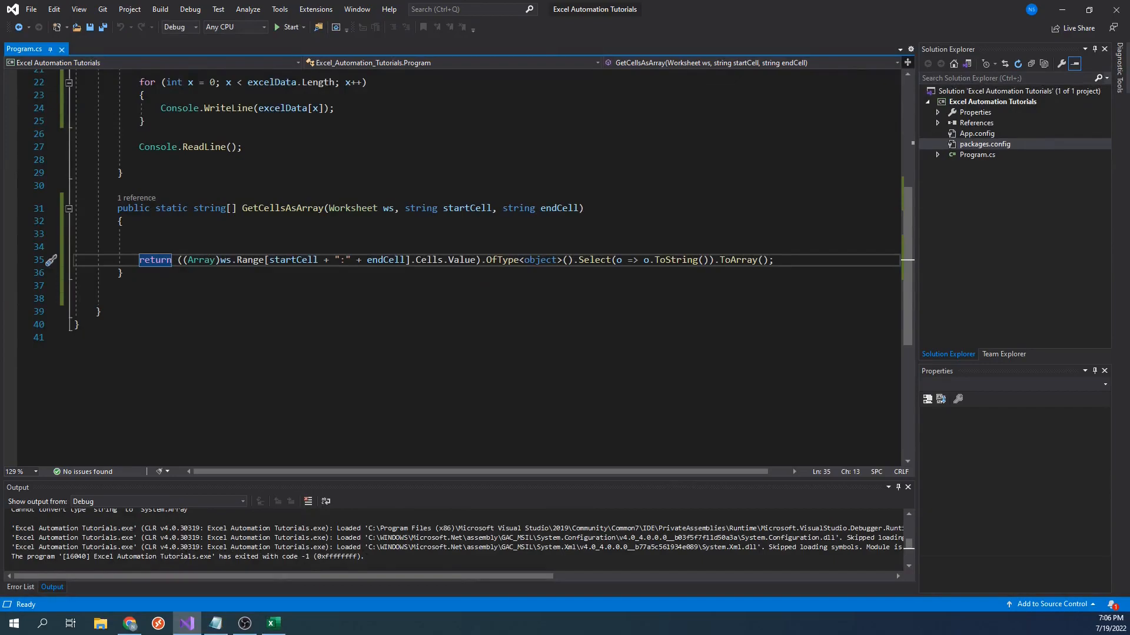
- Close the opened workbook and add an if (startCell == endCell) check in GetCellsAsArray
click(273, 624)
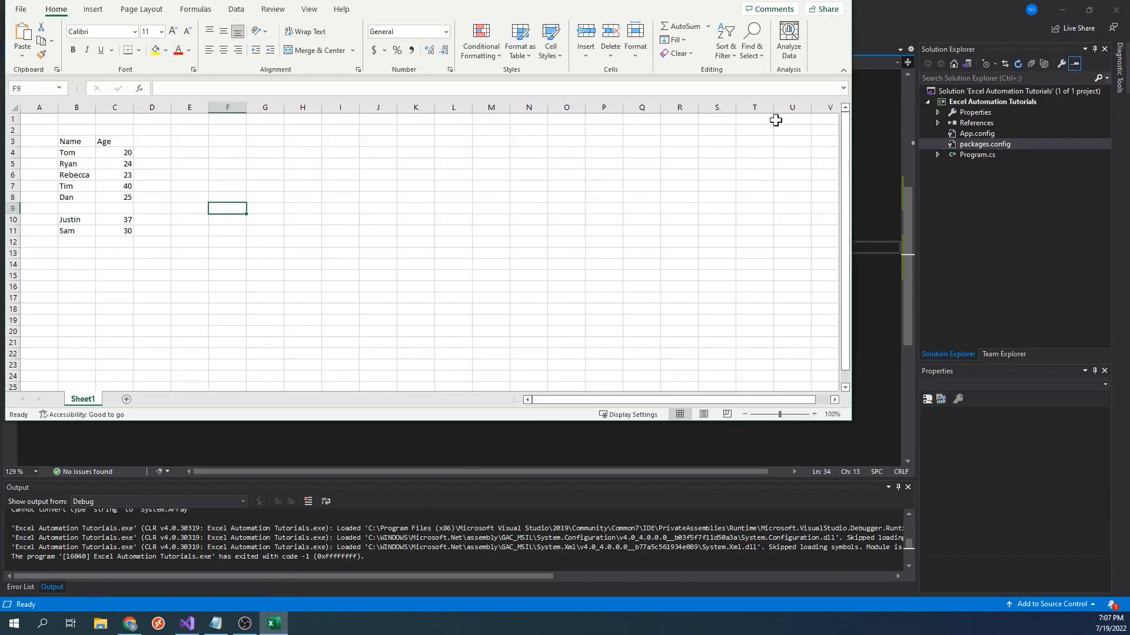
click(188, 624)
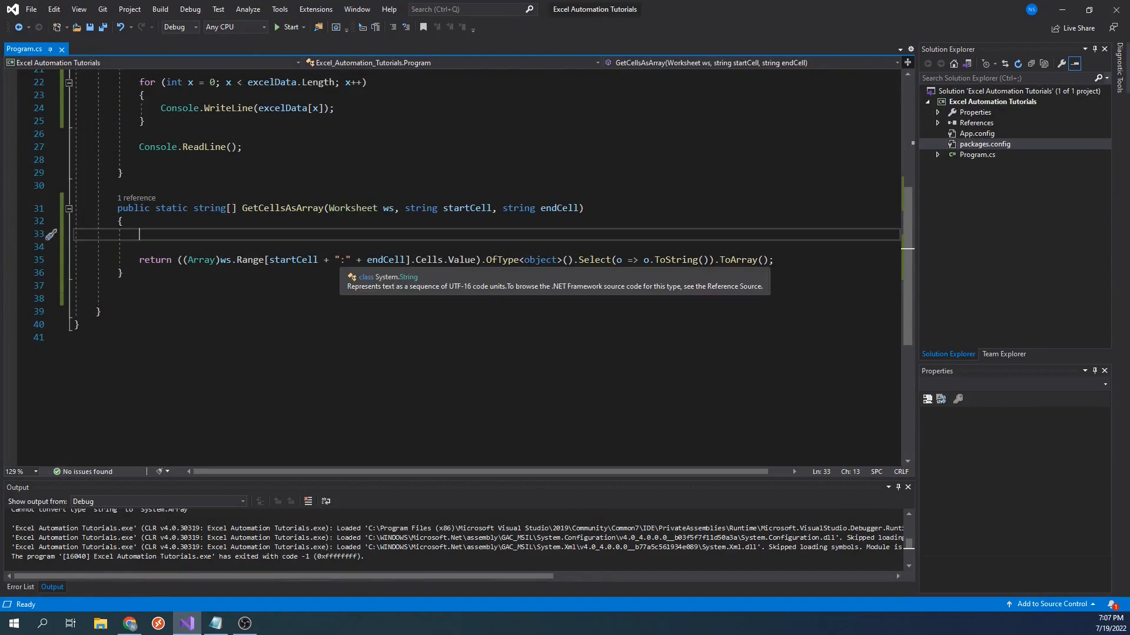
text(if ()
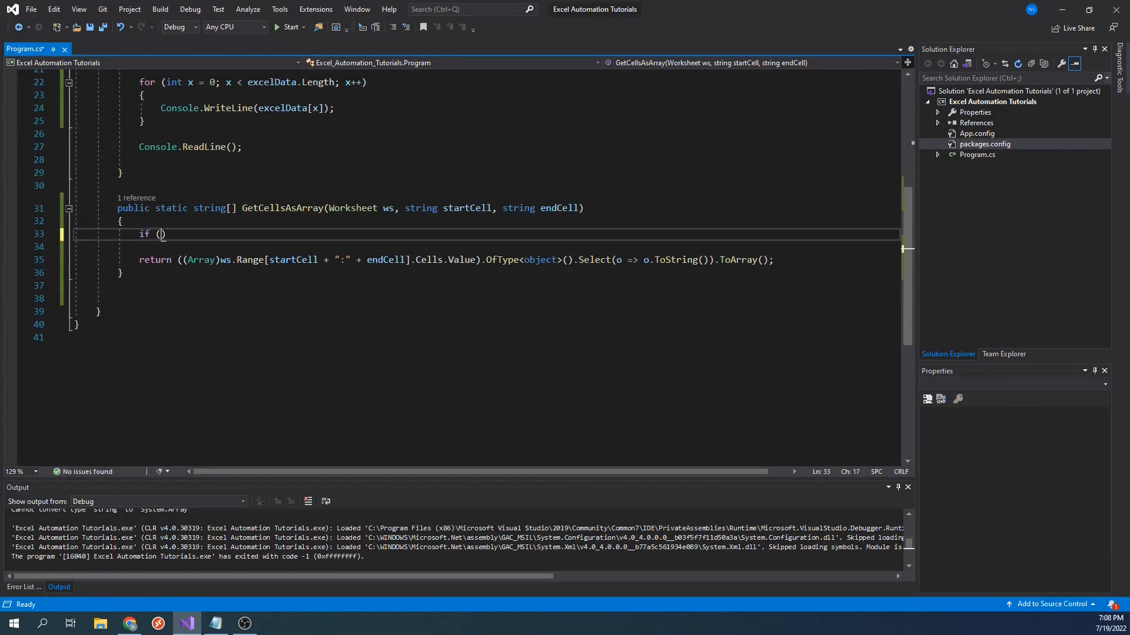
text(startCell == endCell)
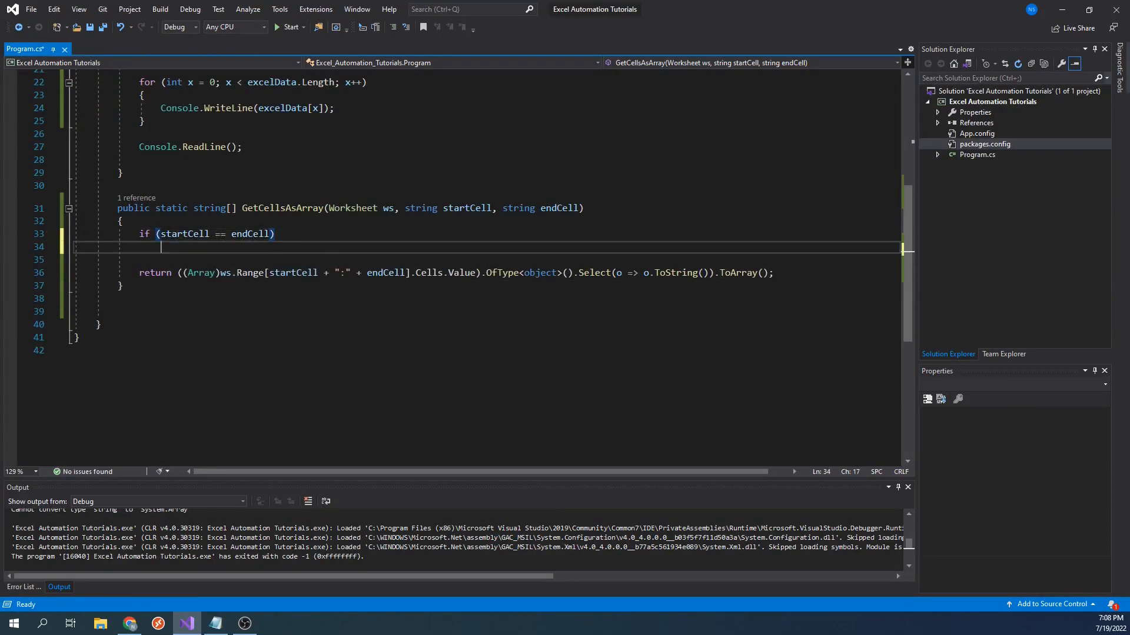
- Return new string[] { "" + ws.Range[startCell].Value } when the cells match
text(return new string[])
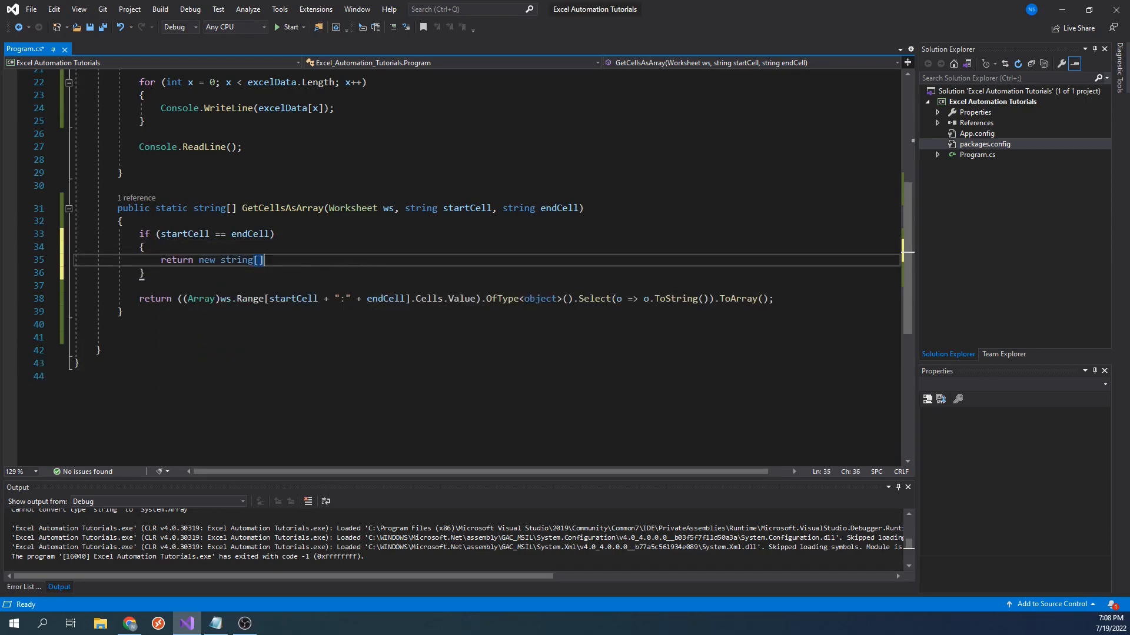
text({ };)
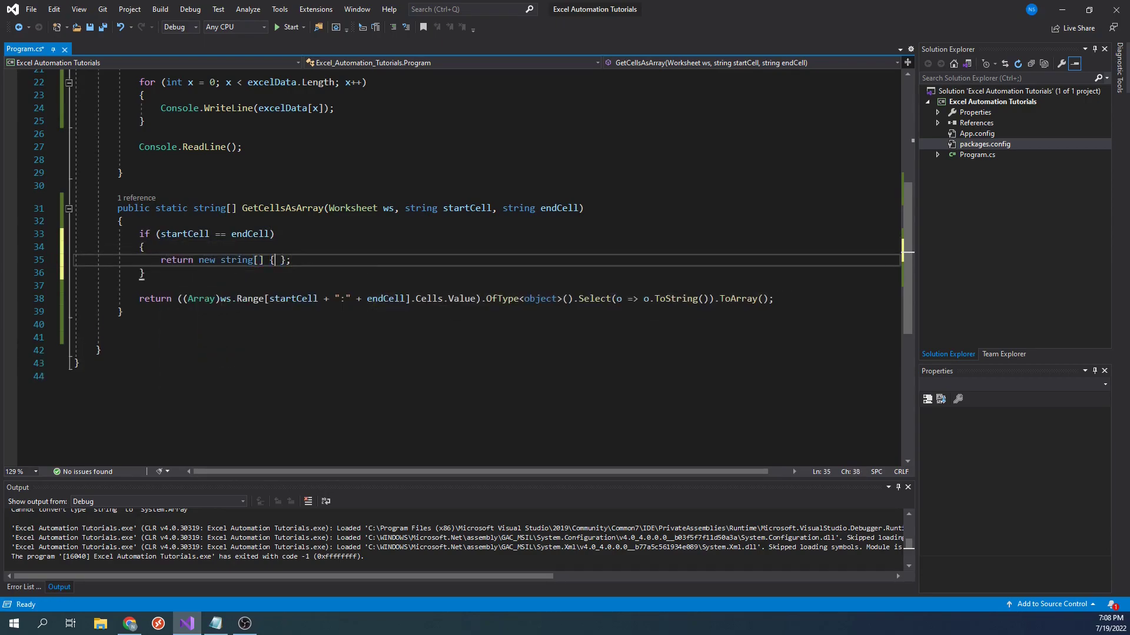
text("" + ws.Range[s)
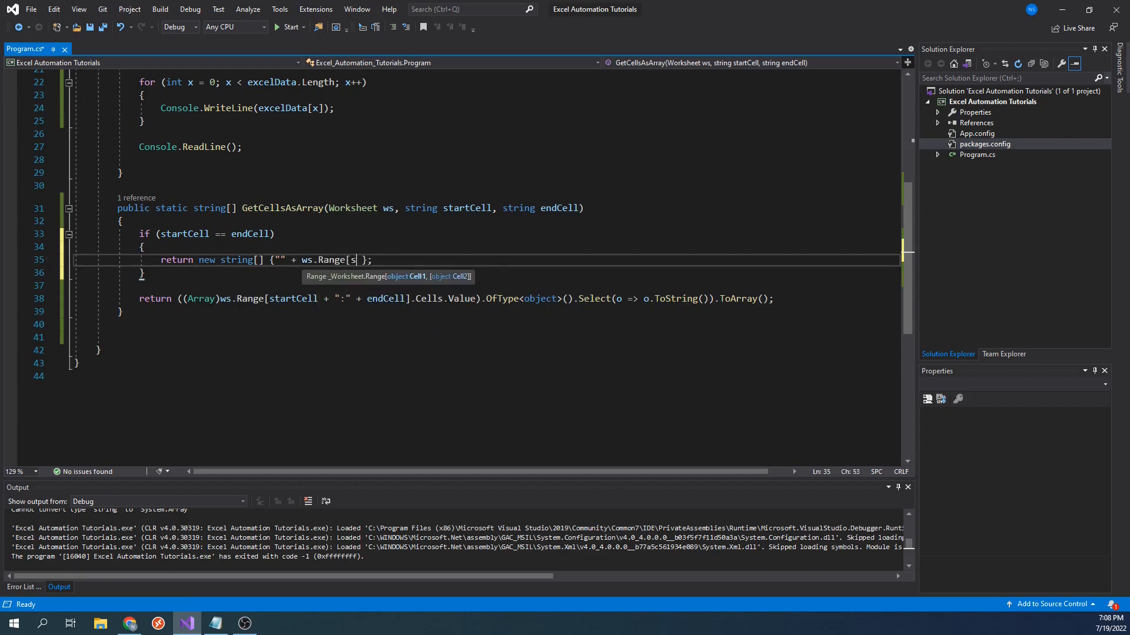
text(tartCell].Value)
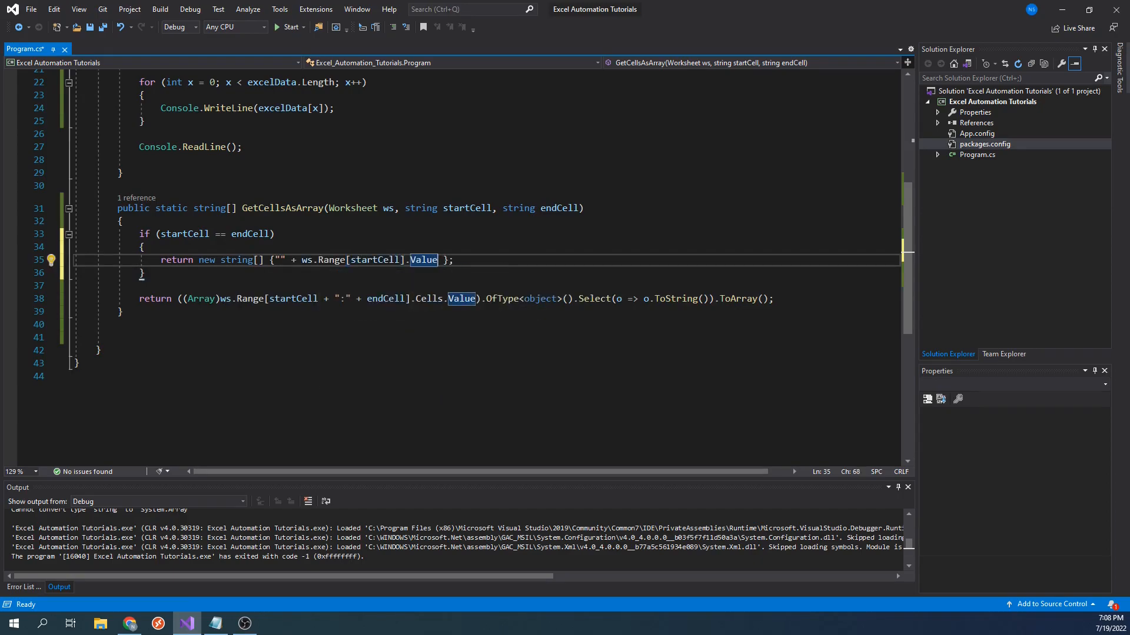
click(142, 272)
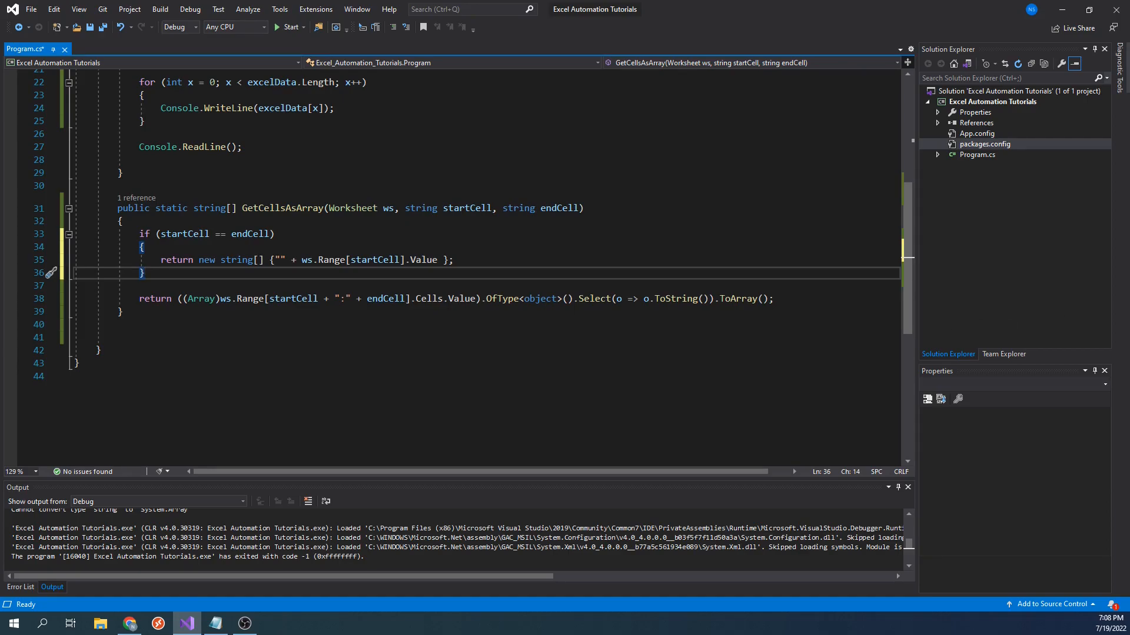
- Rerun to confirm the single-cell request prints Tom, then close the workbook
click(288, 27)
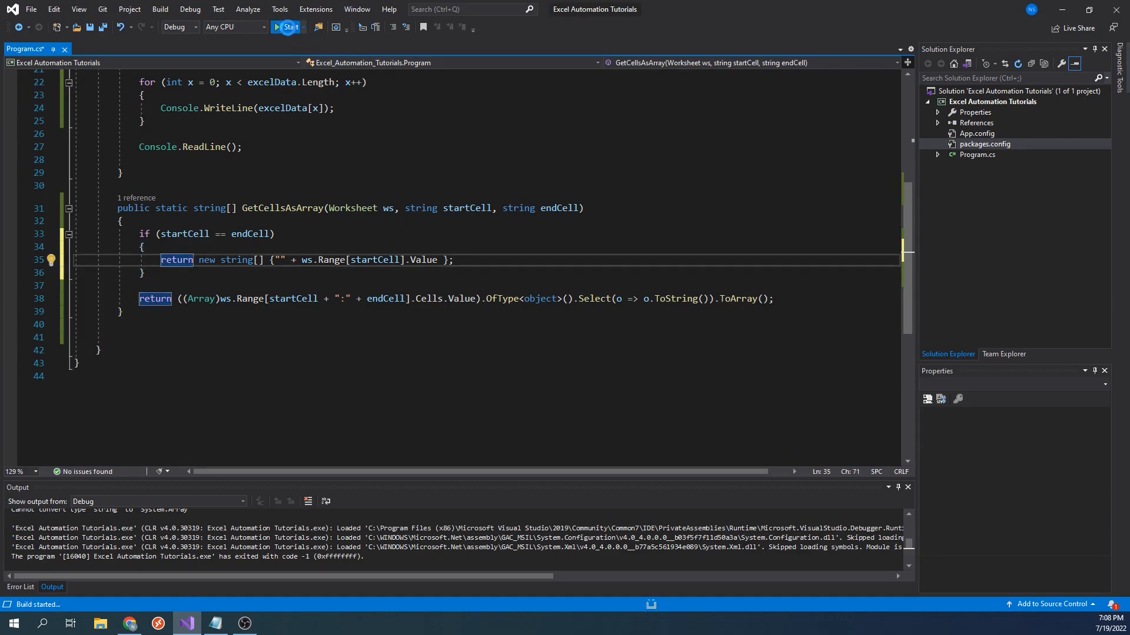
click(288, 27)
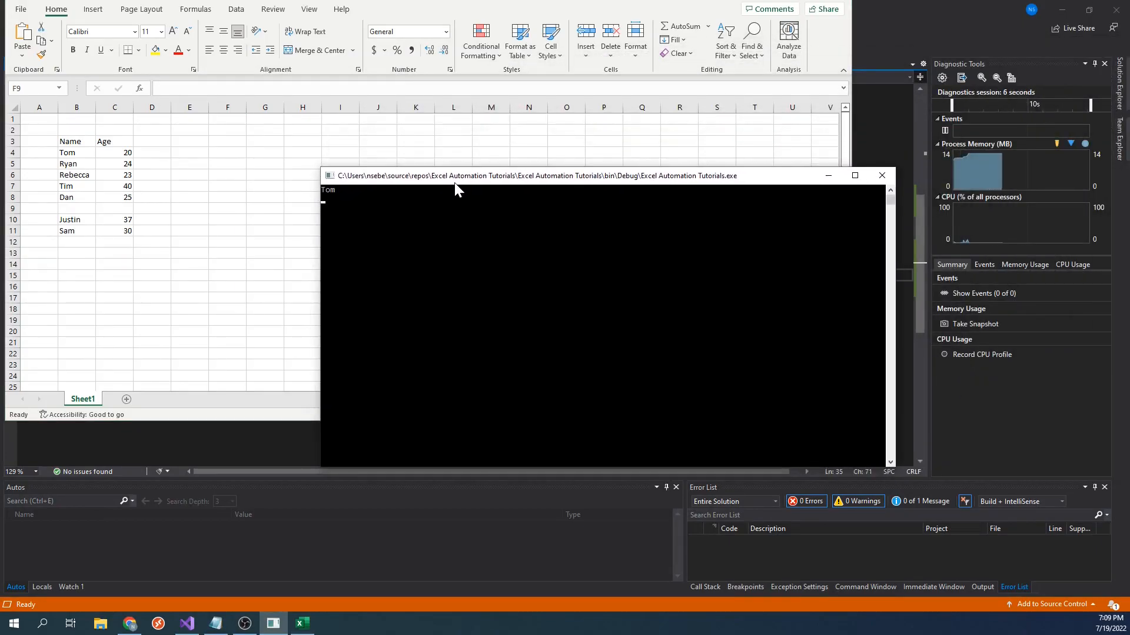
mouse_move(445, 190)
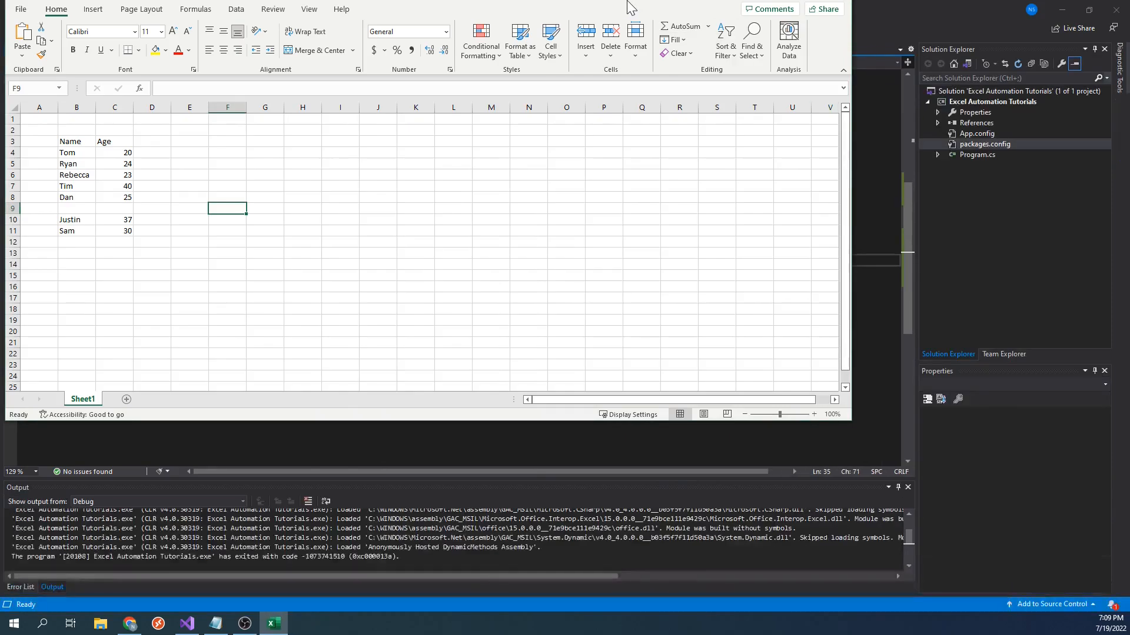
click(186, 624)
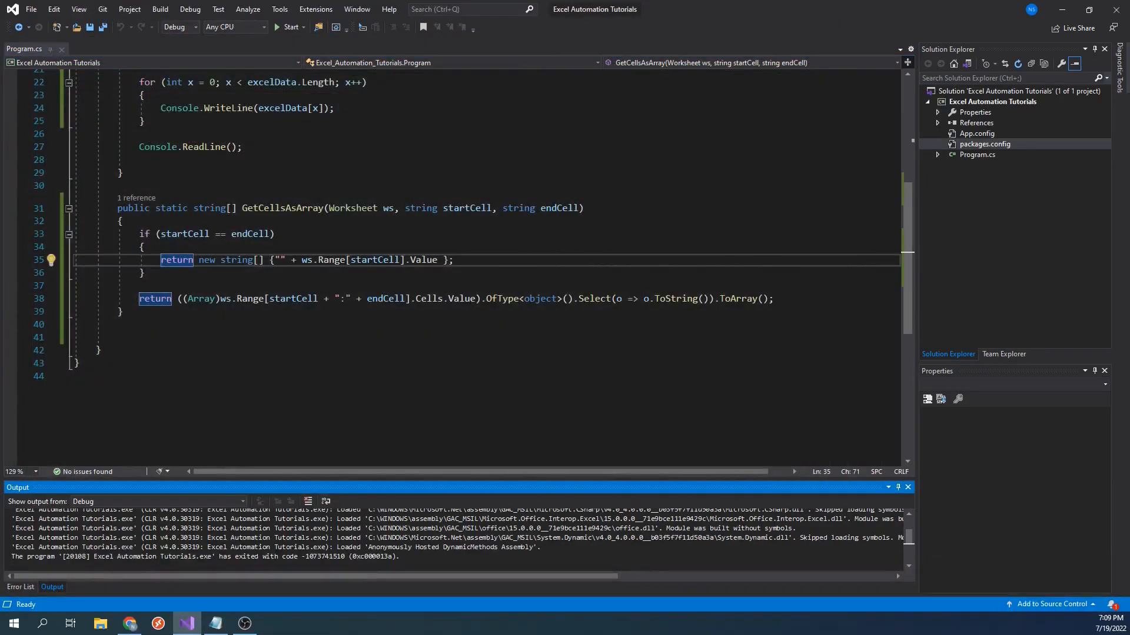
- Change the end cell to C11, rerun to print every name and age, then close the console
scroll(up, 3)
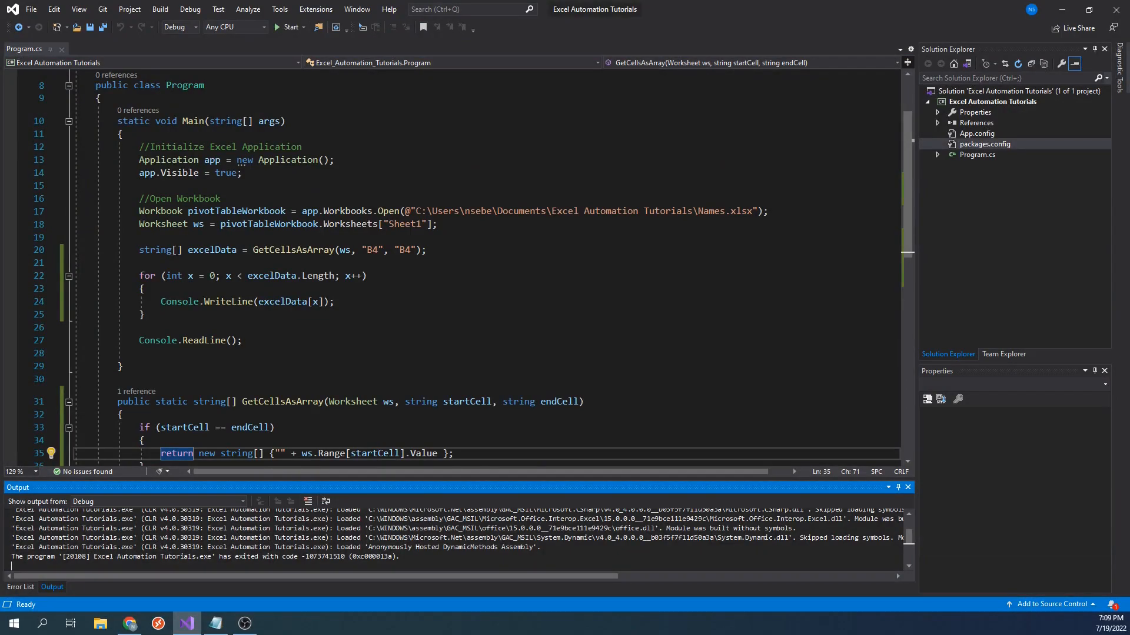
click(390, 249)
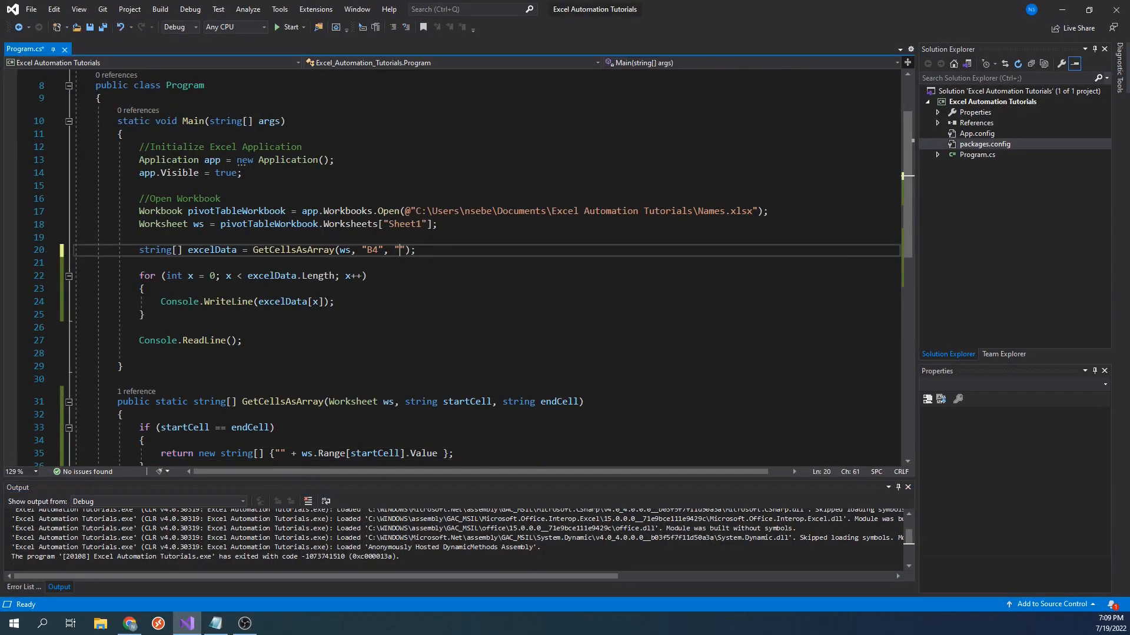
text(C11)
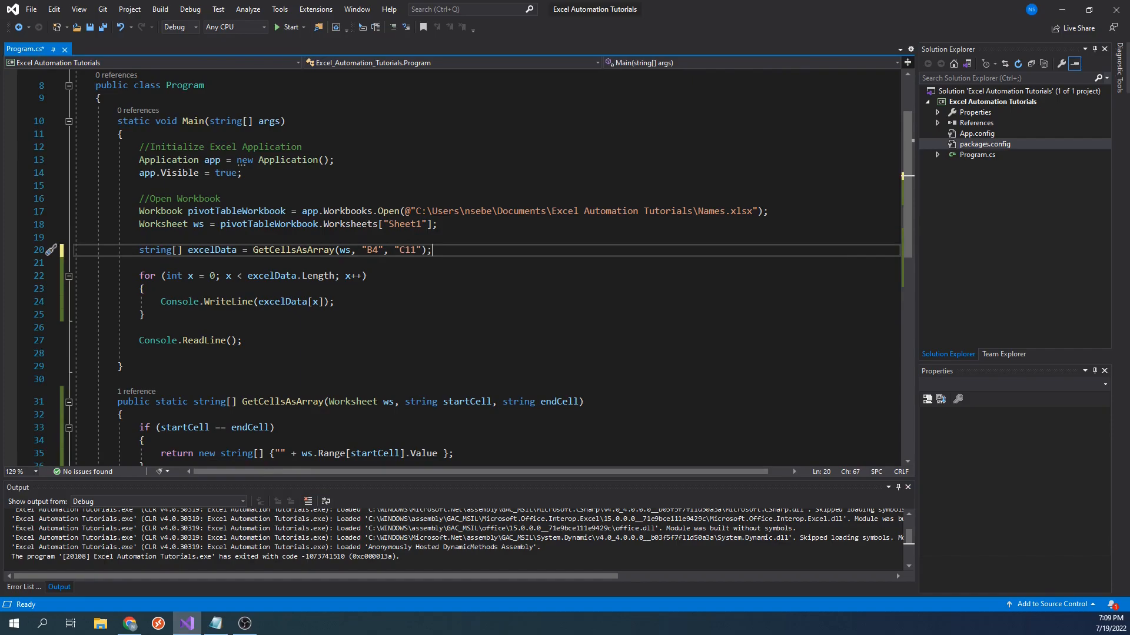
click(288, 27)
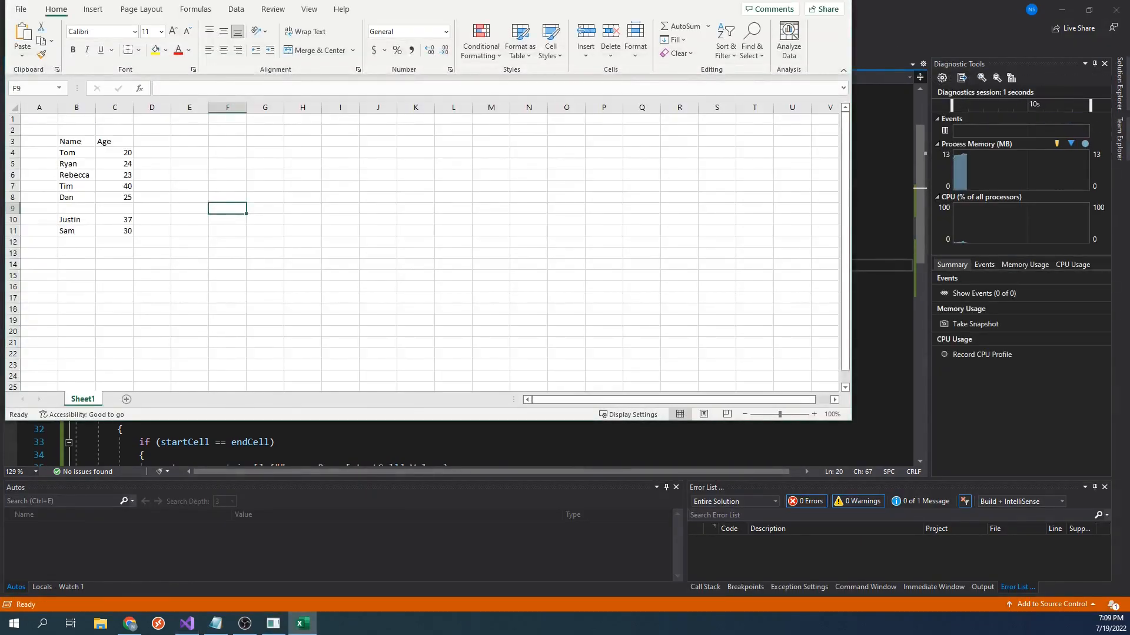
click(272, 623)
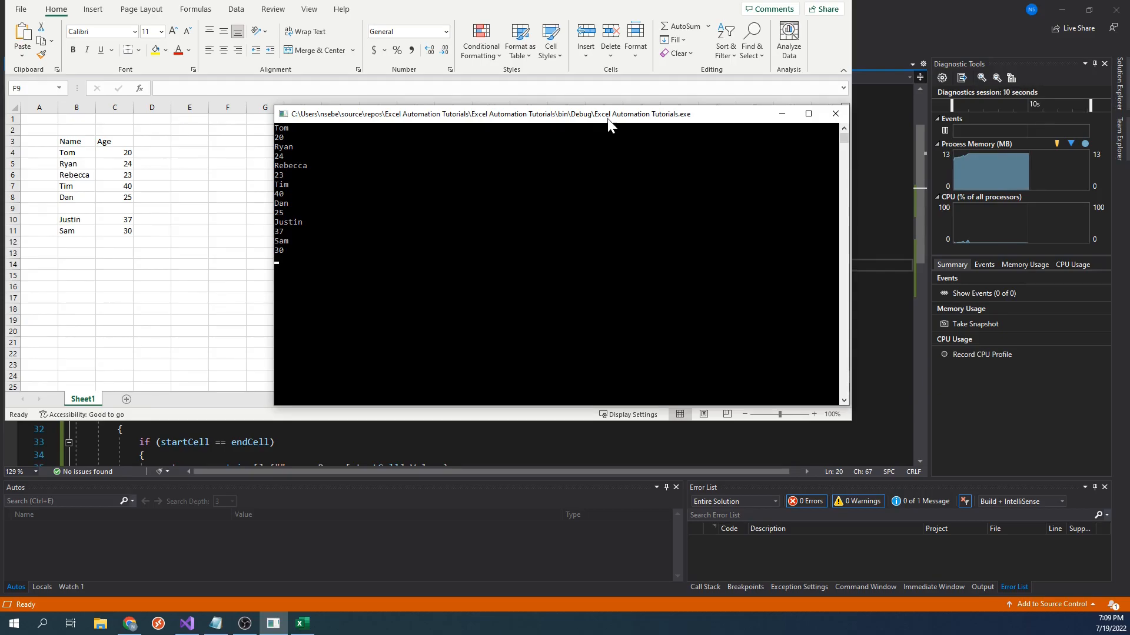
click(836, 113)
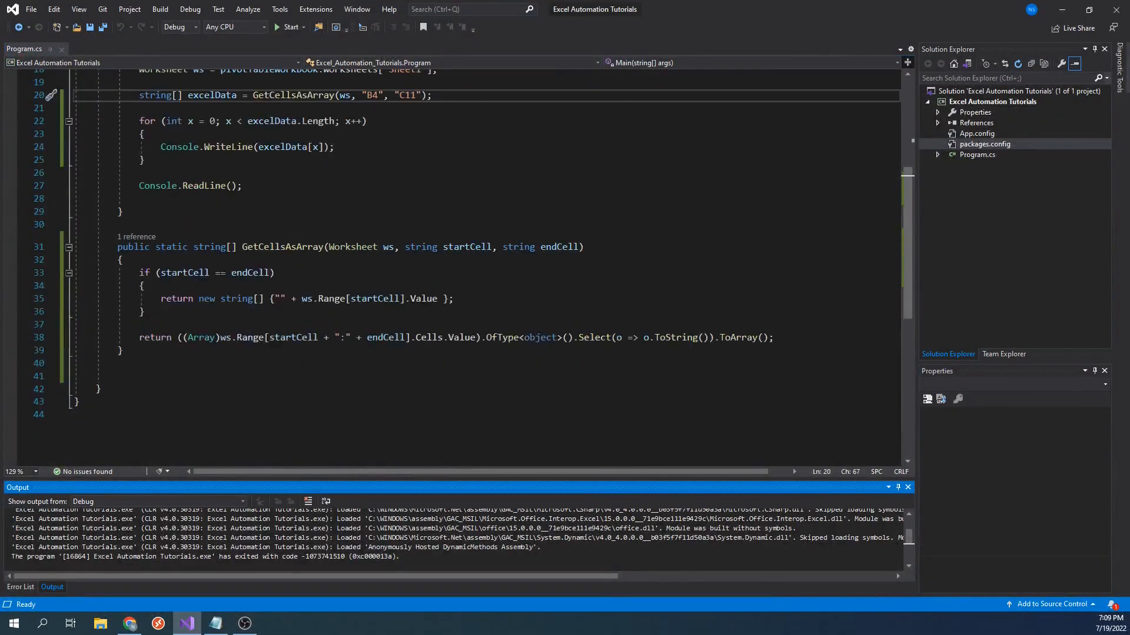
- Delete the copied range-to-array return line from the duplicated GetAllCellsAsArray method
click(120, 351)
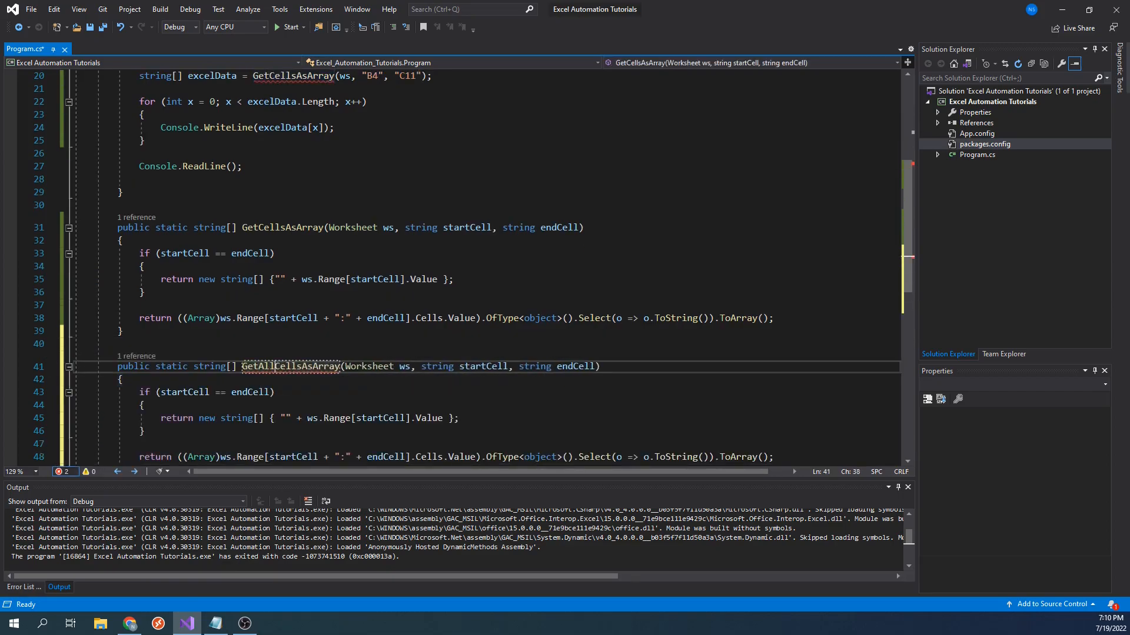
double_click(291, 366)
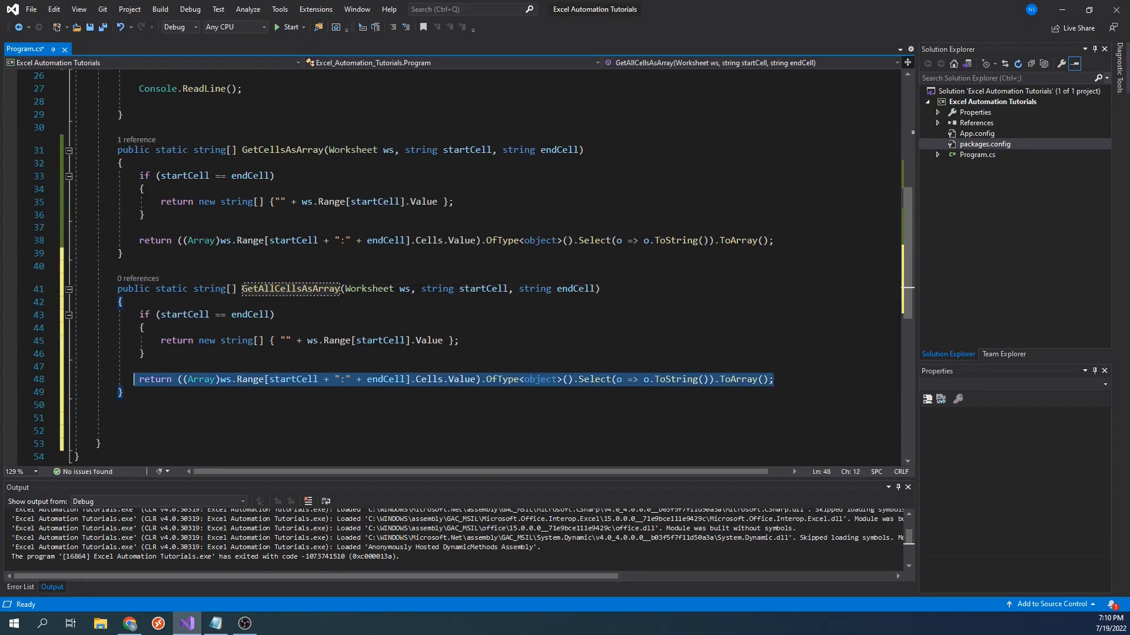
key(Delete)
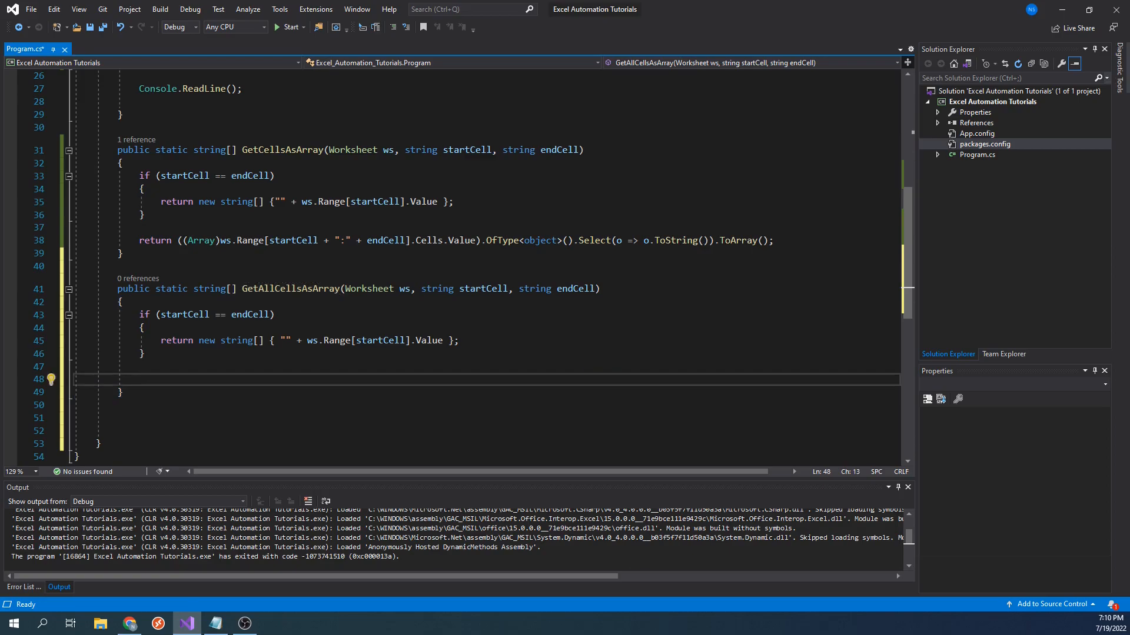
- Return ws.Range[startCell + ":" + endCell].Cells.Cast<Range>().Select(Selector).ToArray()
text(return ws.Range[startCell + ")
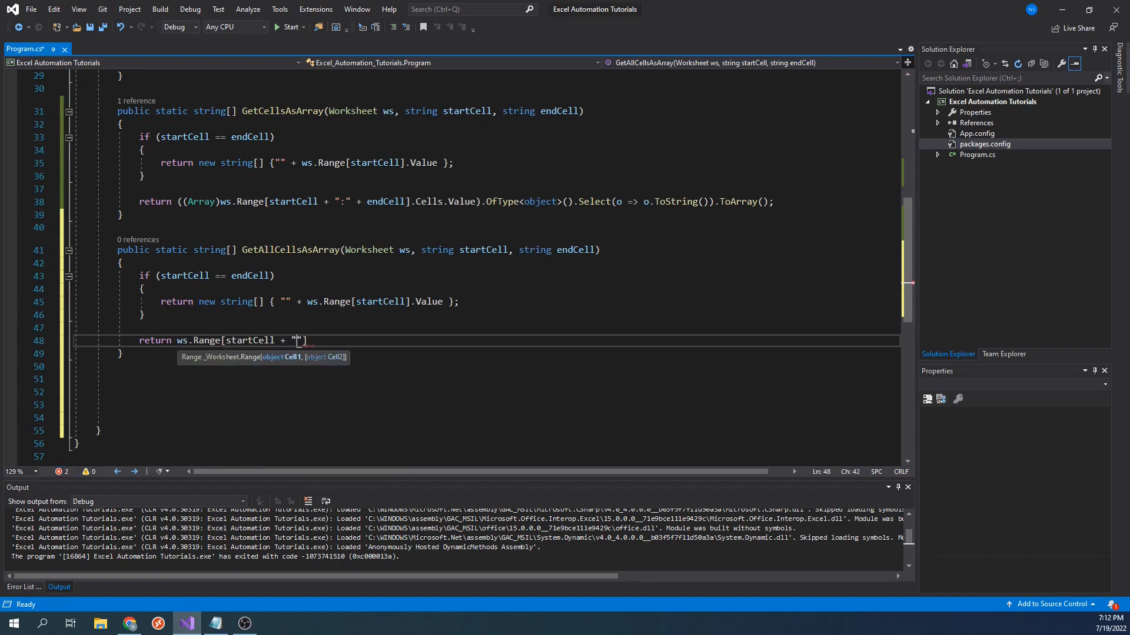
text(:" + endCell].)
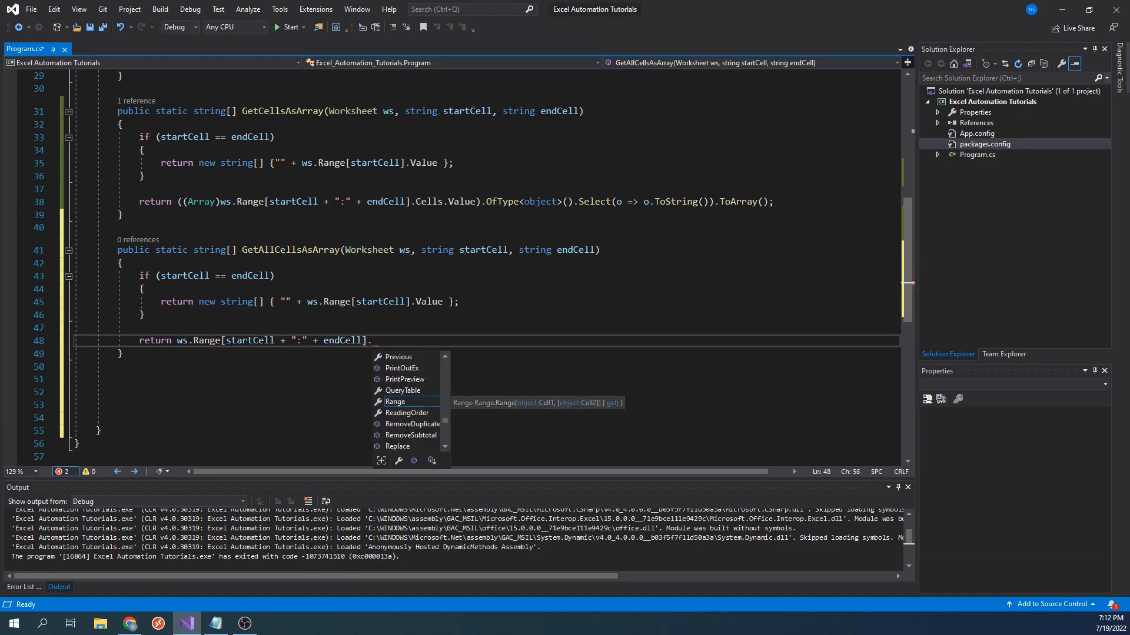
text(.Cells.Cast)
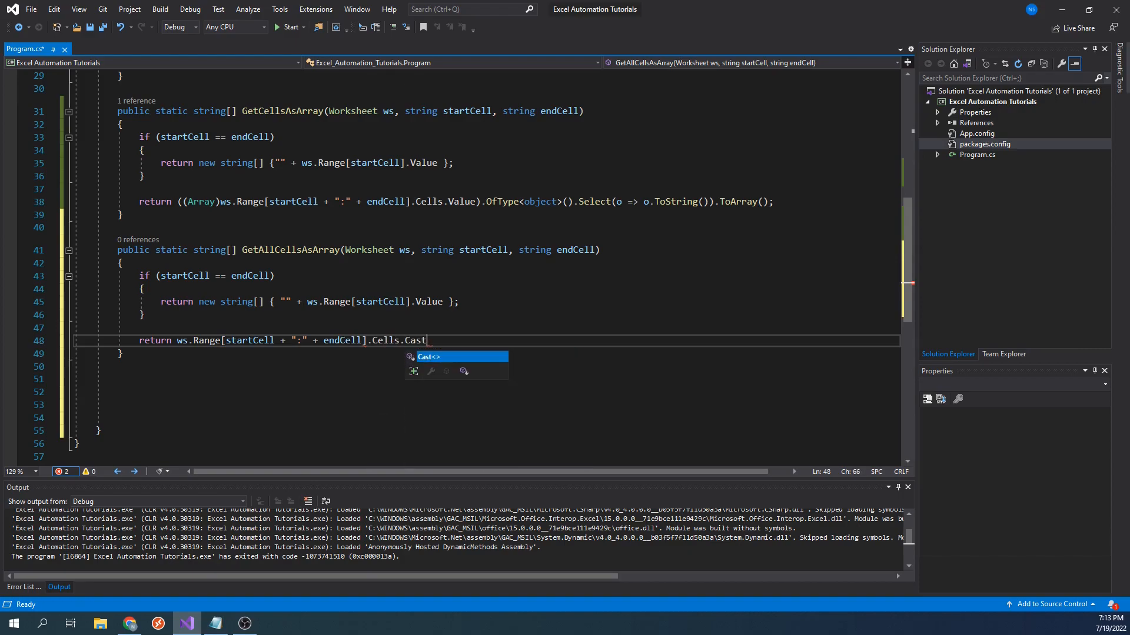
text(<Range>().Select(Selector).T)
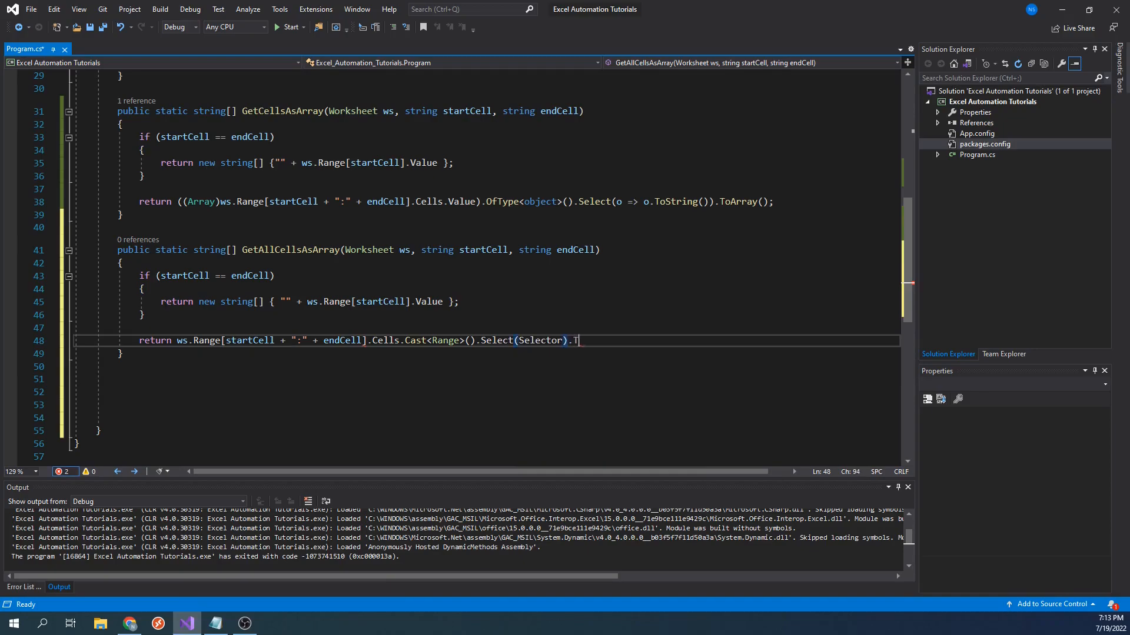
text(oArray();)
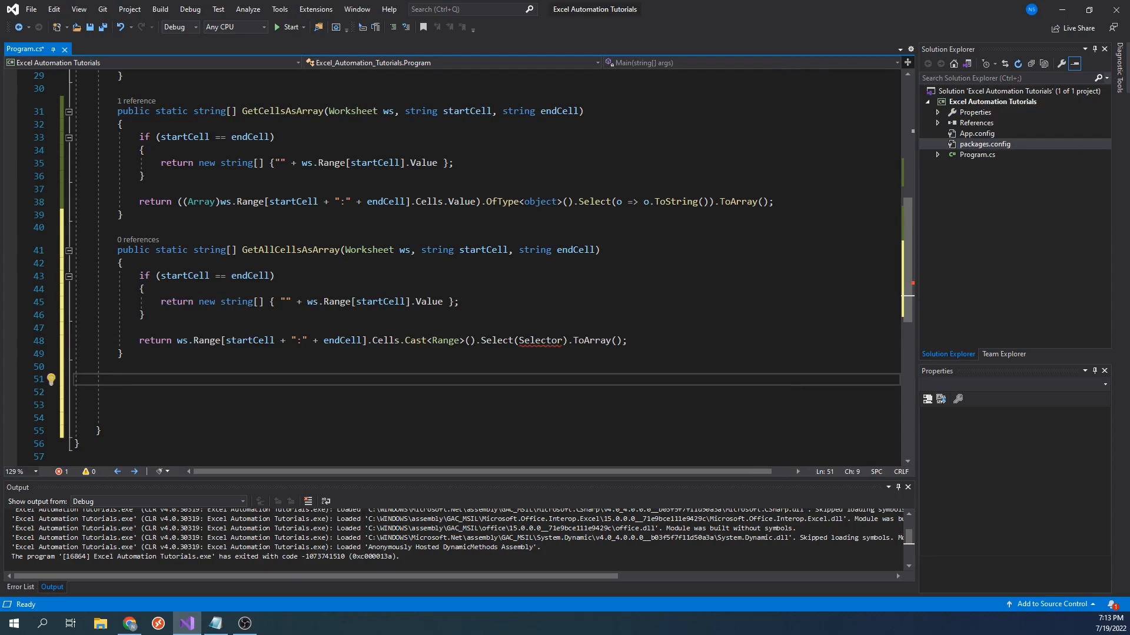
- Declare private static string Selector(Range cell) below GetAllCellsAsArray
click(118, 380)
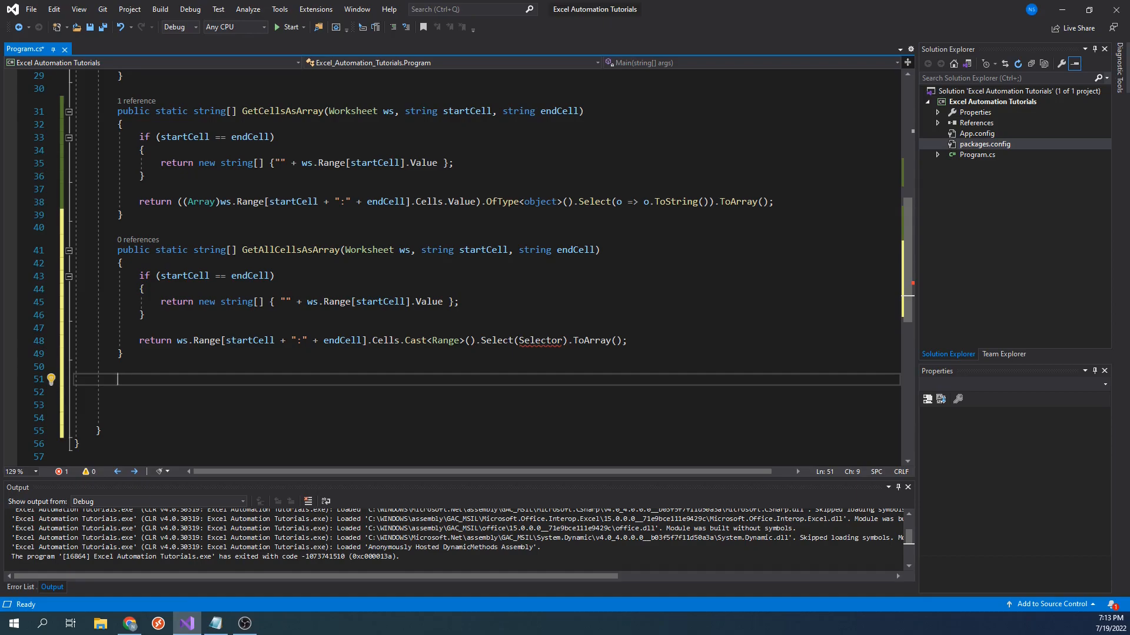
text(private static string Selector)
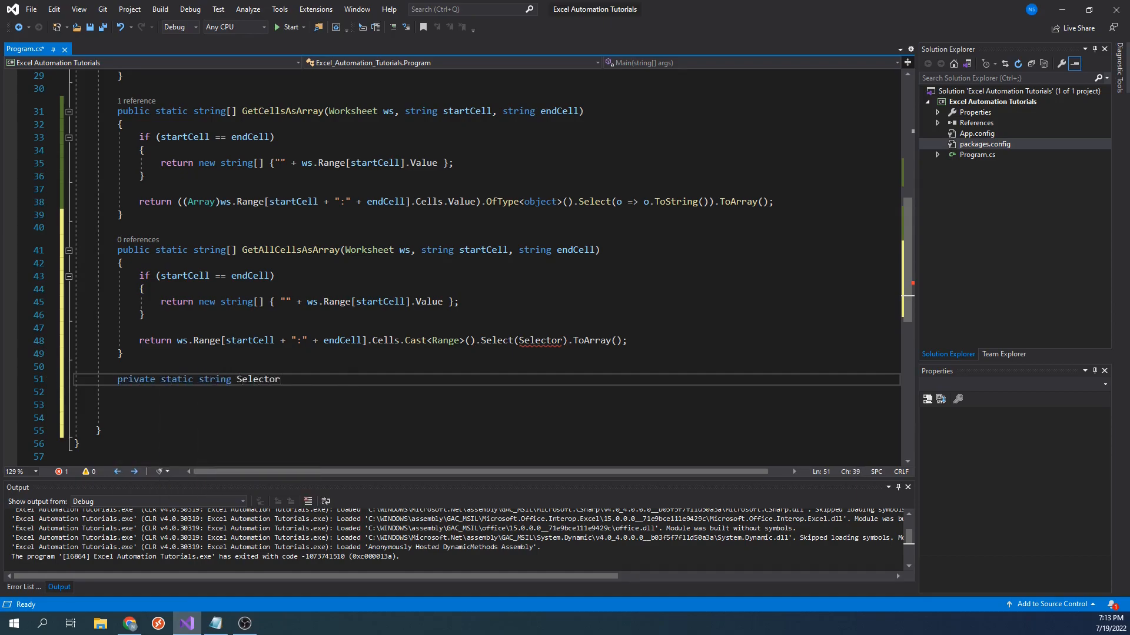
text((Range cell))
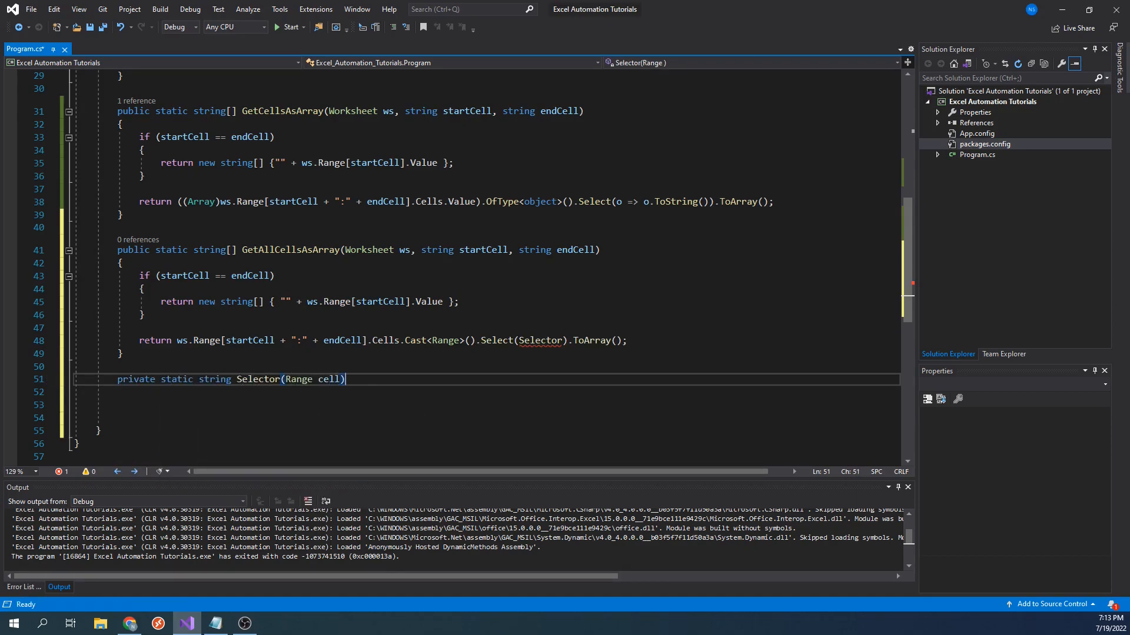
key(Enter)
text({)
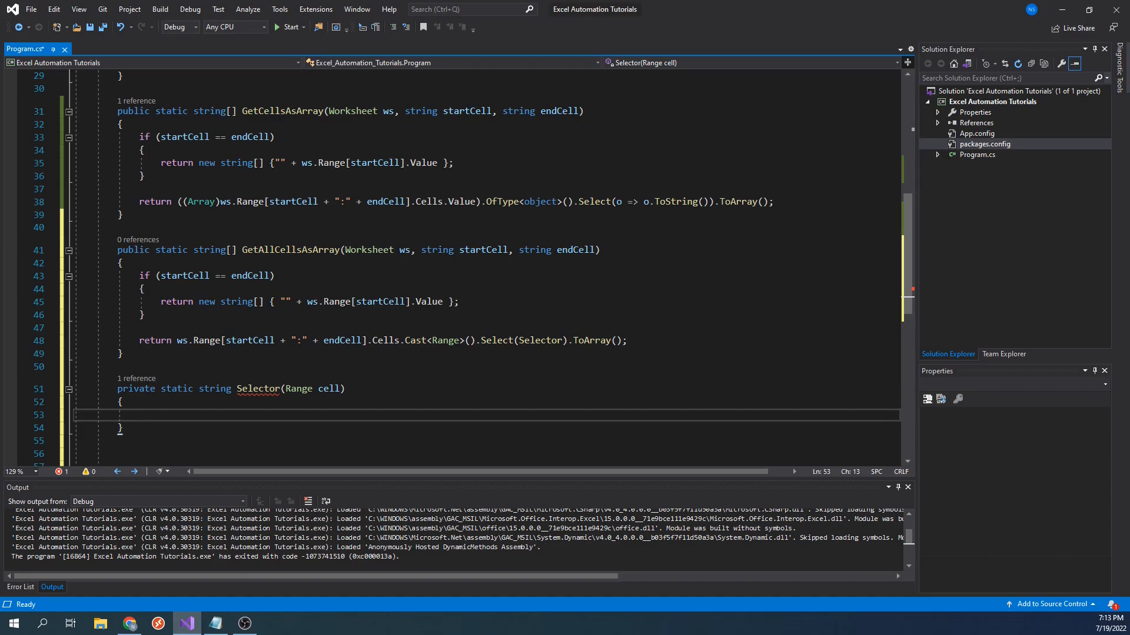
scroll(down, 3)
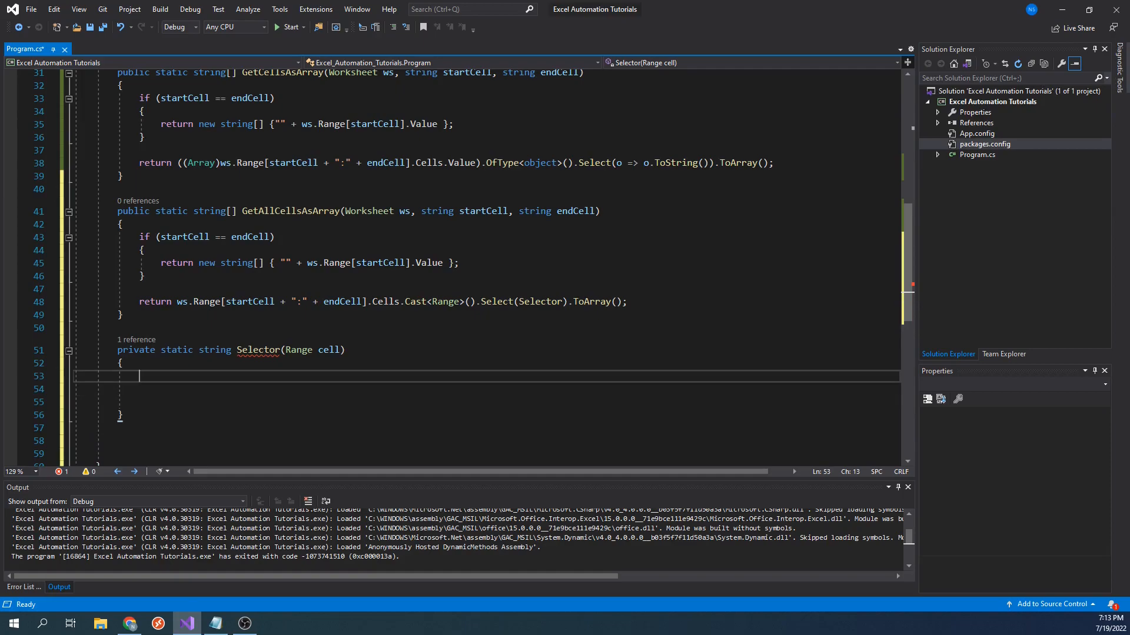
- Return "" for an empty Value2 and Value2.ToString() when its type is System.Double
text(if (cell.Value2))
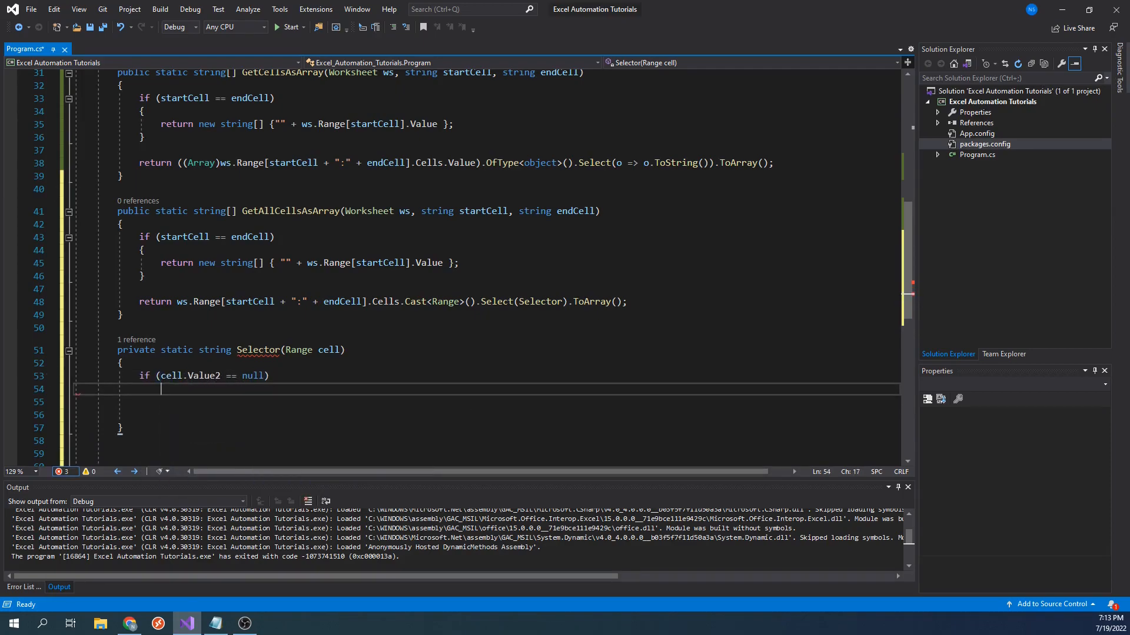
text(return "";)
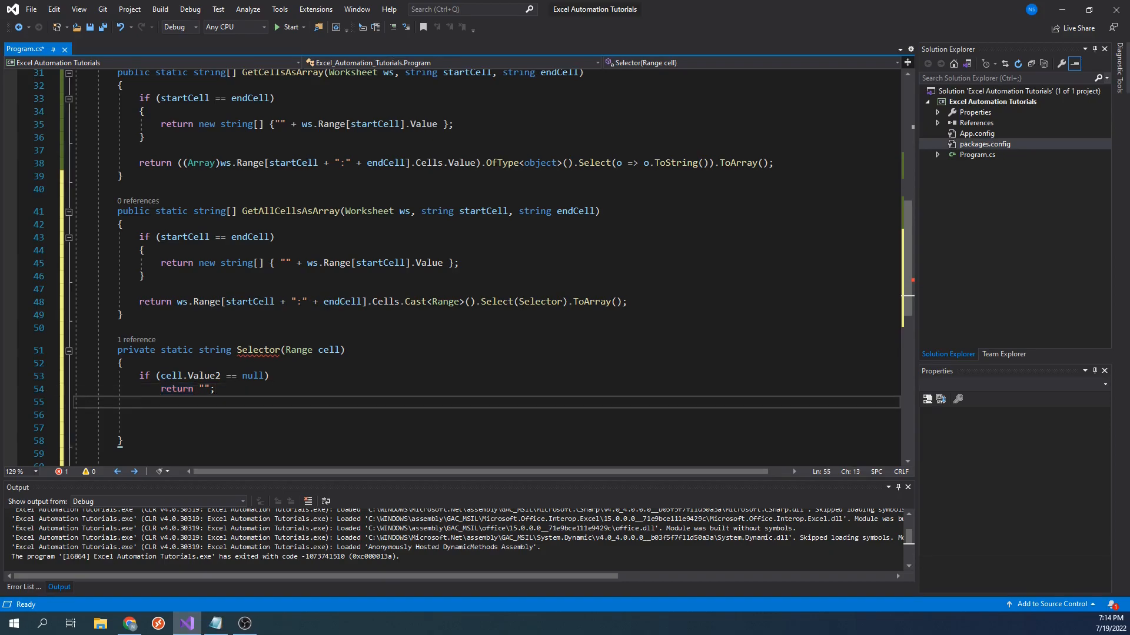
text(if(cell.Value2.)
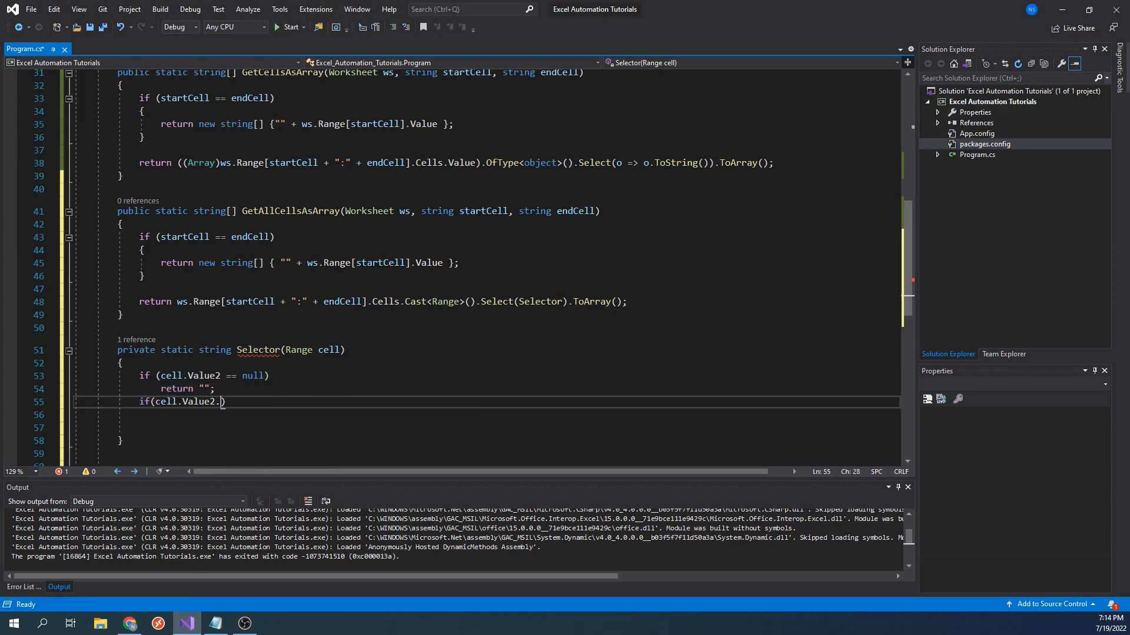
text(GetType().ToString() == "System.Double)
text(return ((double)
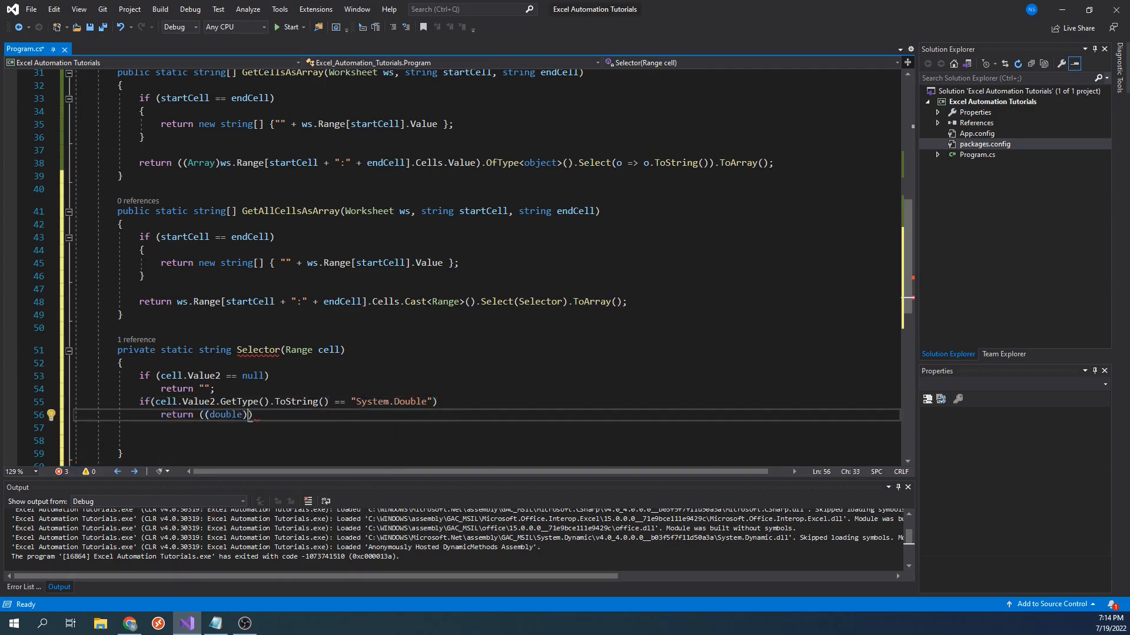
text(cell.Value2)
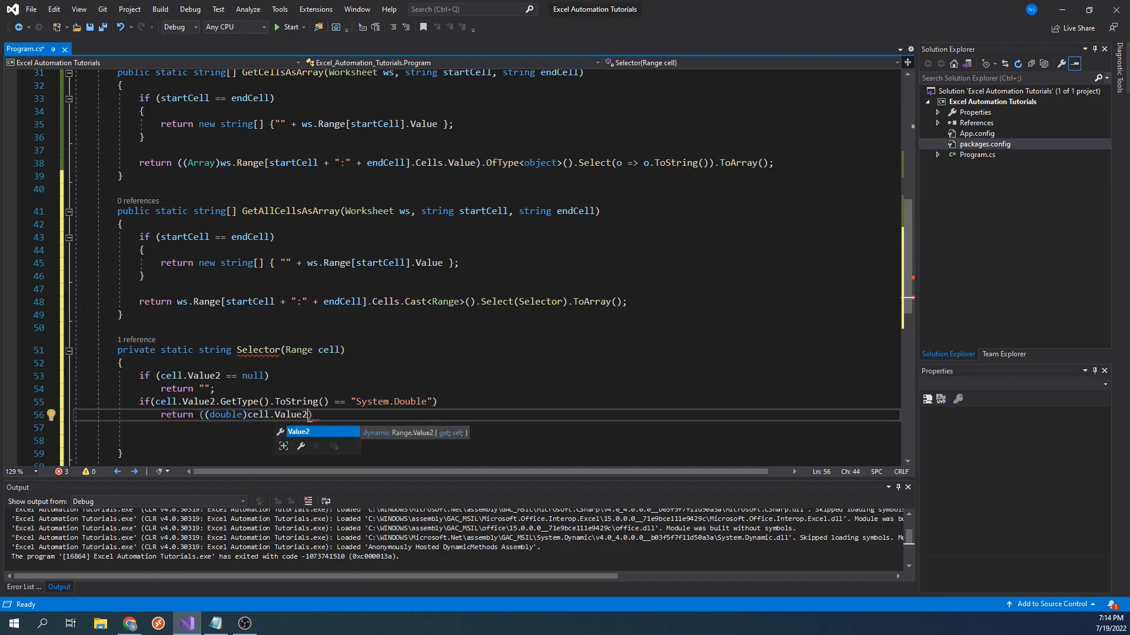
text(.ToString();)
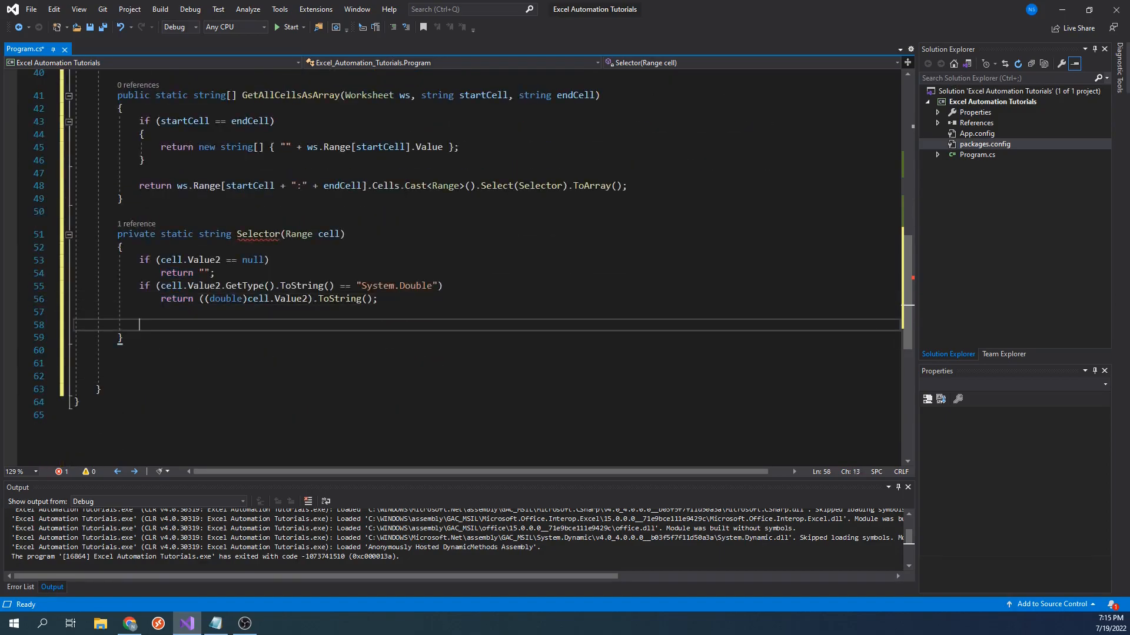
- Add else-if branches for string and bool values, else return "unknown"
click(378, 298)
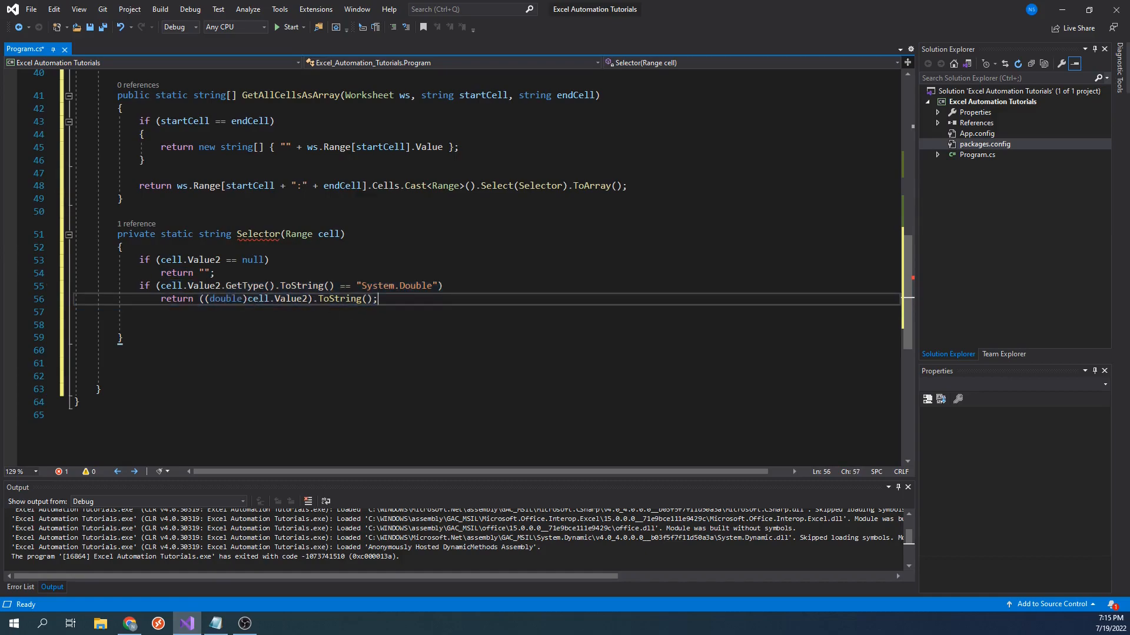
text(else if (cell.Value2.GetType().ToString() == "System.Double"))
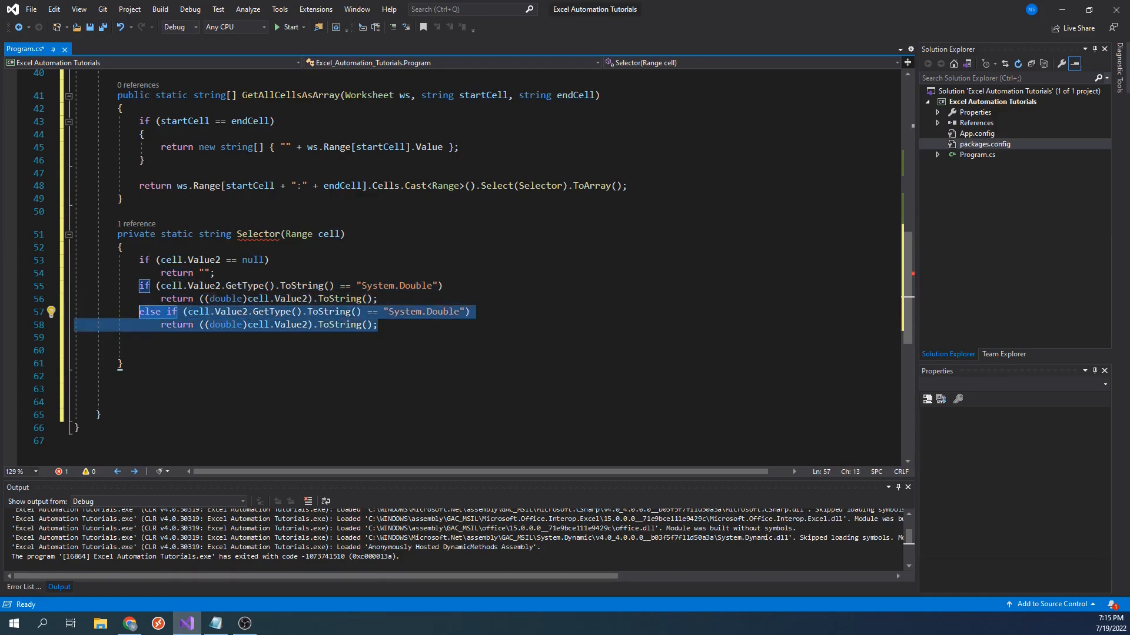
key(ctrl+v)
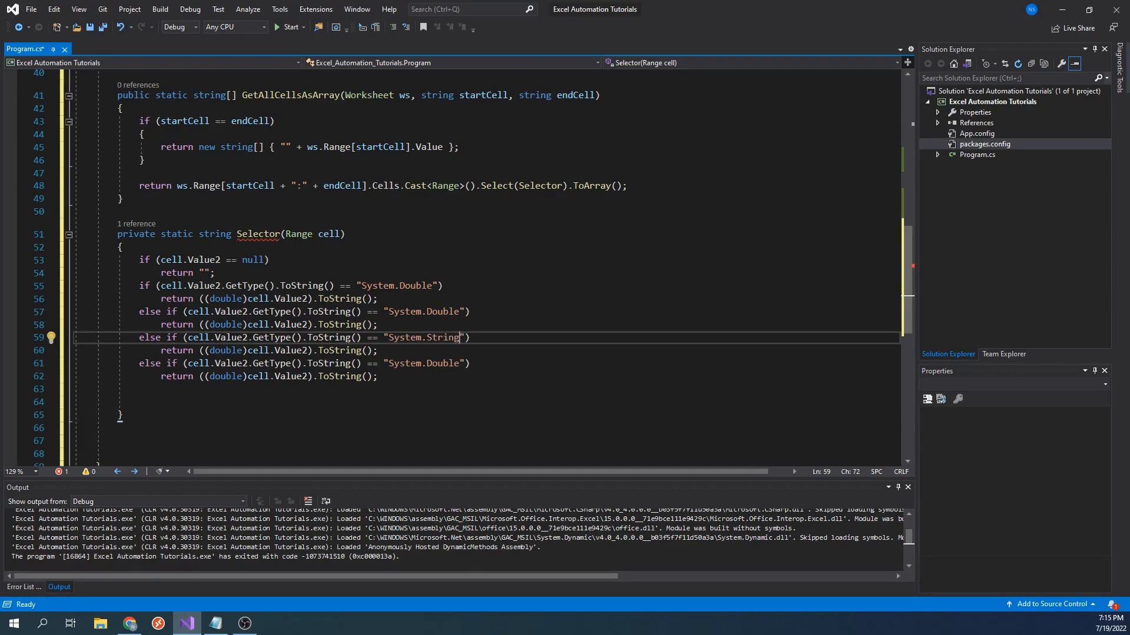
text(string)
click(304, 362)
text(Boolean)
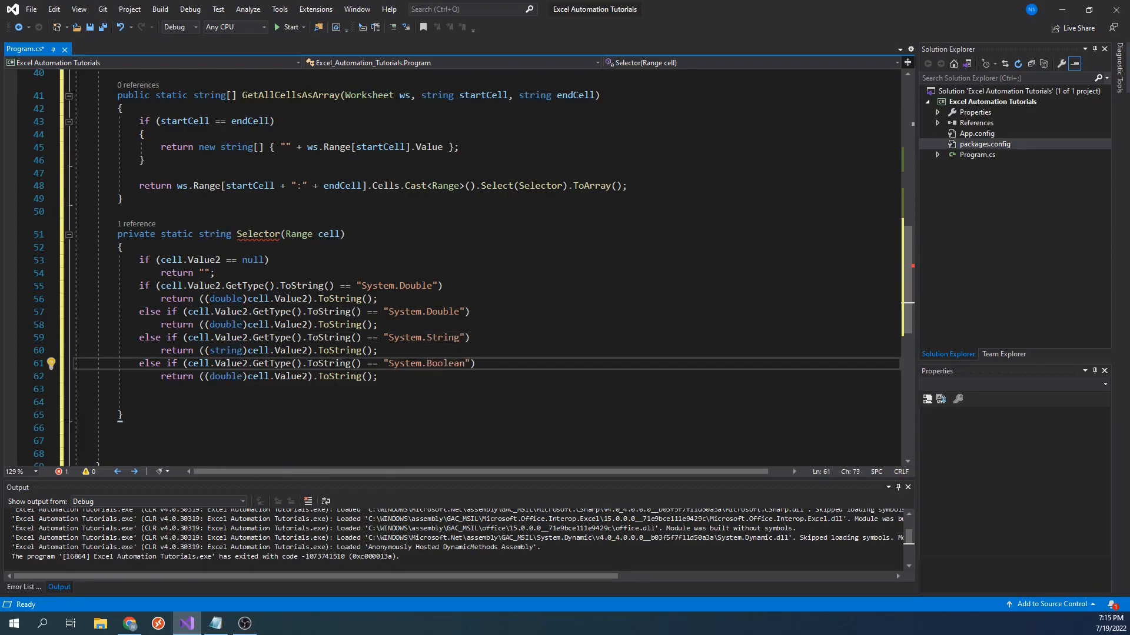
text(bool)
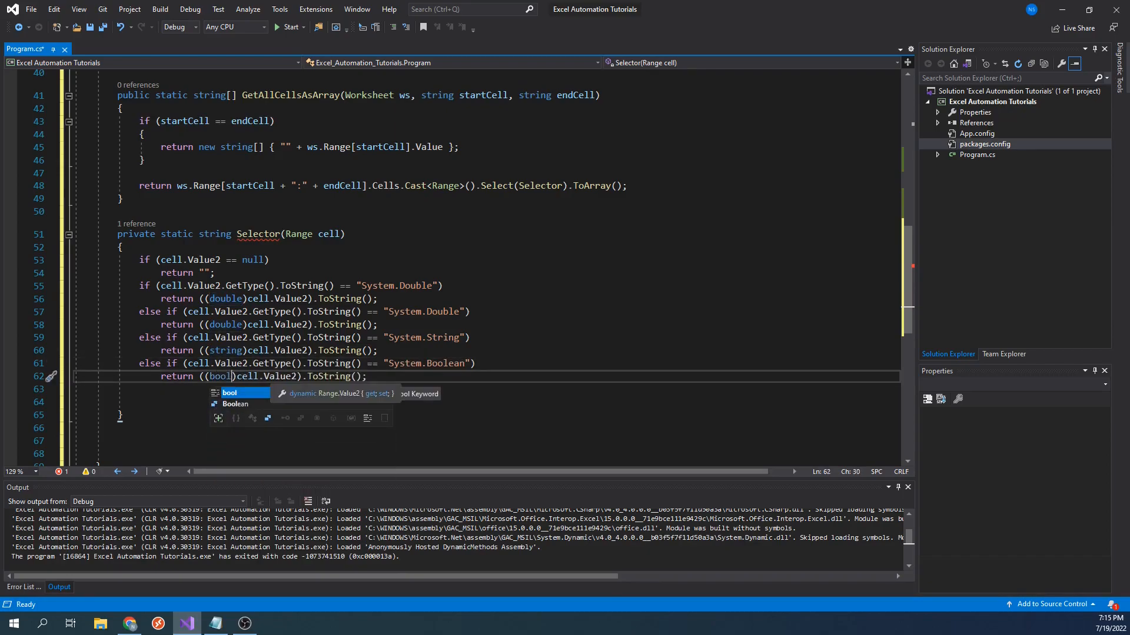
text(else)
click(487, 401)
text(return "unkn)
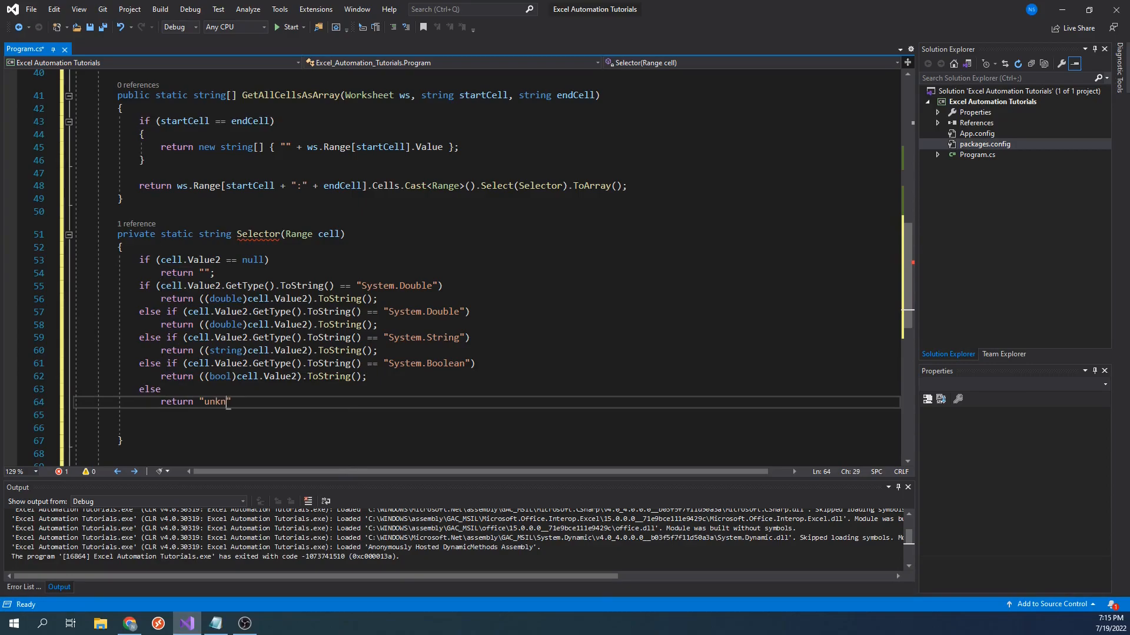
text(own";)
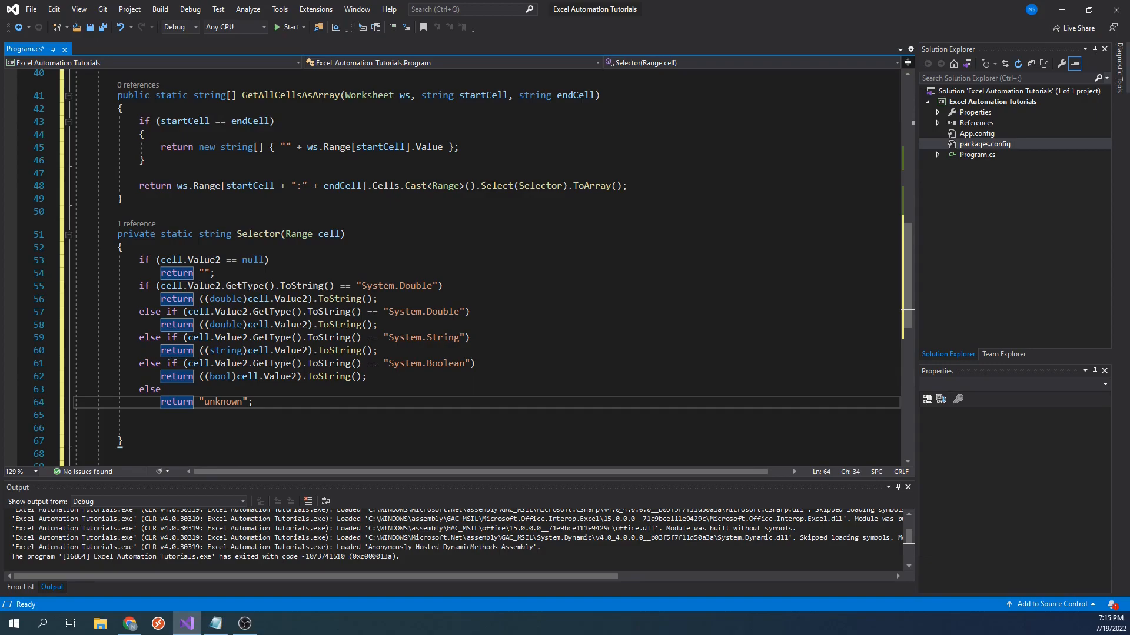
- Run the program and check the console lists the names and ages from B4:C11
scroll(up, 3)
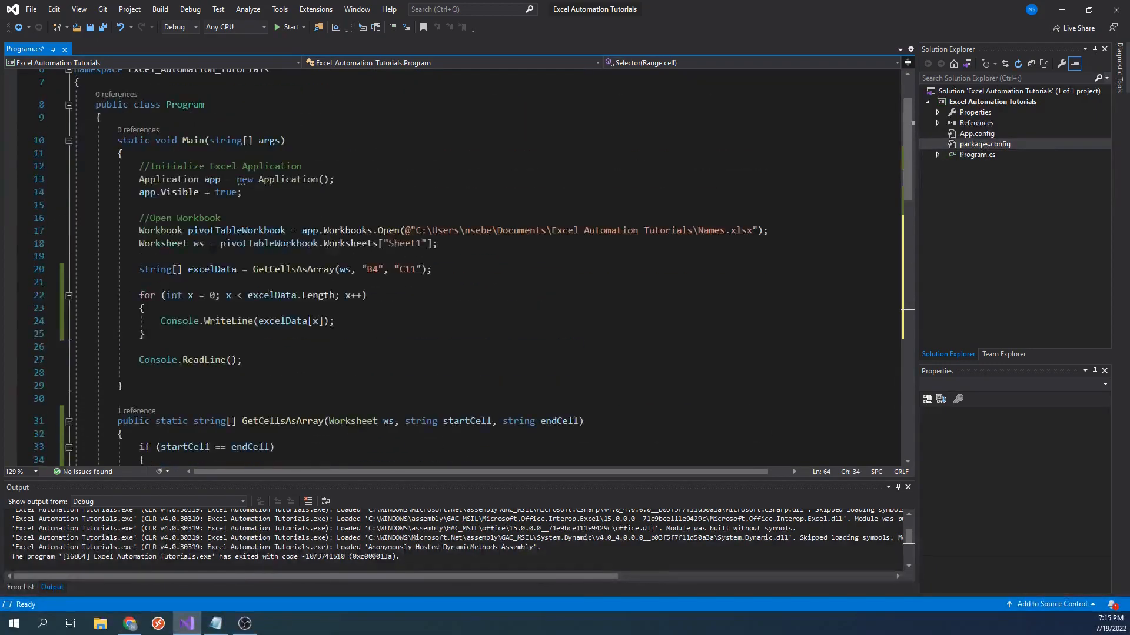
click(268, 269)
text(All)
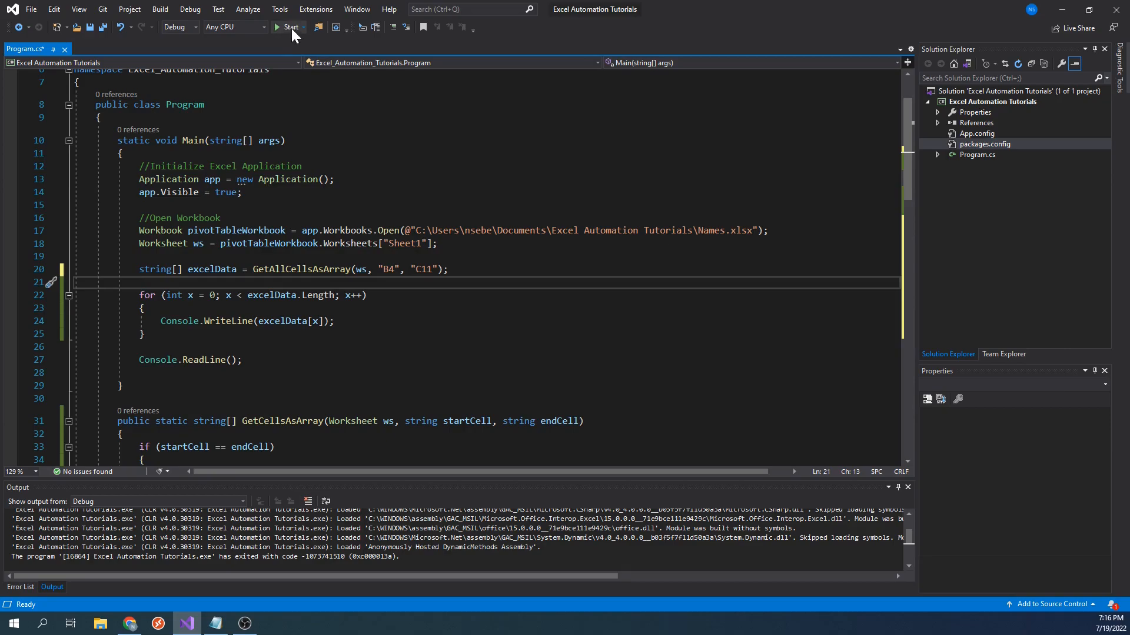
click(287, 27)
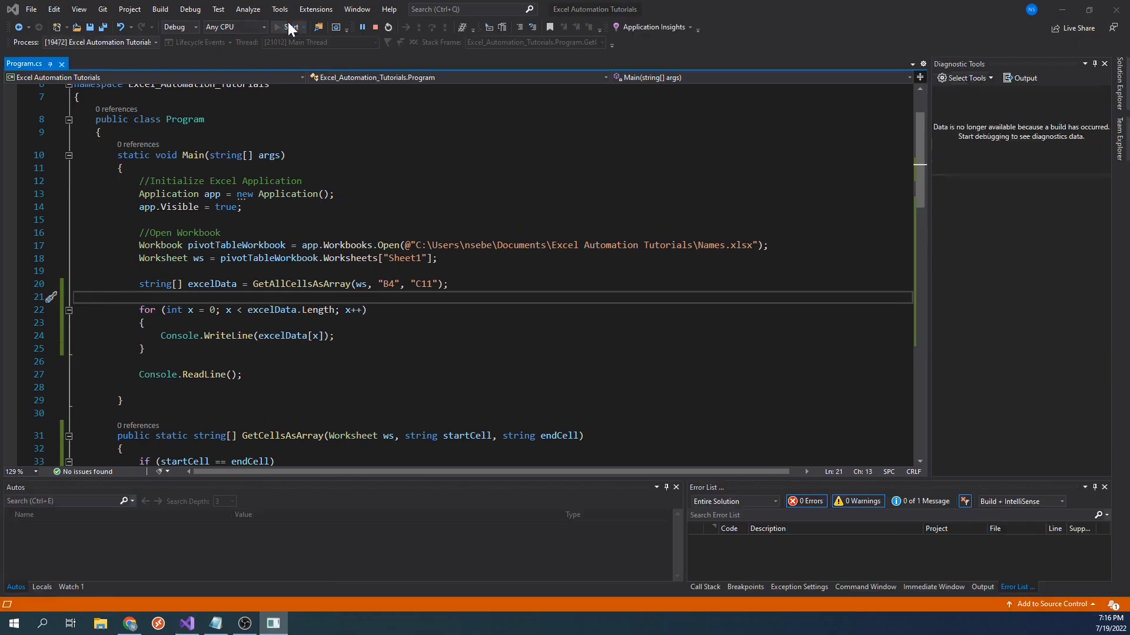
click(276, 27)
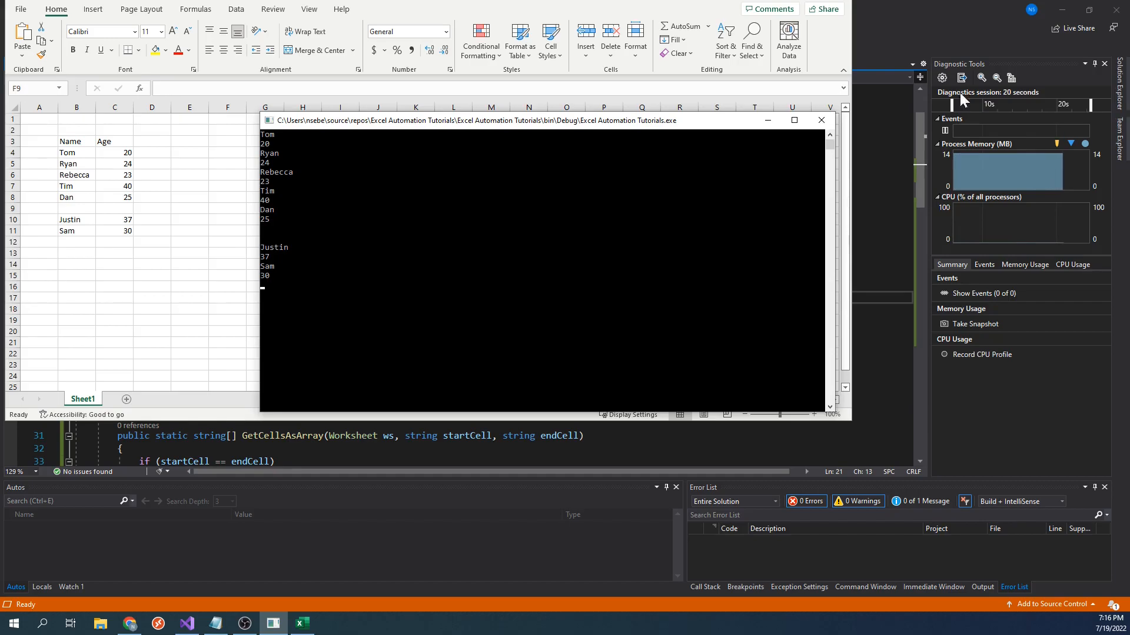
- Bring the Excel workbook forward and close it
click(820, 121)
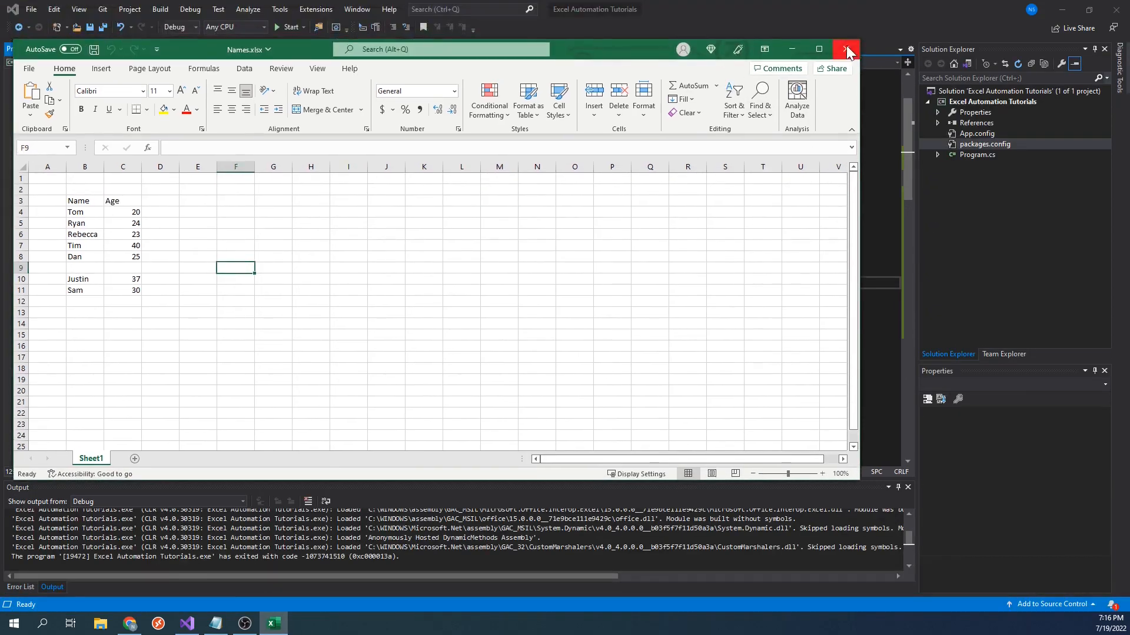
click(846, 50)
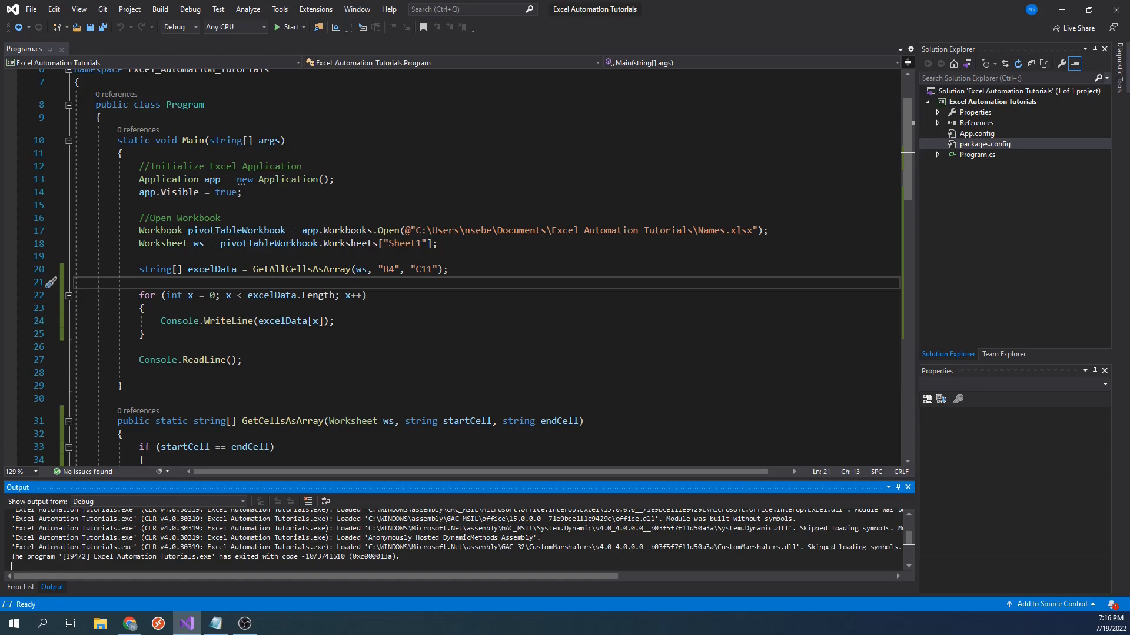
- Add a new class file named ExtensionMethods to the project and declare the class public static
click(991, 101)
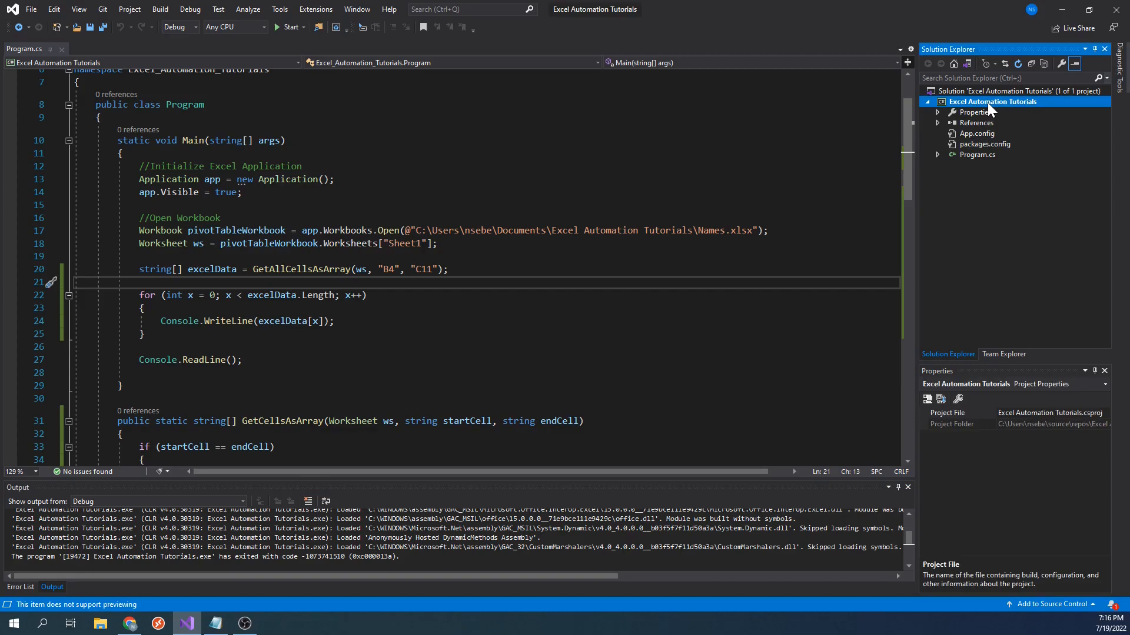
right_click(992, 102)
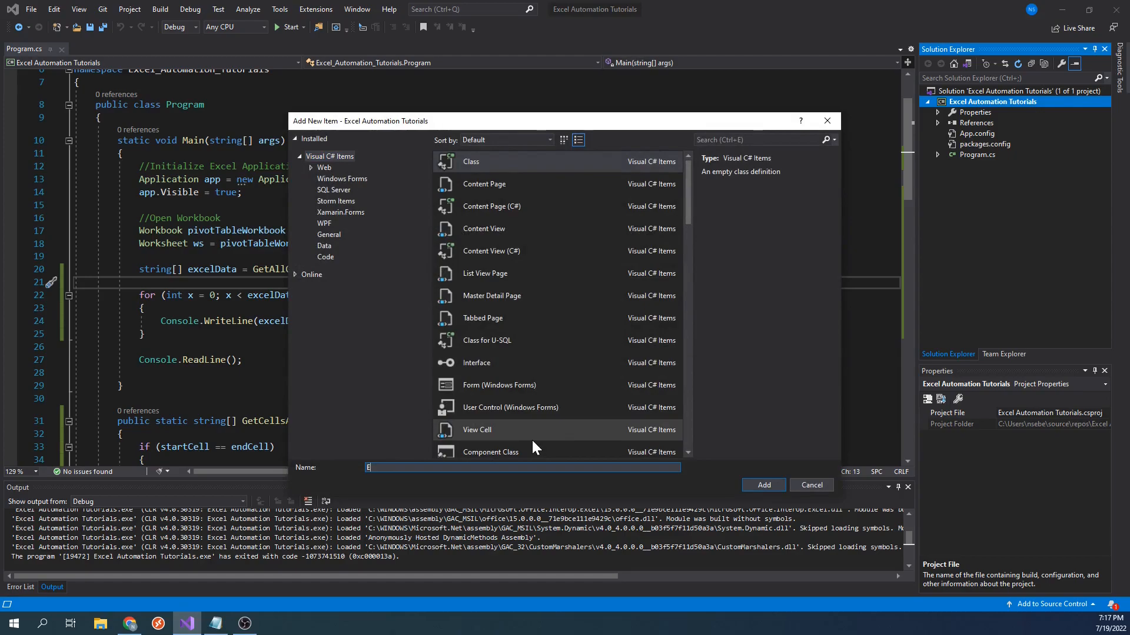
text(ExtensionMethods)
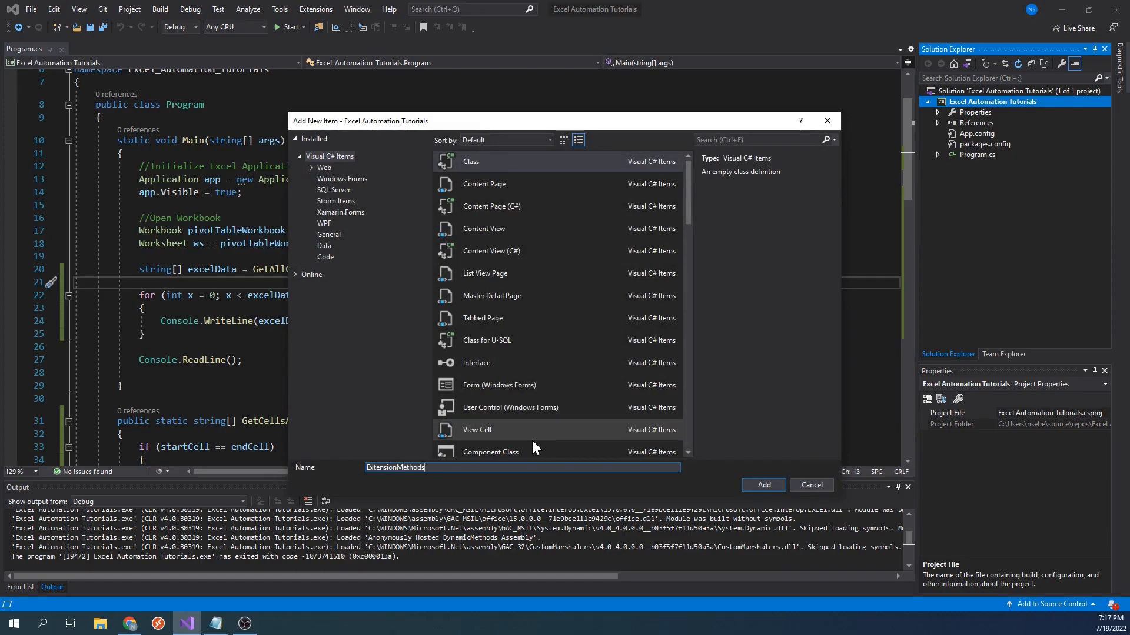
click(763, 484)
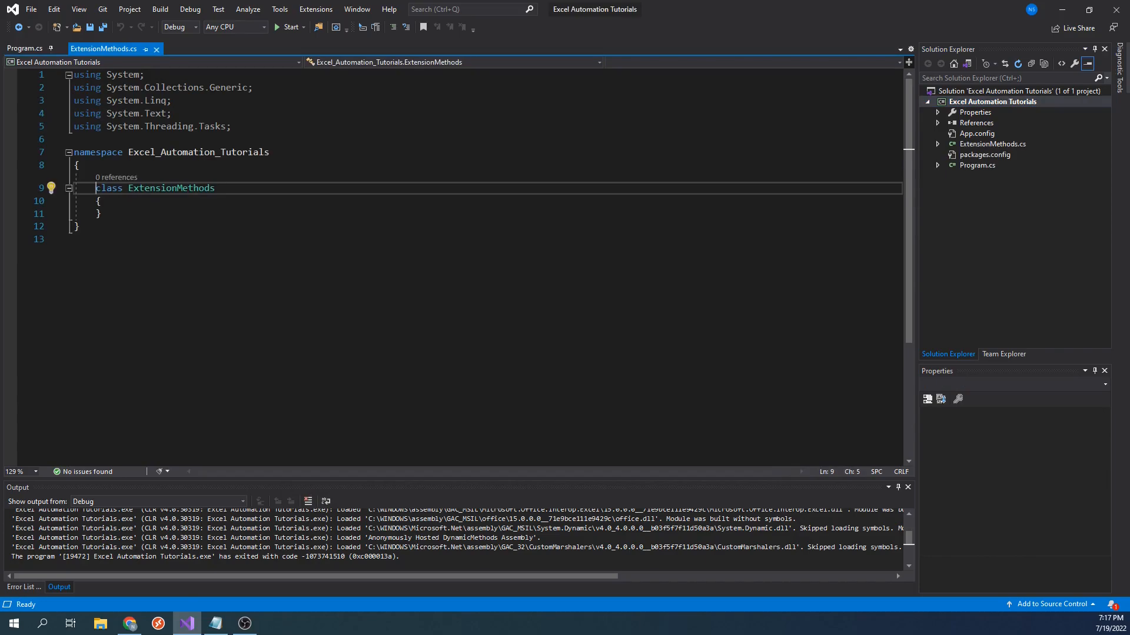
text(public static)
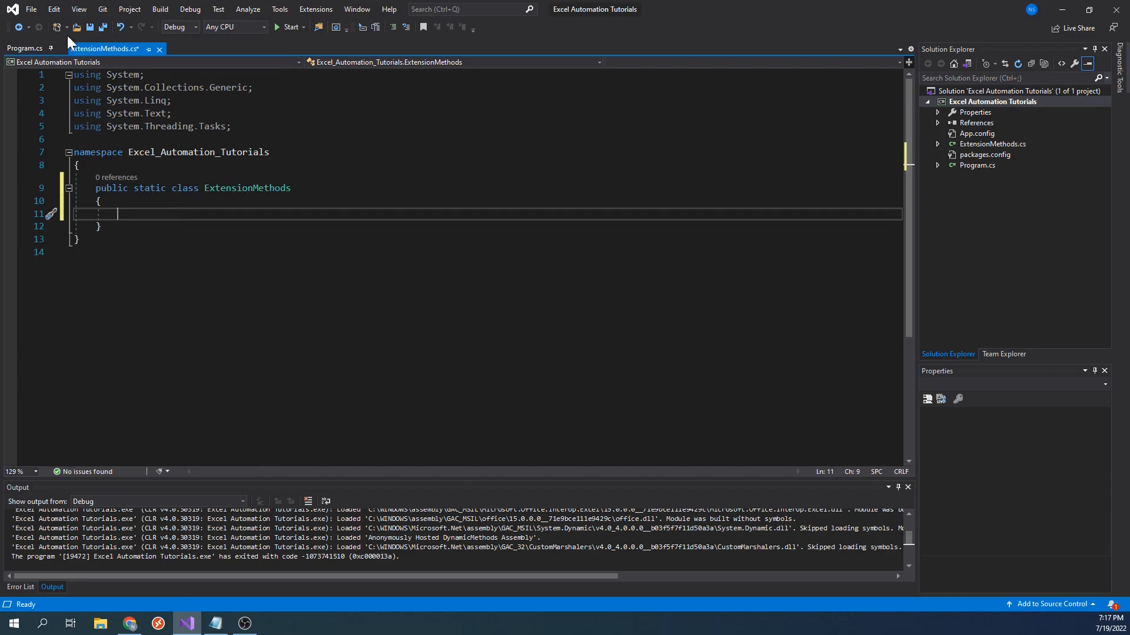
- Move GetCellsAsArray, GetAllCellsAsArray and Selector from Program.cs into ExtensionMethods
click(24, 48)
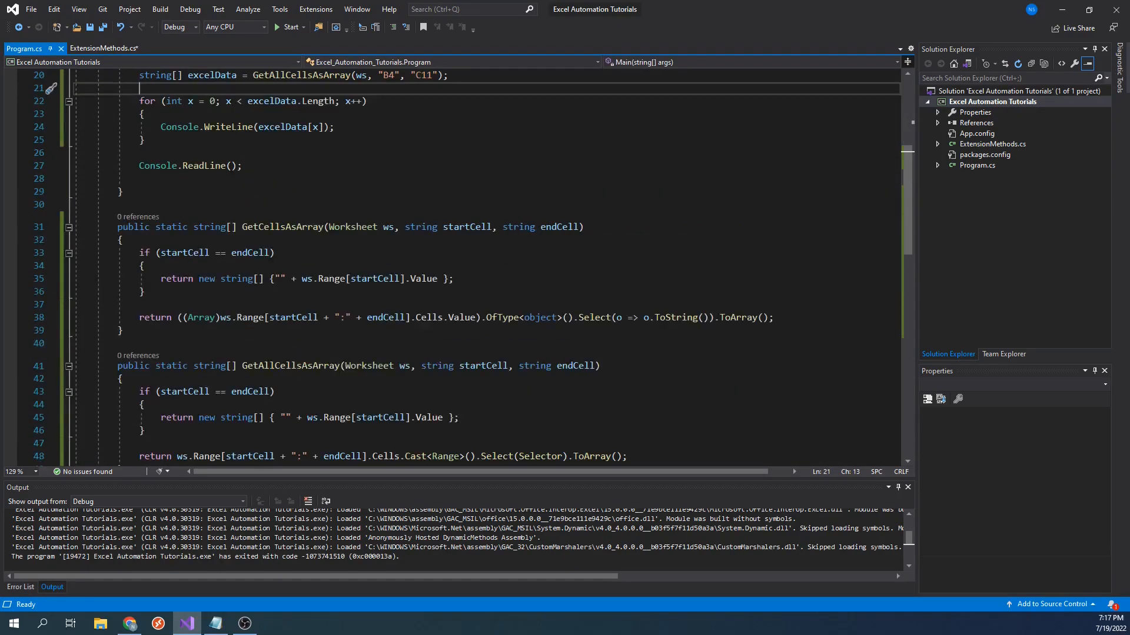
scroll(down, 3)
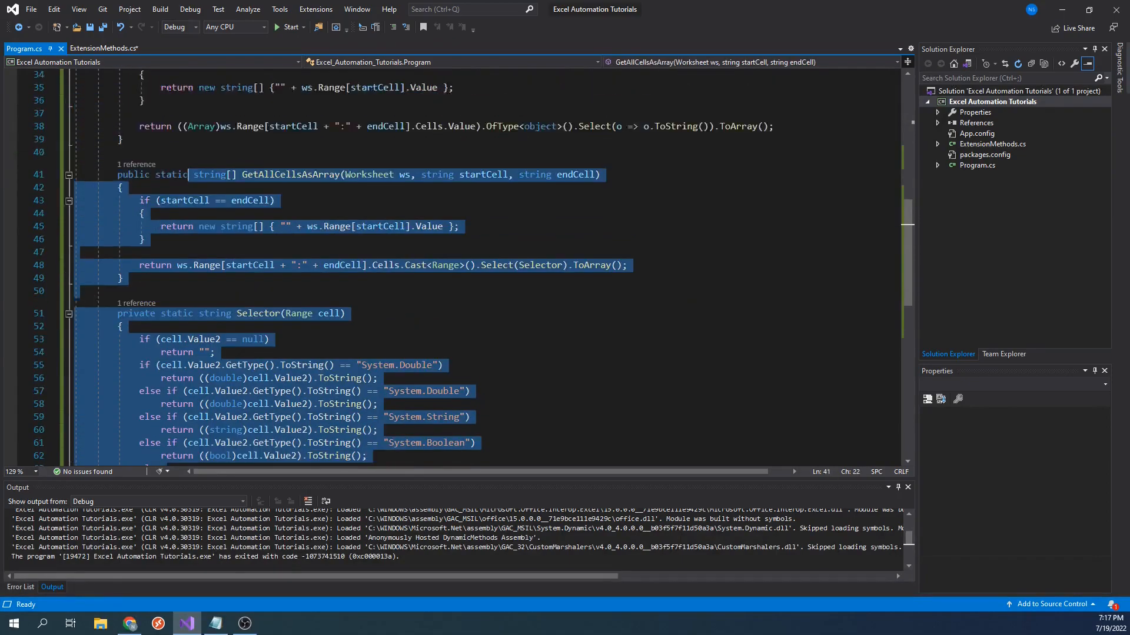
scroll(up, 3)
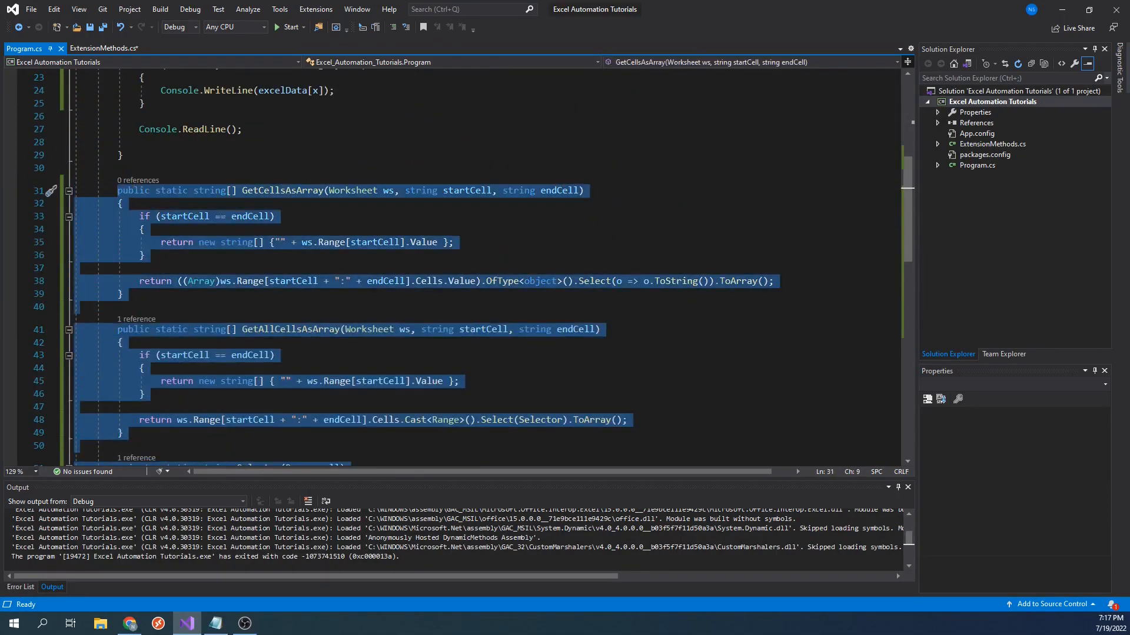
click(103, 48)
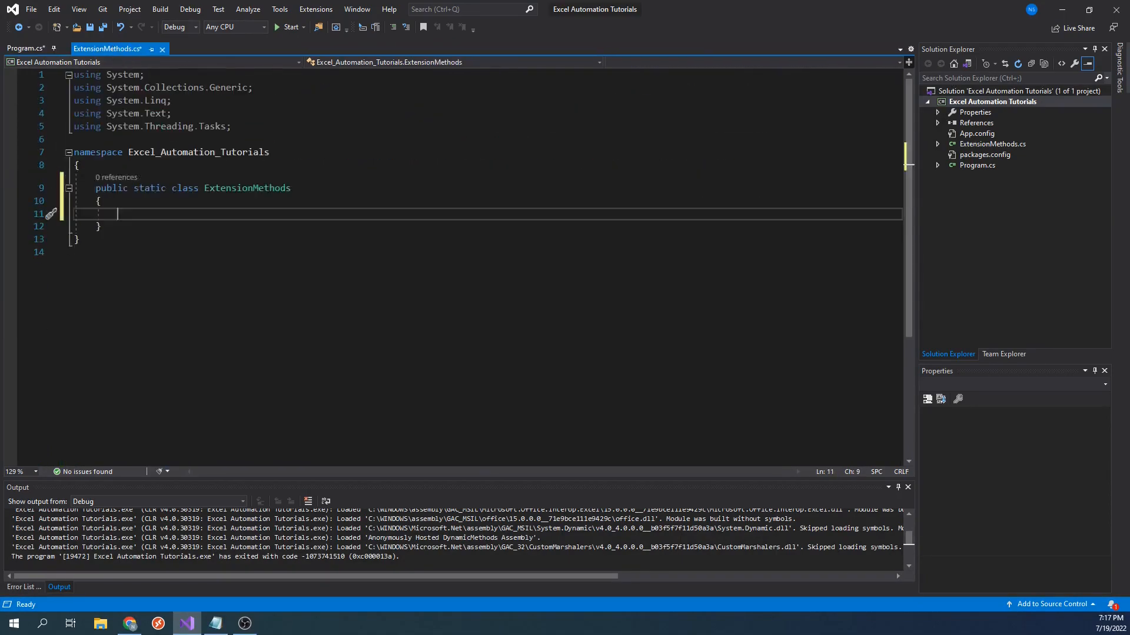
scroll(down, 3)
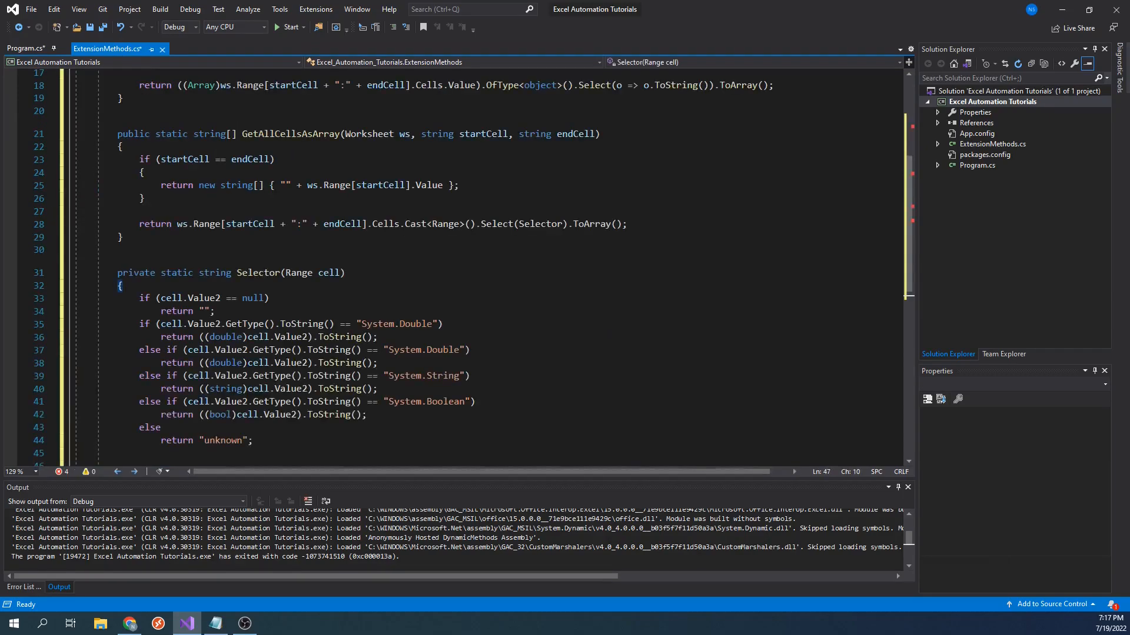
scroll(up, 3)
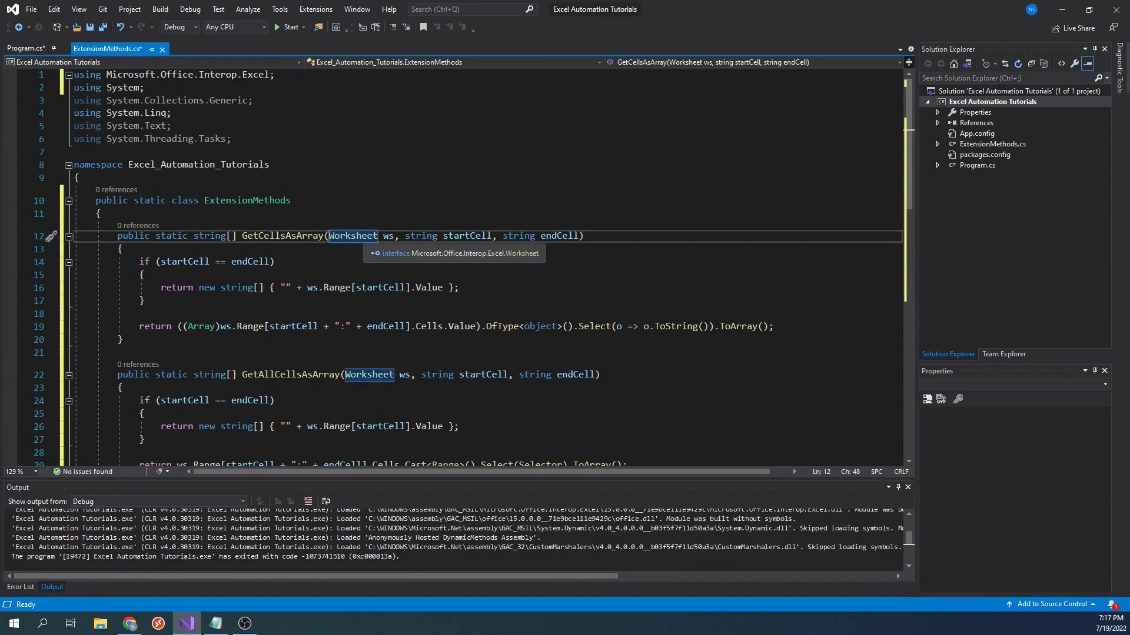
- Make the array methods Worksheet extensions by changing the parameter to 'this Worksheet ws'
text(this)
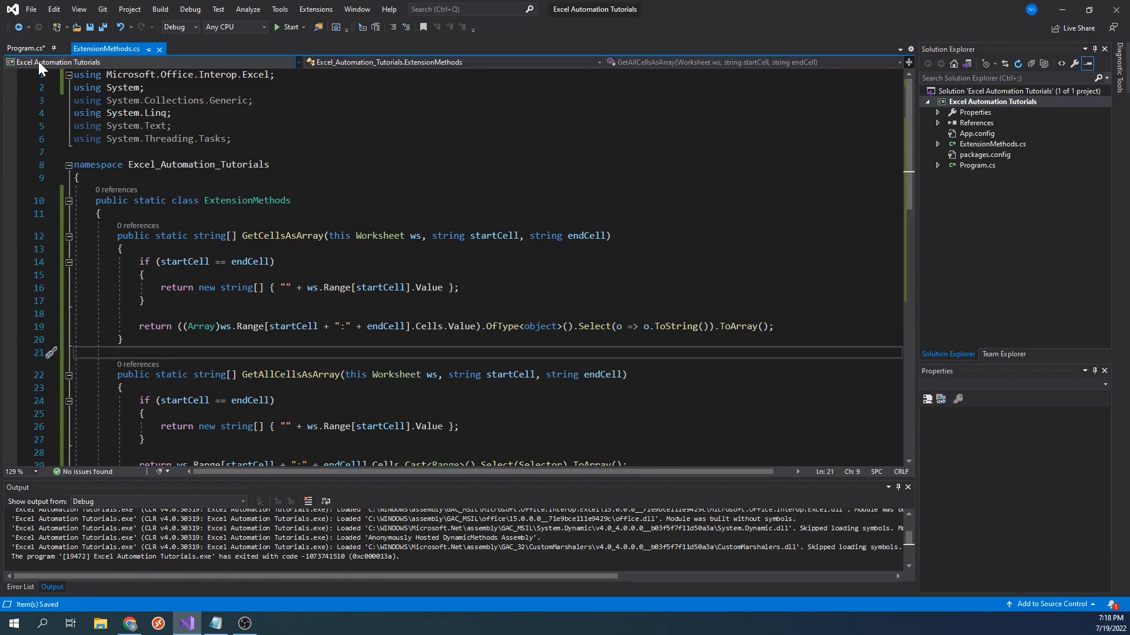
- Change Main to call ws.GetAllCellsAsArray("B4", "C11") and start a build
click(27, 48)
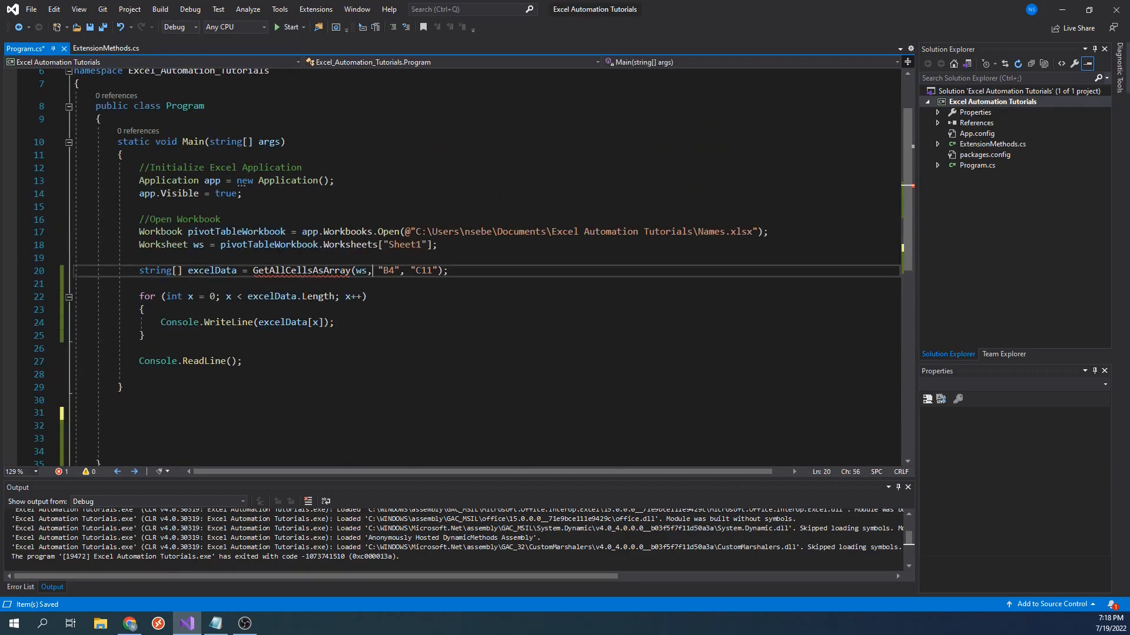
key(Backspace)
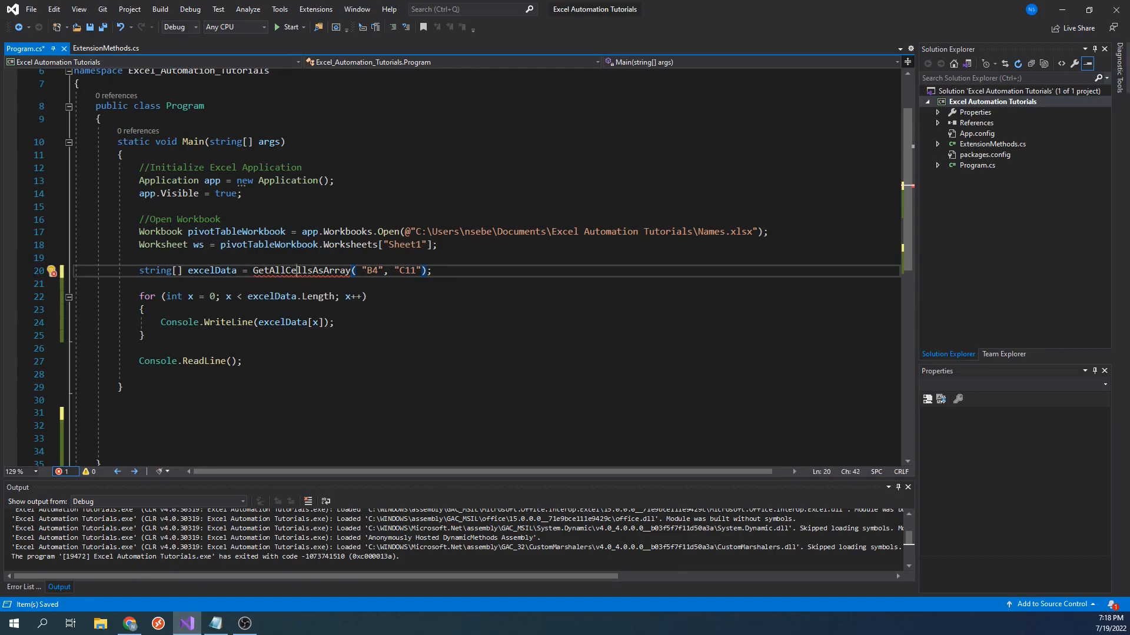
text(ws.)
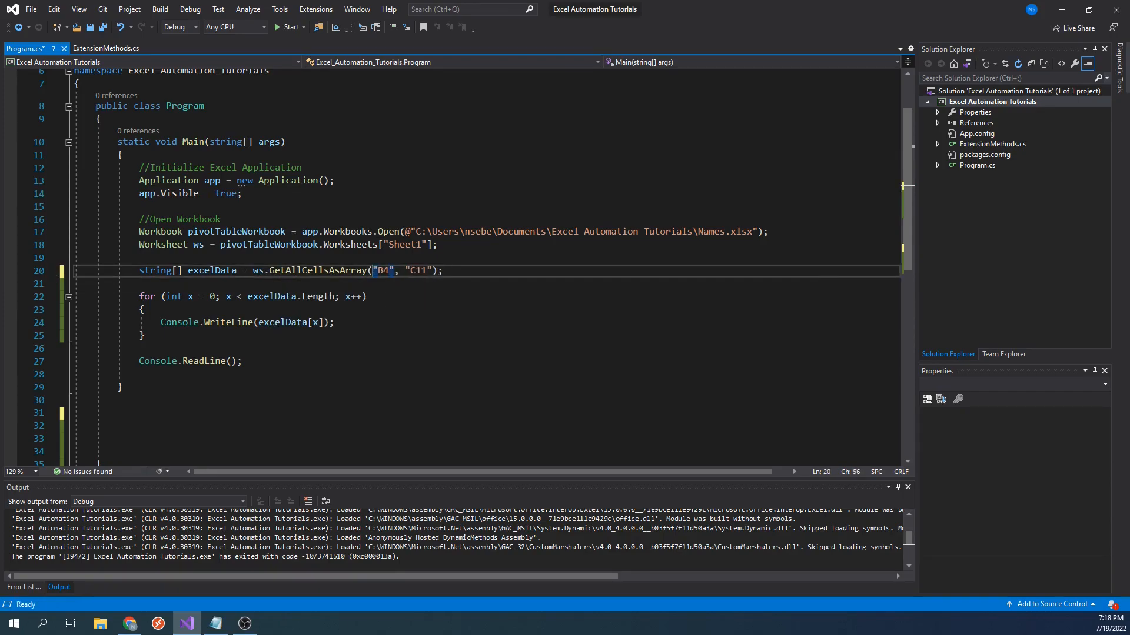
click(129, 283)
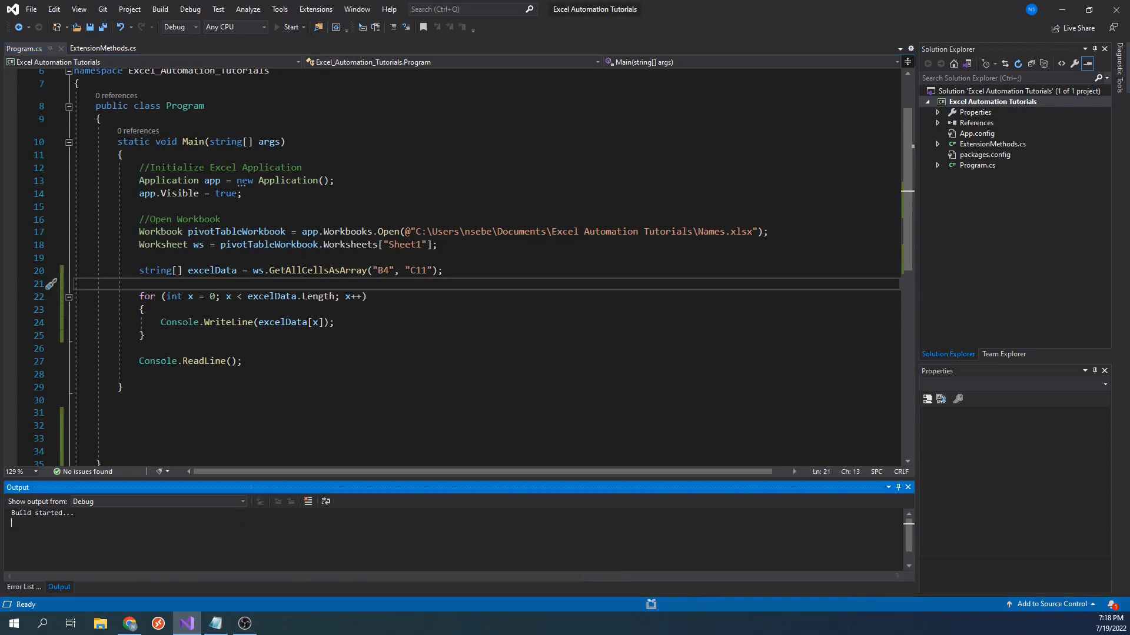
- Confirm the console still prints every name and age, then close the Excel workbook
click(292, 27)
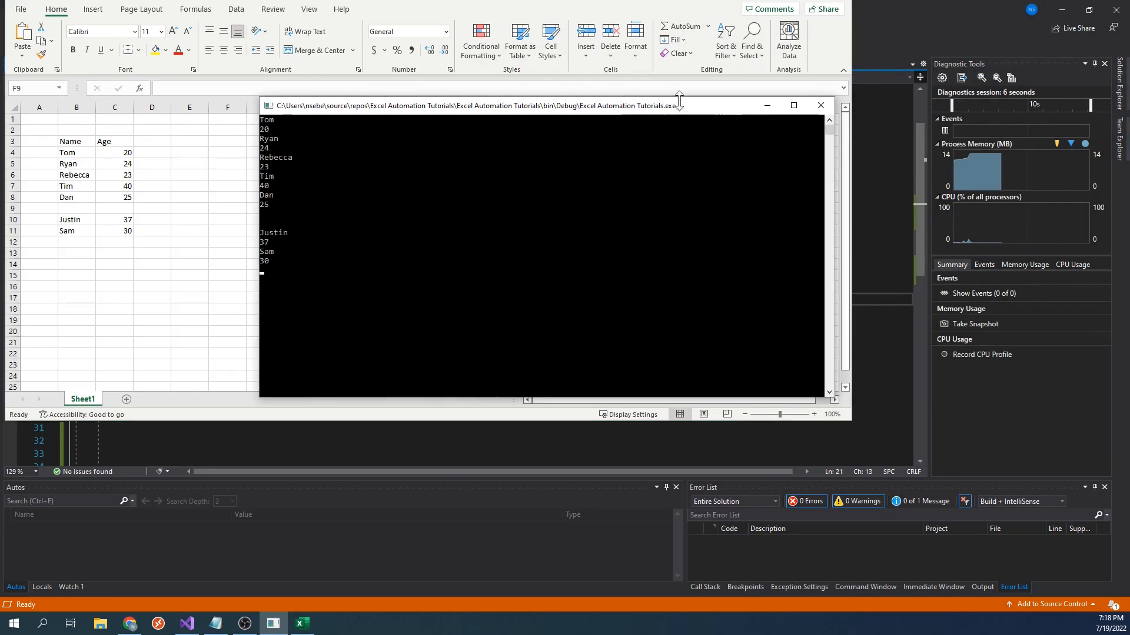
click(819, 105)
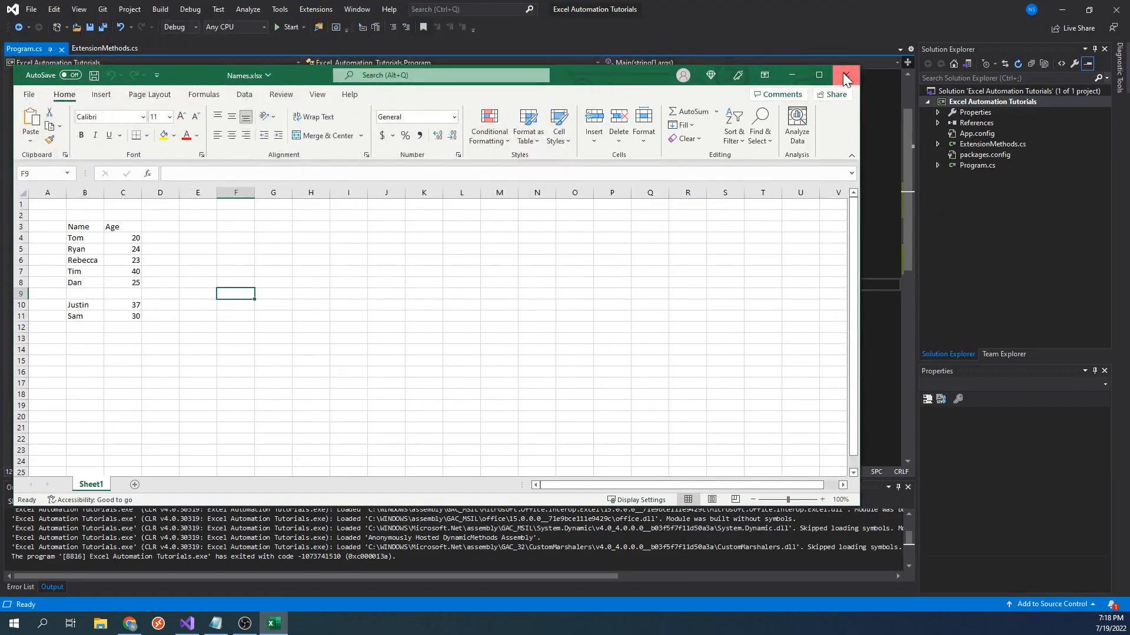
click(845, 76)
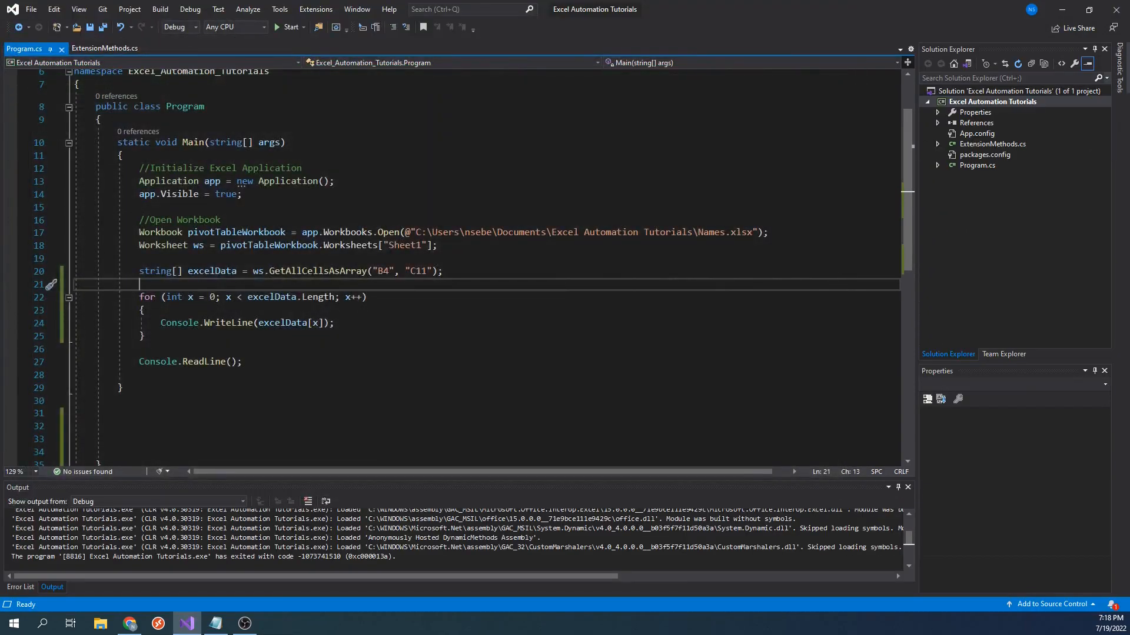